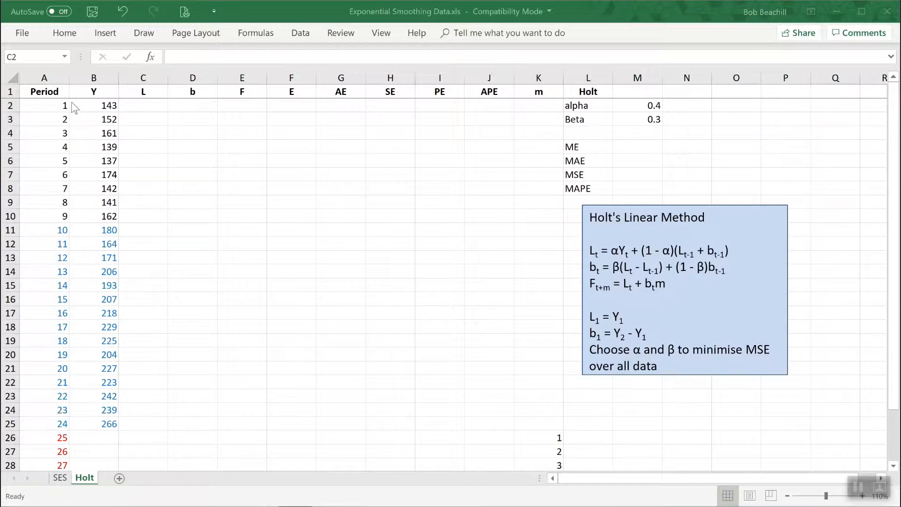
mouse_move(99, 110)
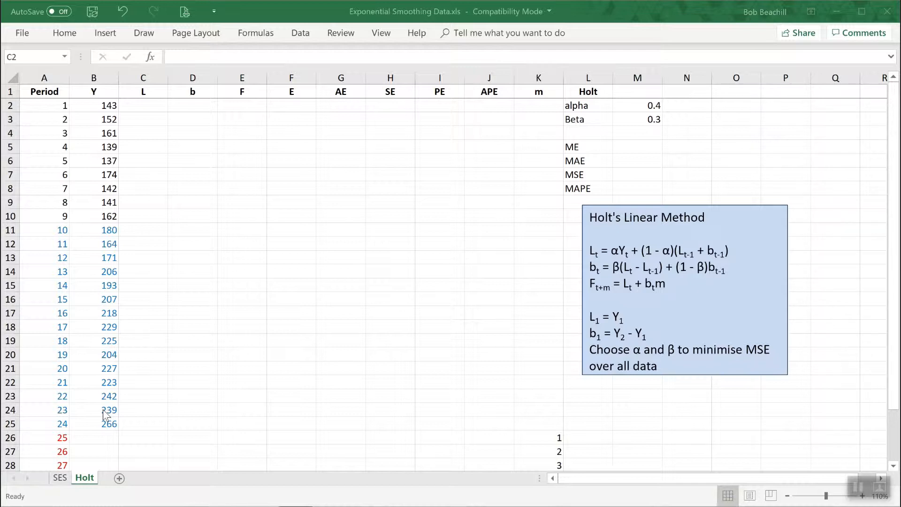
mouse_move(55, 111)
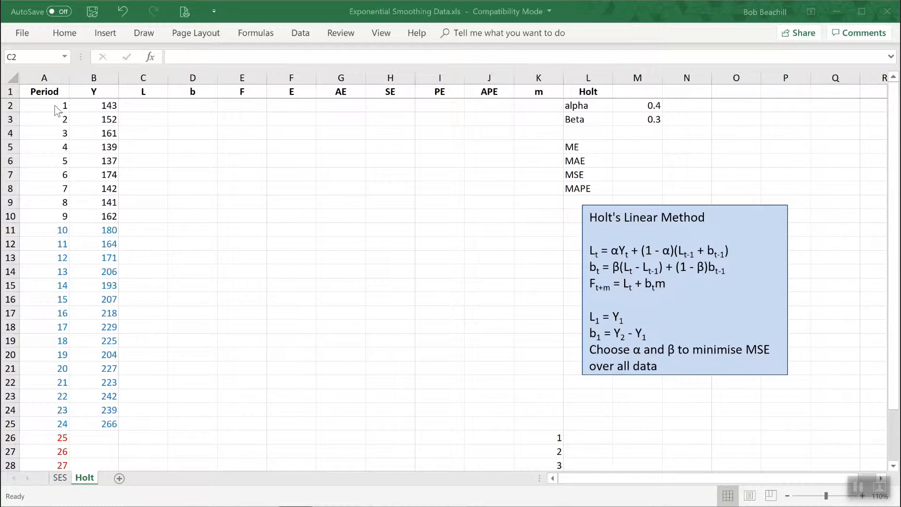
mouse_move(99, 205)
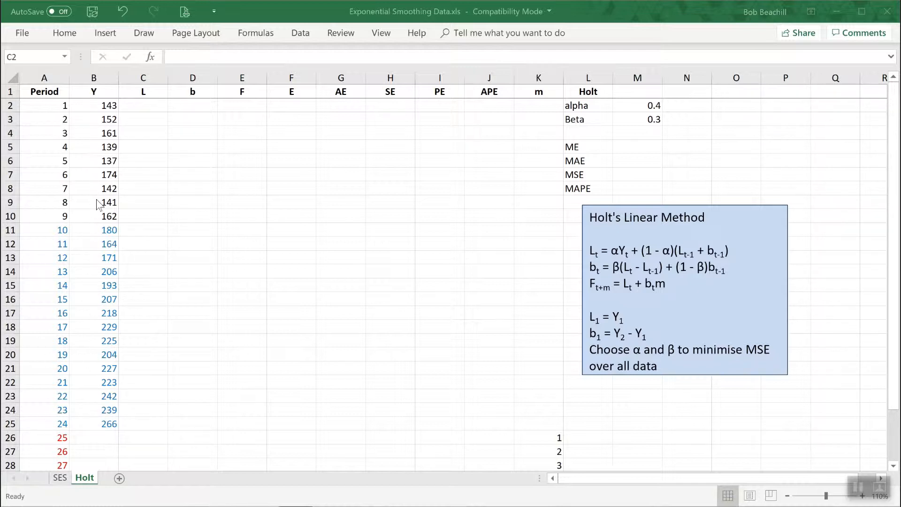
mouse_move(52, 227)
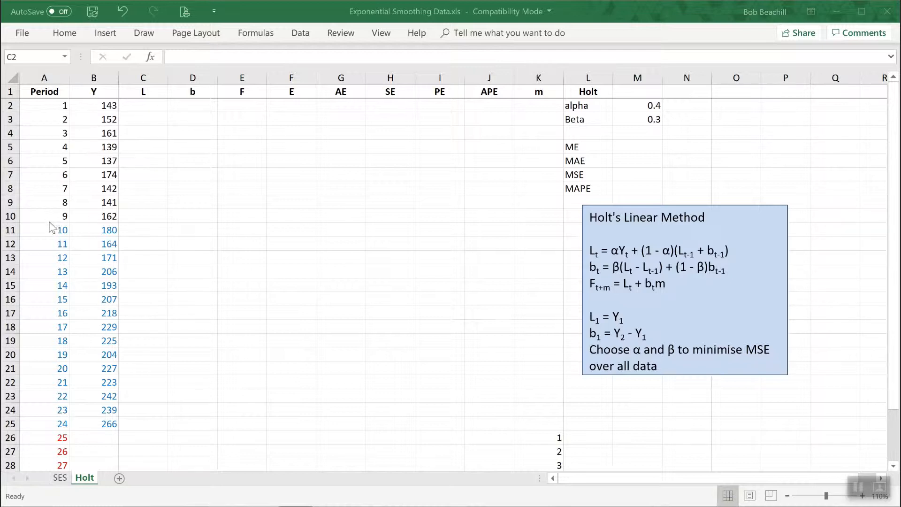
mouse_move(52, 403)
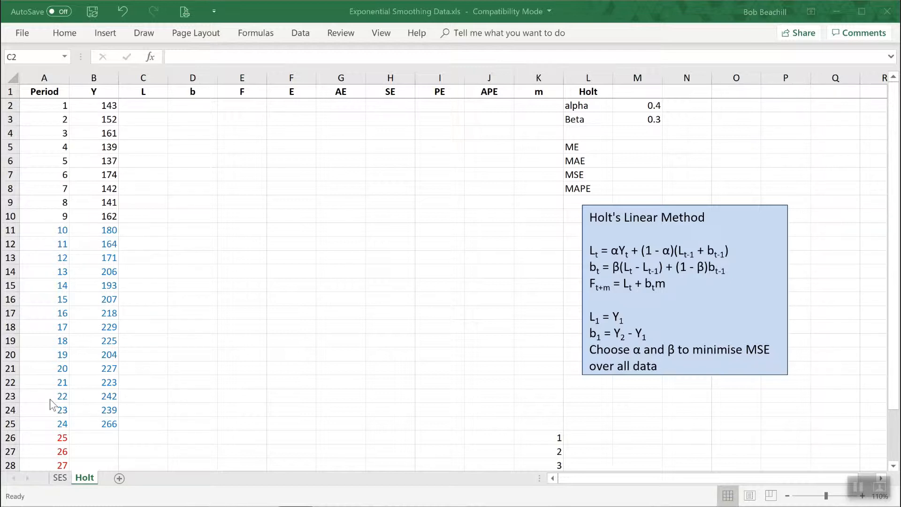
mouse_move(303, 316)
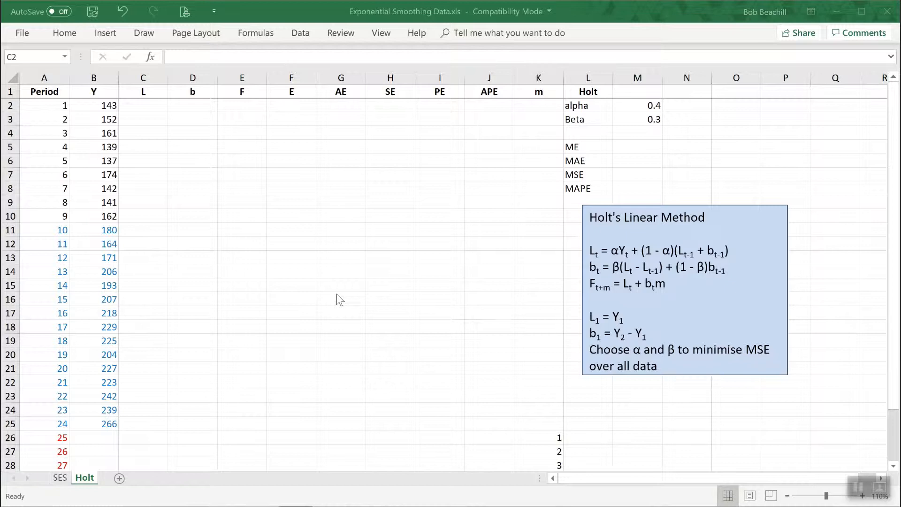
mouse_move(384, 273)
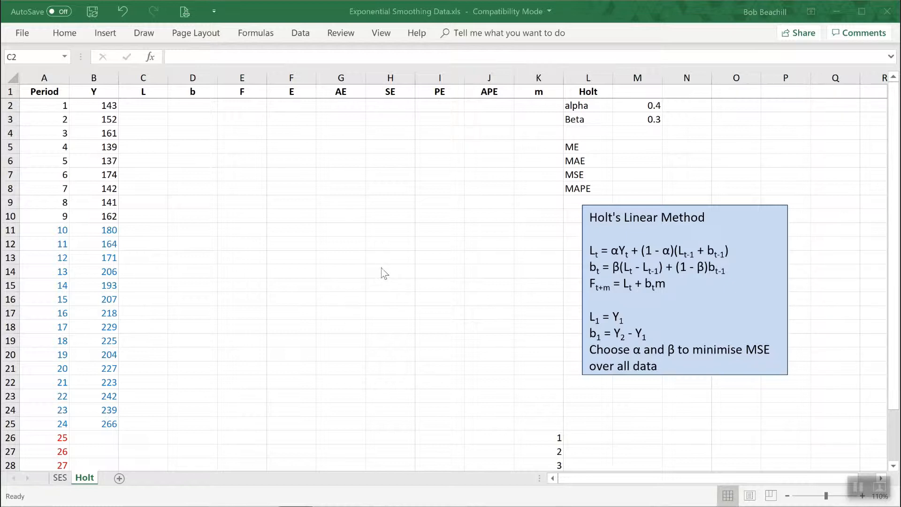
mouse_move(608, 275)
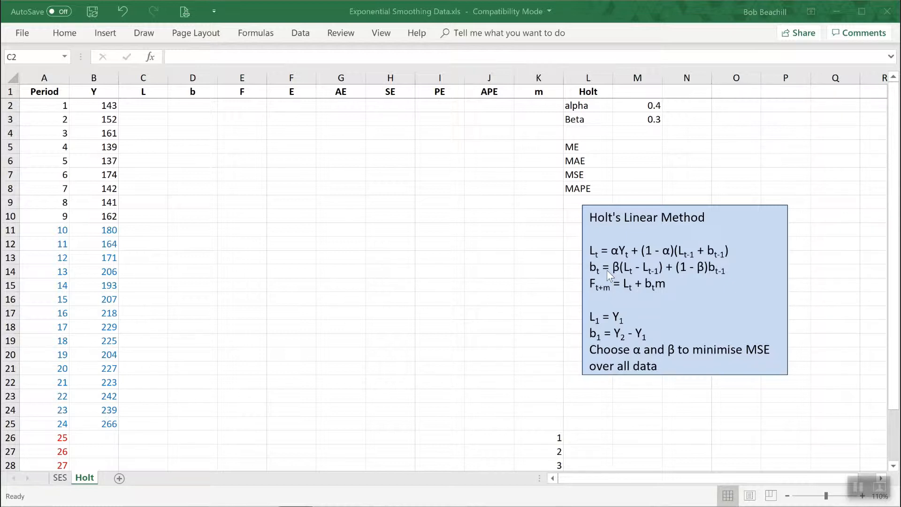
mouse_move(598, 263)
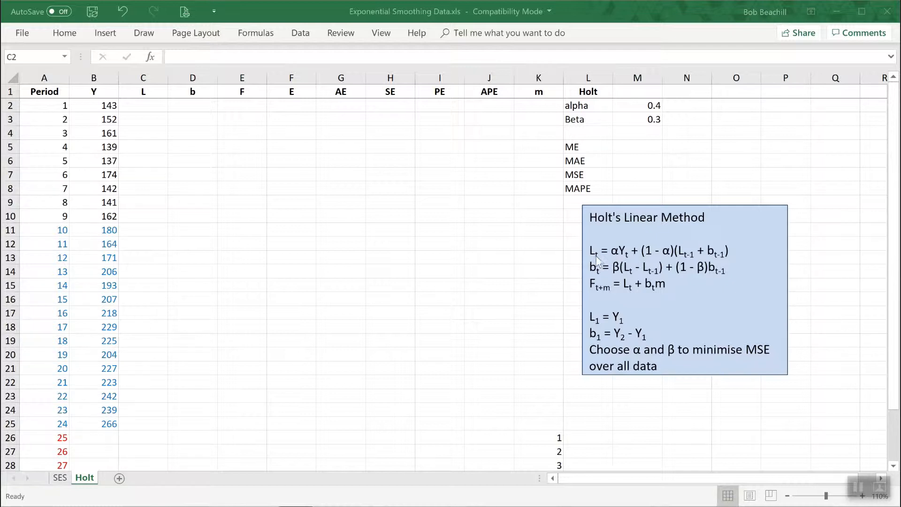
mouse_move(597, 279)
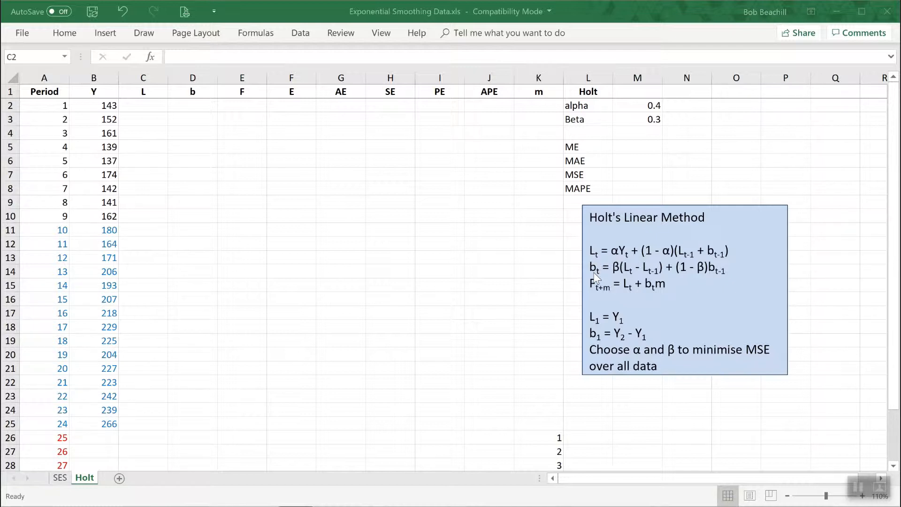
mouse_move(597, 296)
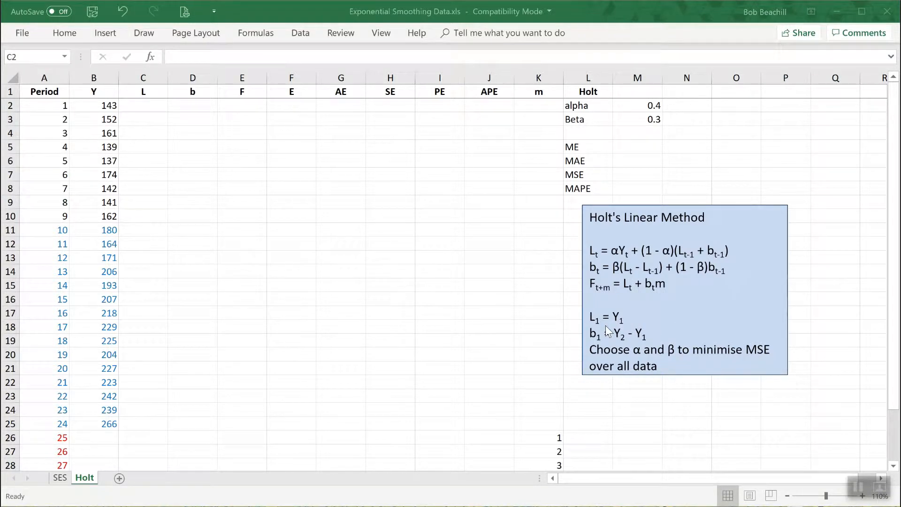
mouse_move(630, 330)
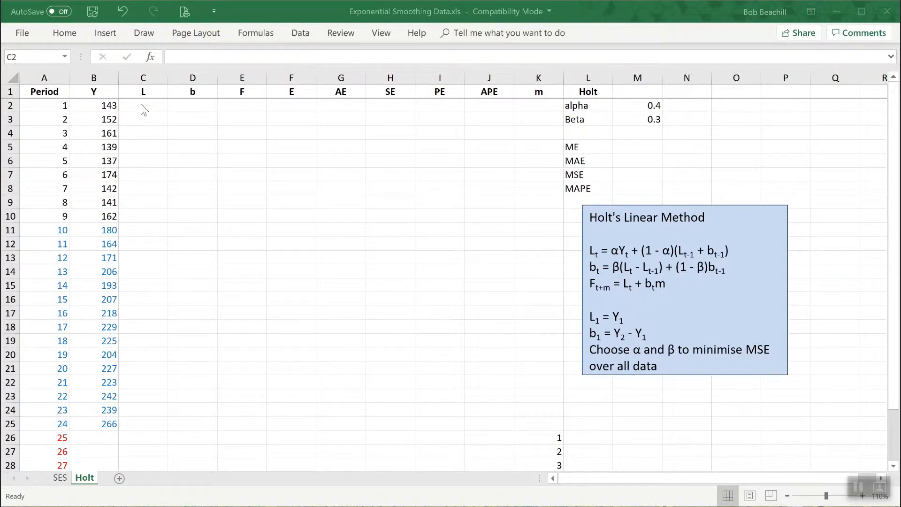
- Enter period 1 level as =B2 (143) and trend as =B3-B2 (9)
click(143, 106)
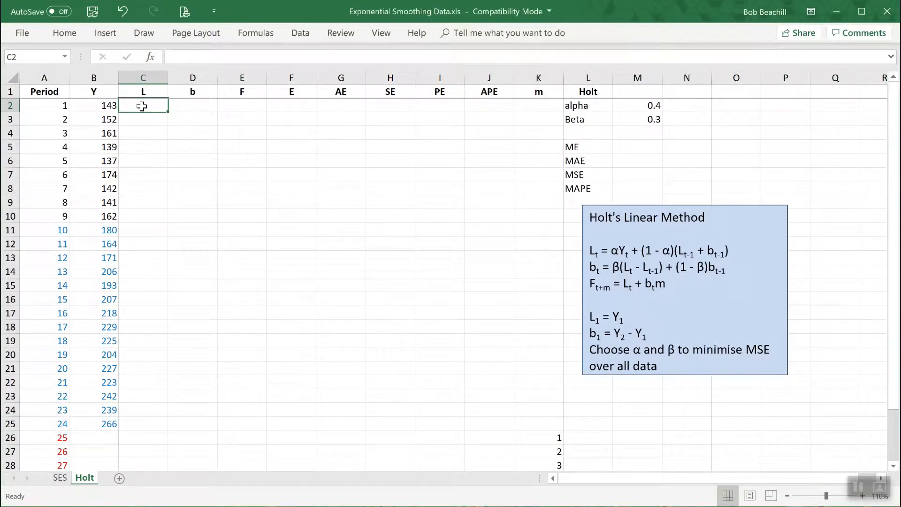
text(=)
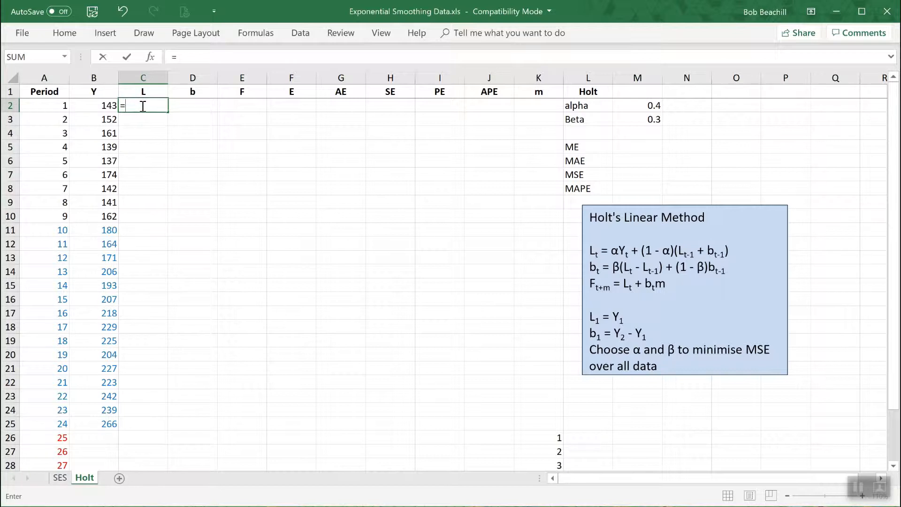
click(94, 105)
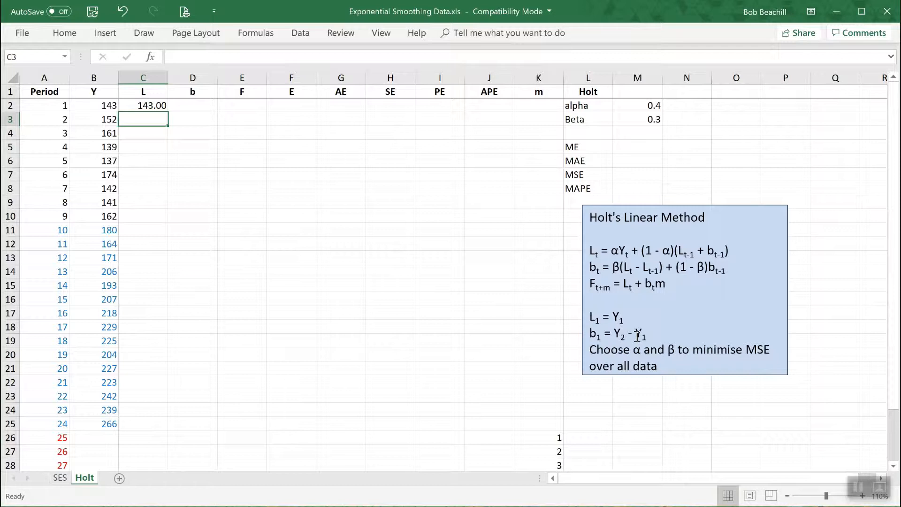
mouse_move(275, 195)
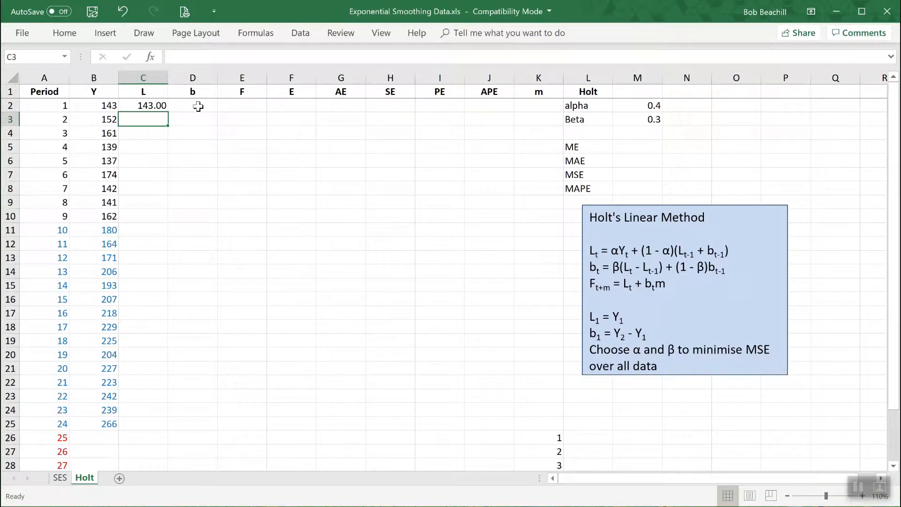
click(193, 105)
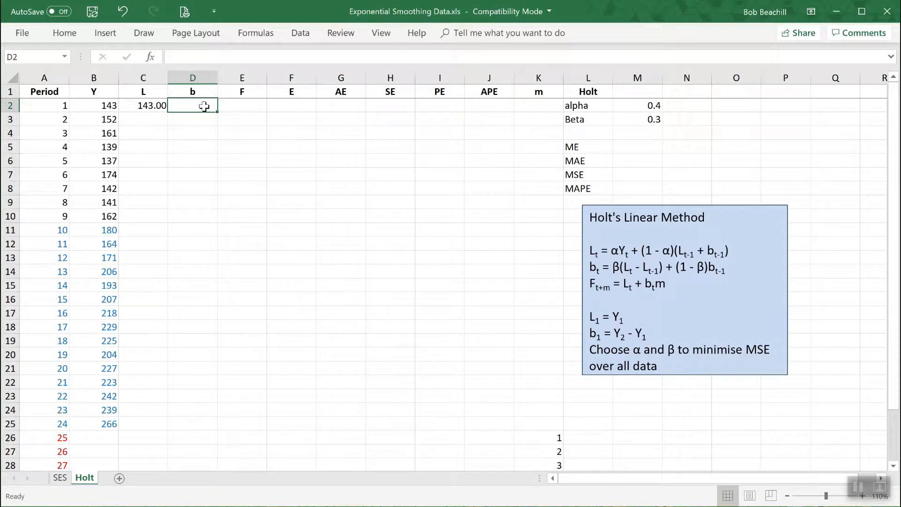
text(=)
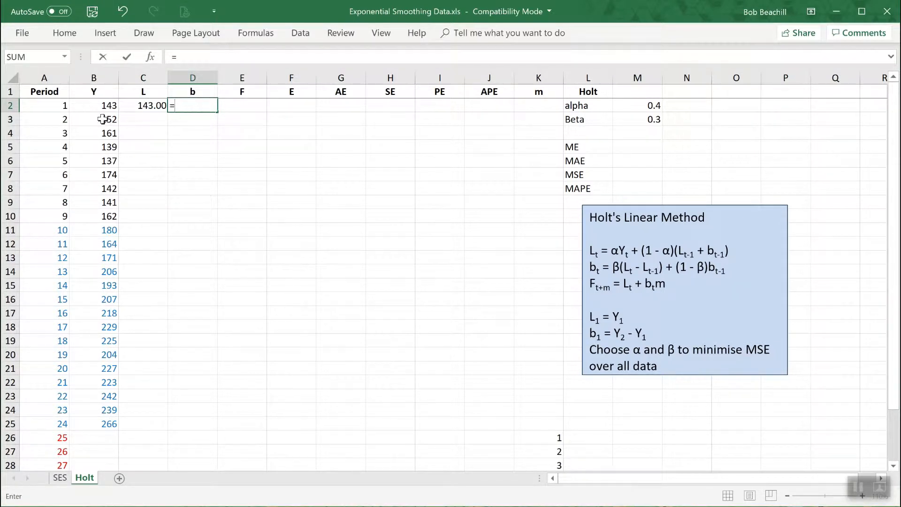
click(94, 119)
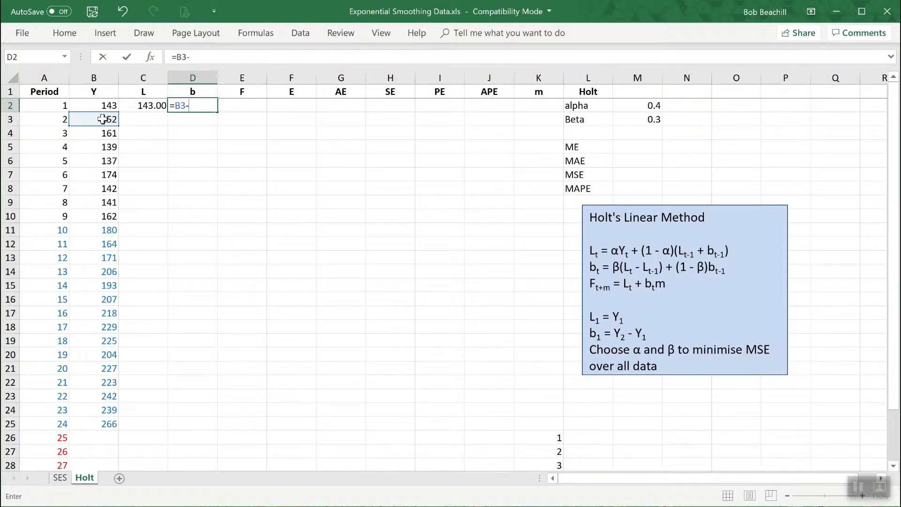
click(94, 105)
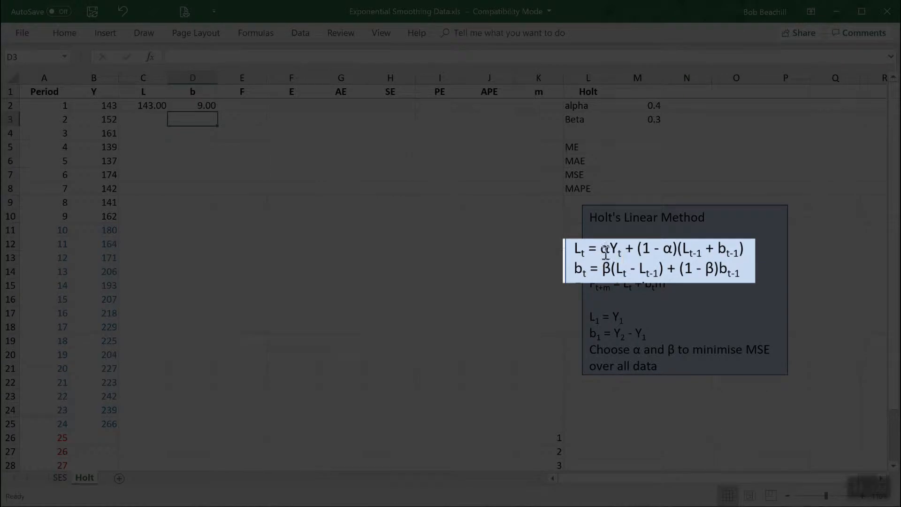
mouse_move(626, 251)
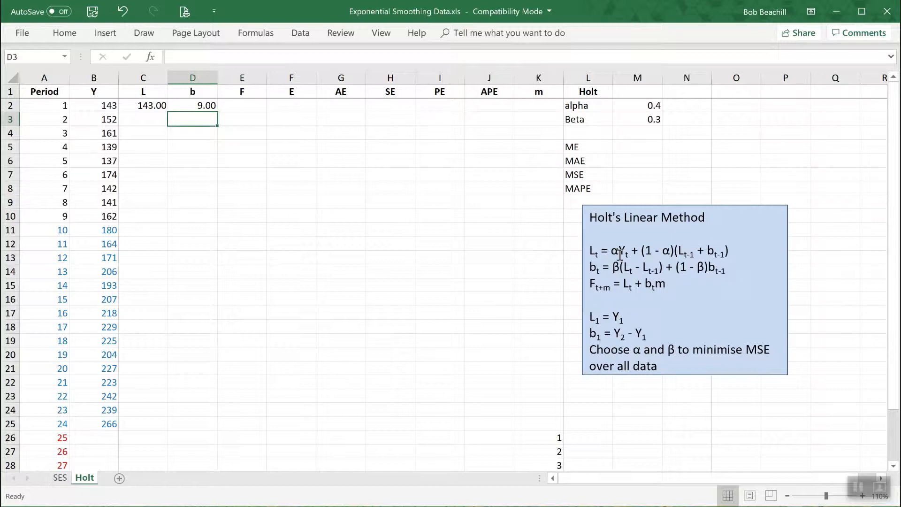
- Move to the period 2 level cell C3
click(143, 119)
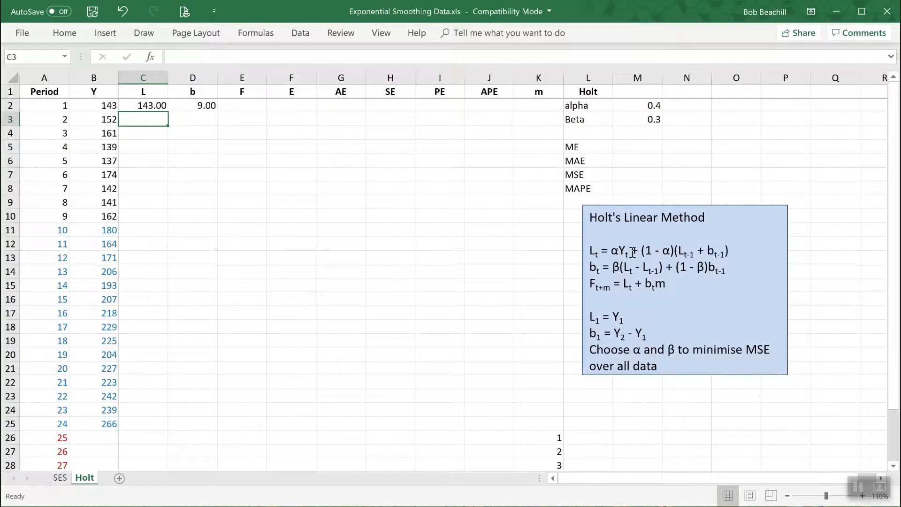
mouse_move(629, 252)
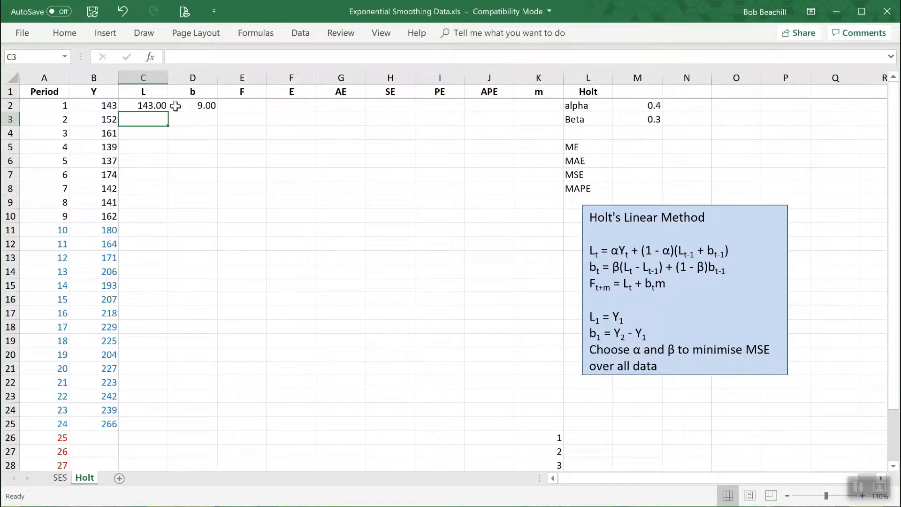
mouse_move(466, 181)
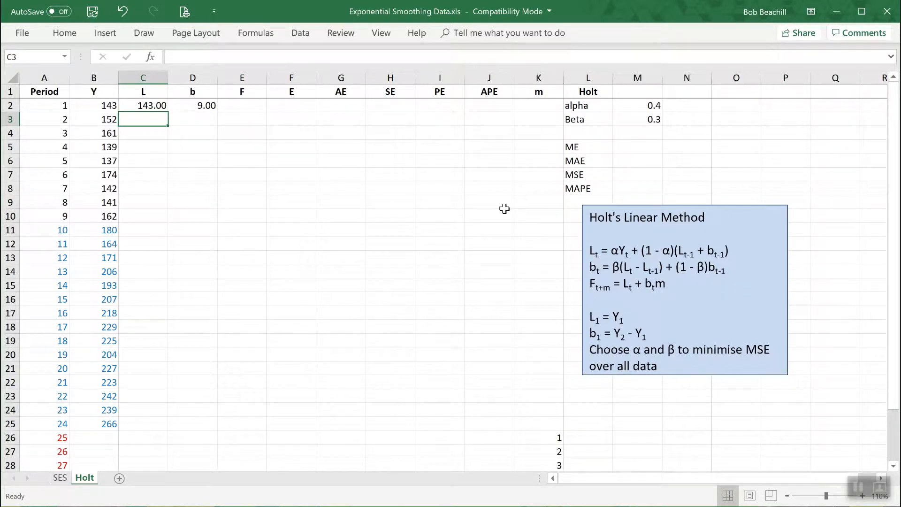
mouse_move(533, 188)
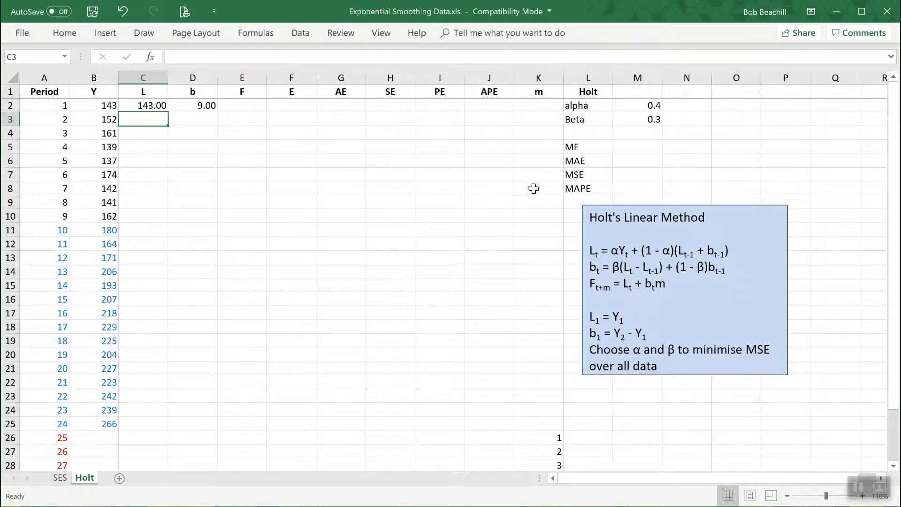
mouse_move(648, 119)
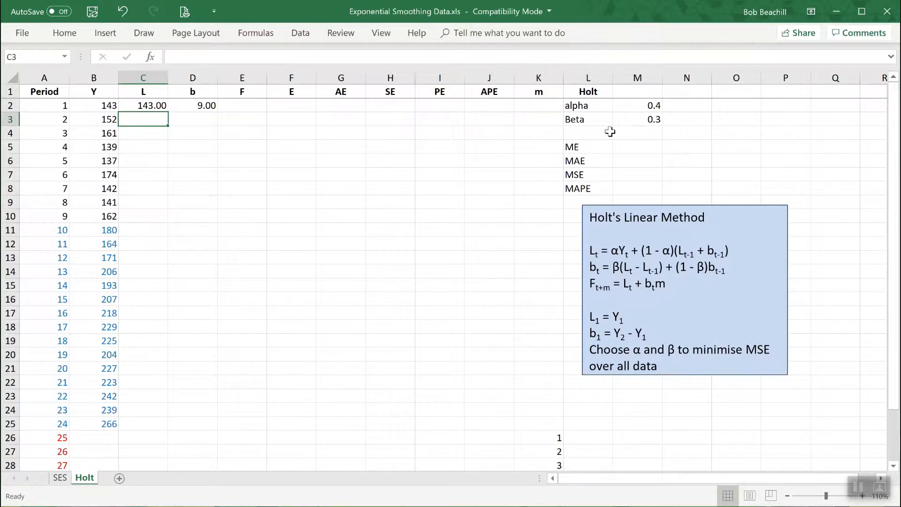
mouse_move(512, 157)
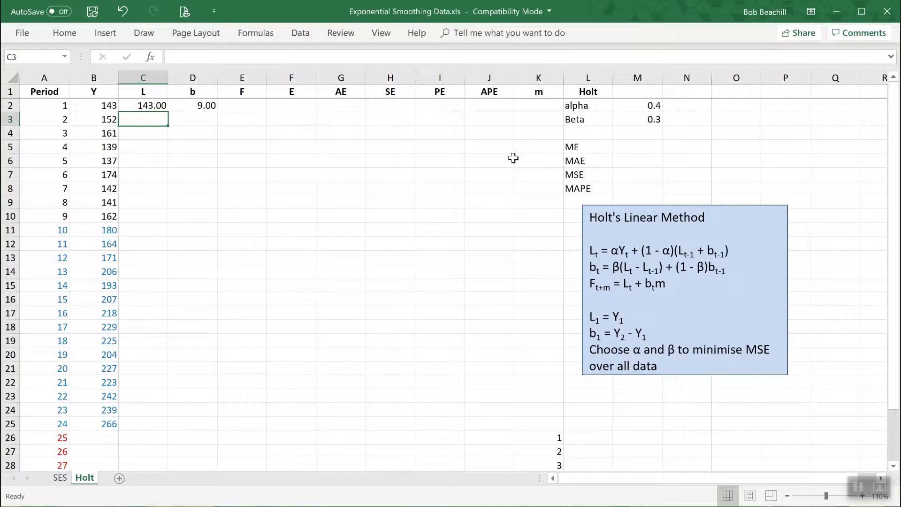
mouse_move(733, 360)
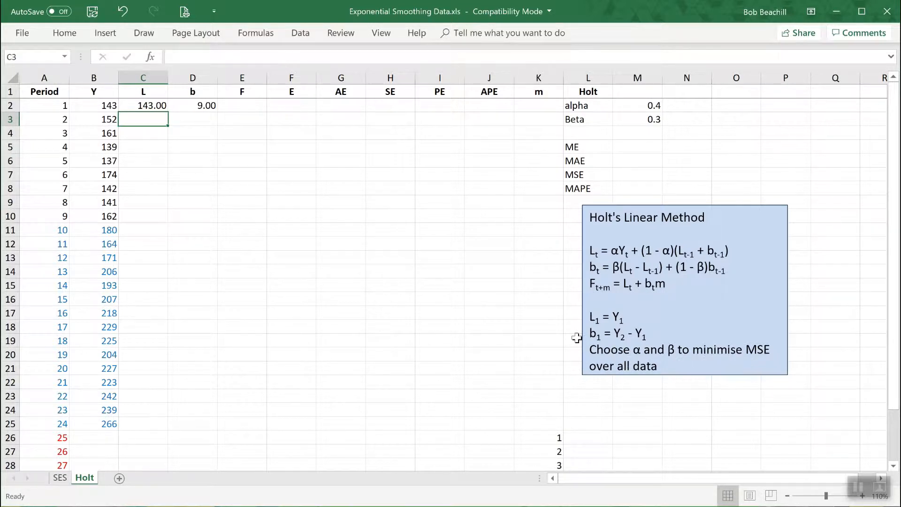
mouse_move(379, 285)
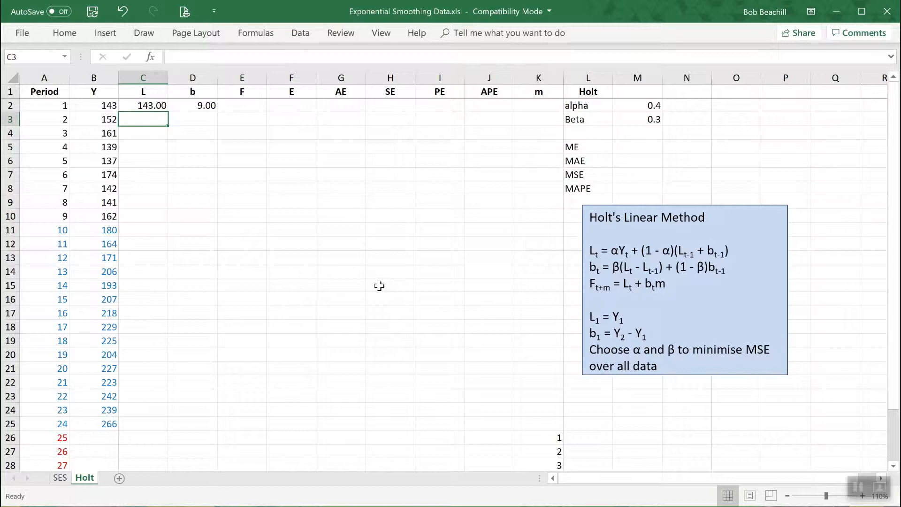
mouse_move(162, 185)
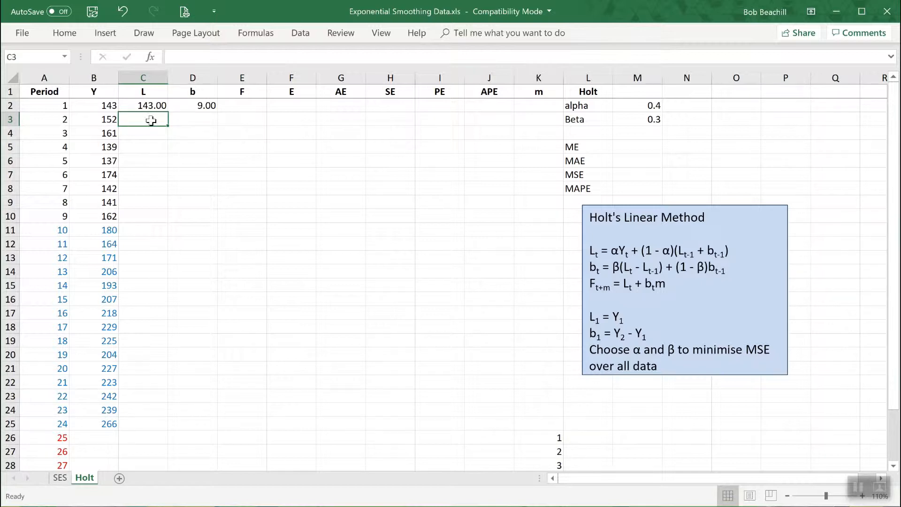
- Build the period 2 level =$M$2*B3+(1-$M$2)*(C2+D2) with alpha locked, giving 152.00
text(=)
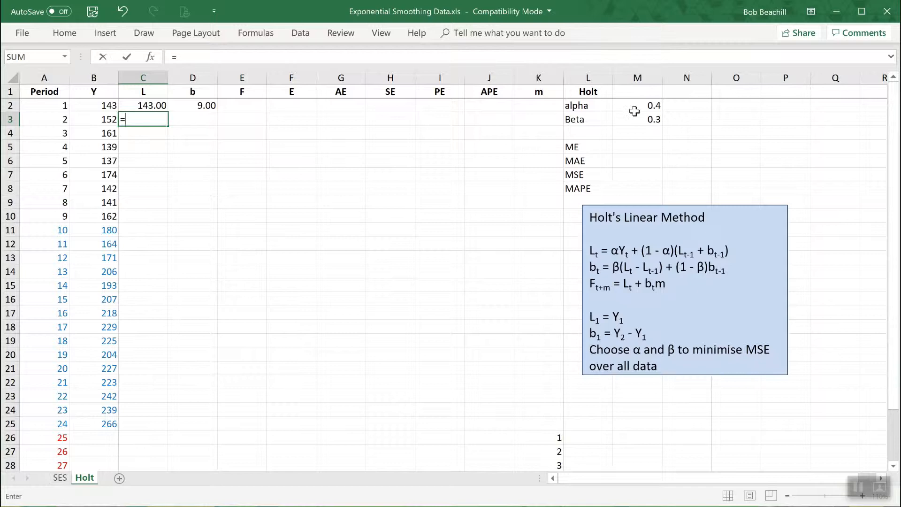
click(637, 106)
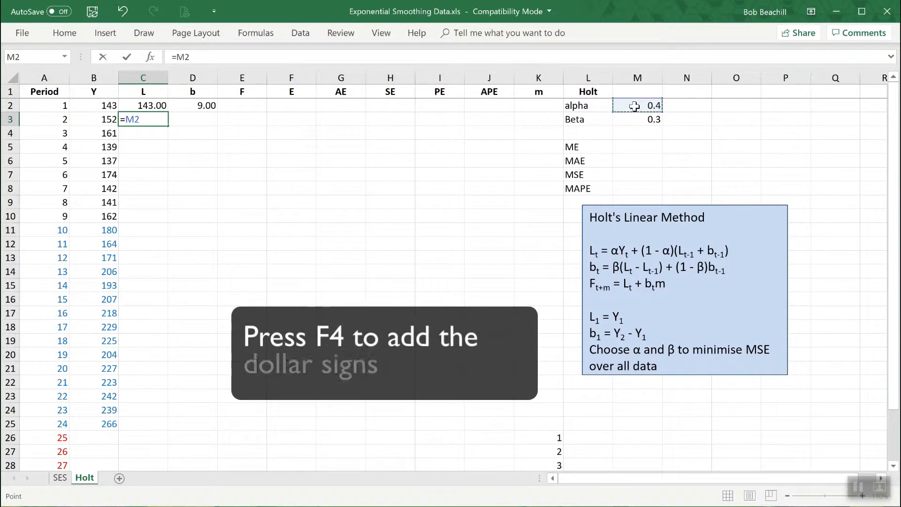
key(f4)
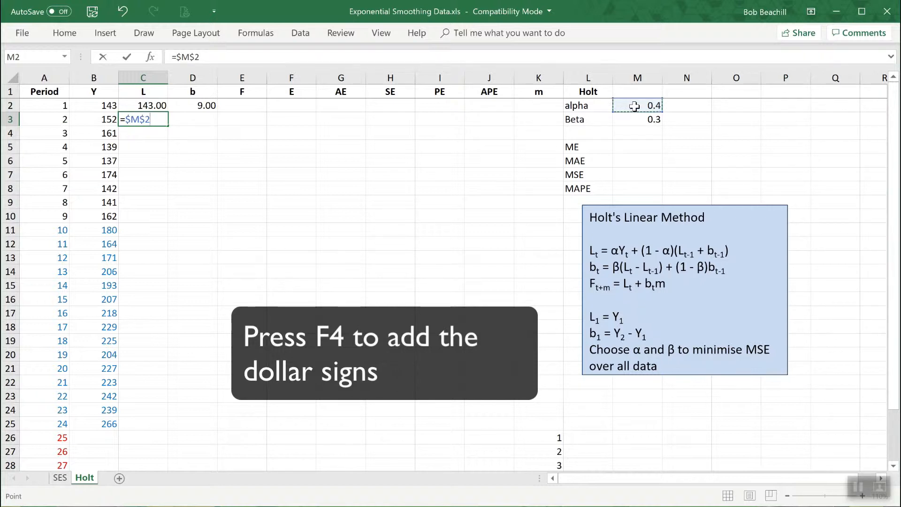
text(*)
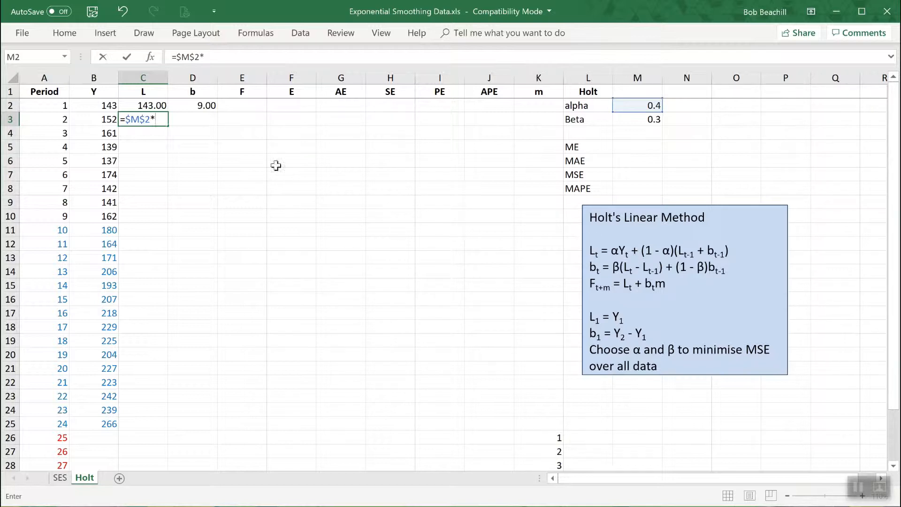
click(94, 119)
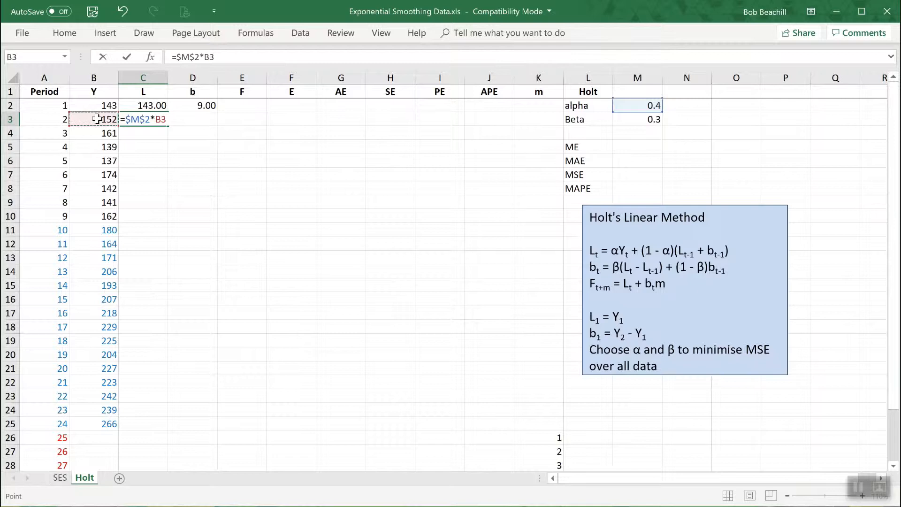
text(+(1-)
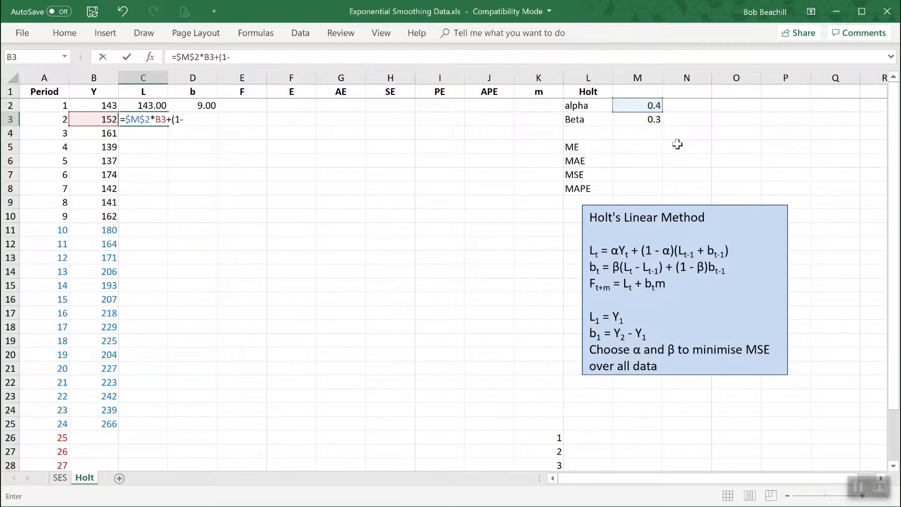
click(637, 105)
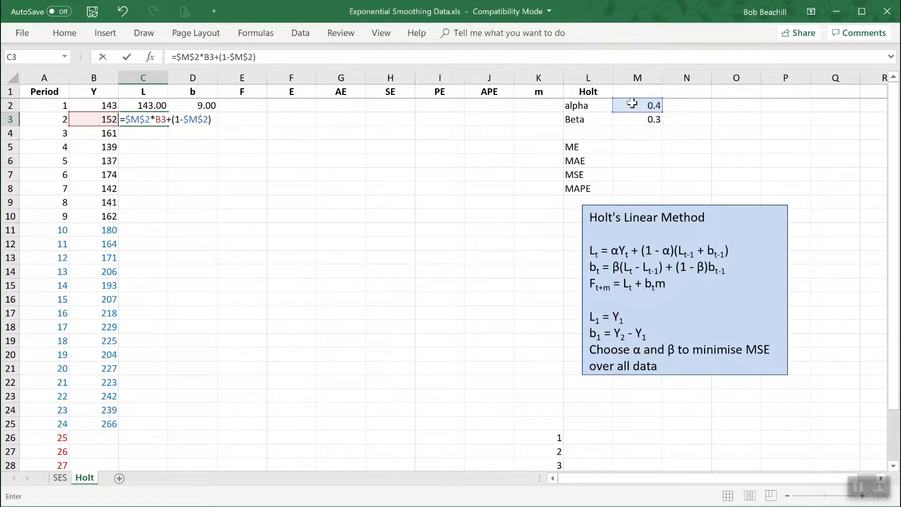
text(*)
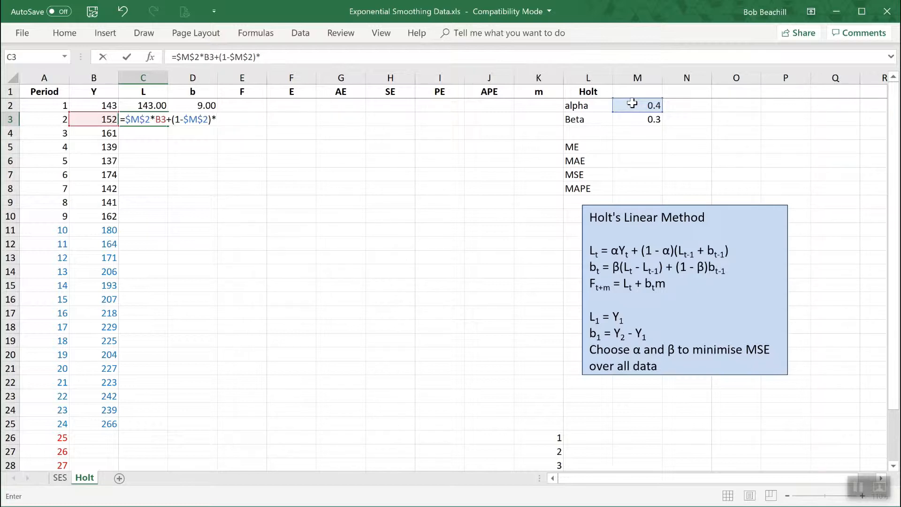
text(()
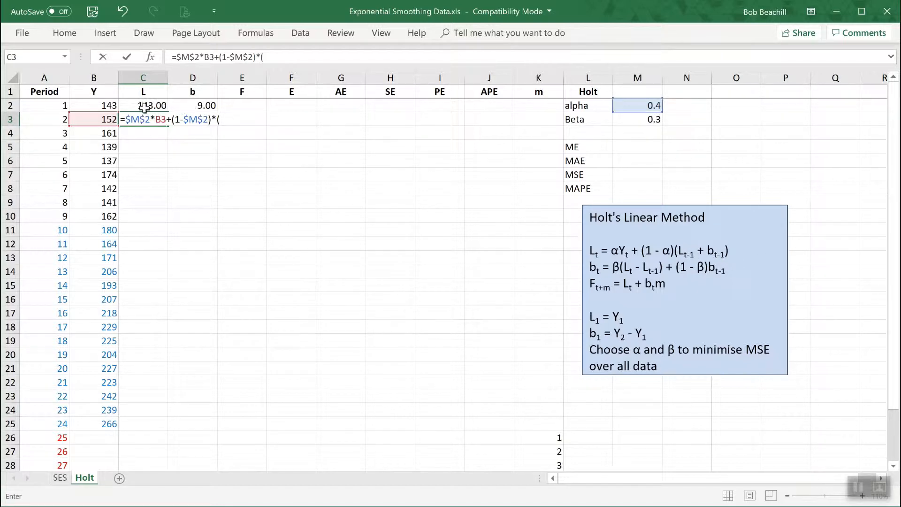
click(142, 105)
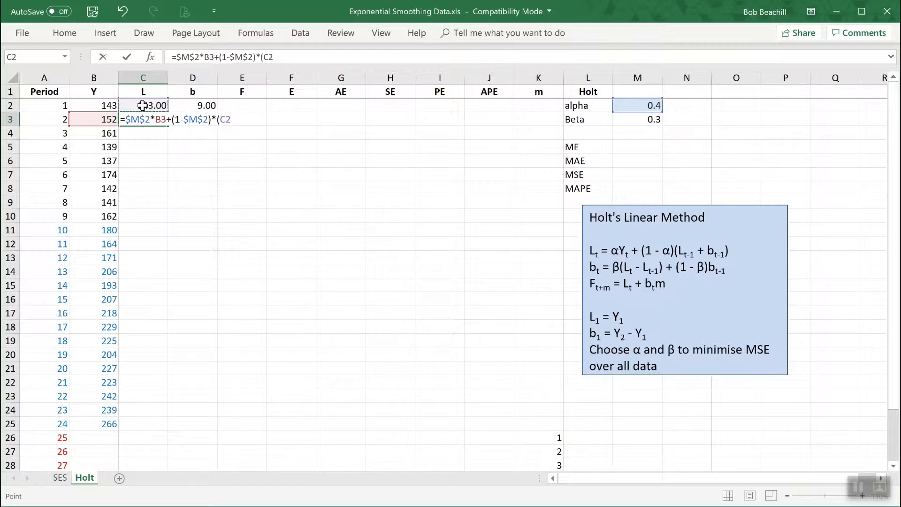
click(192, 105)
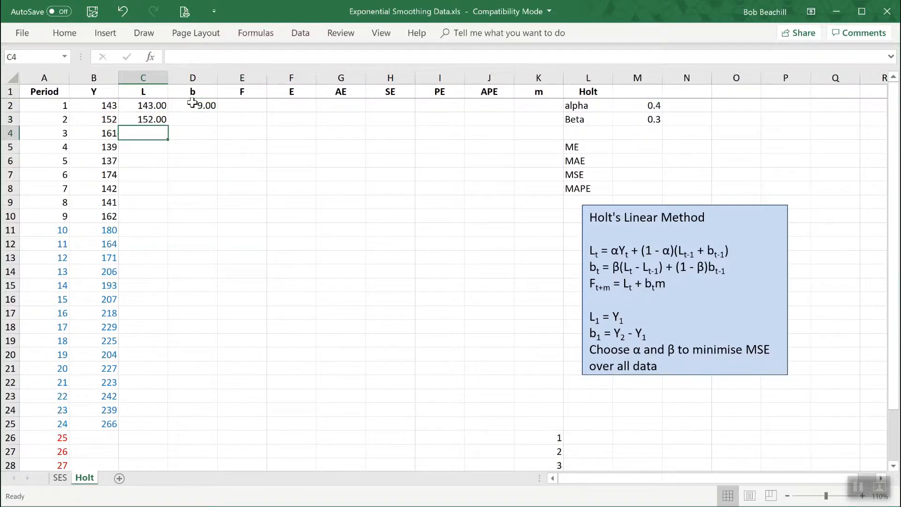
mouse_move(217, 133)
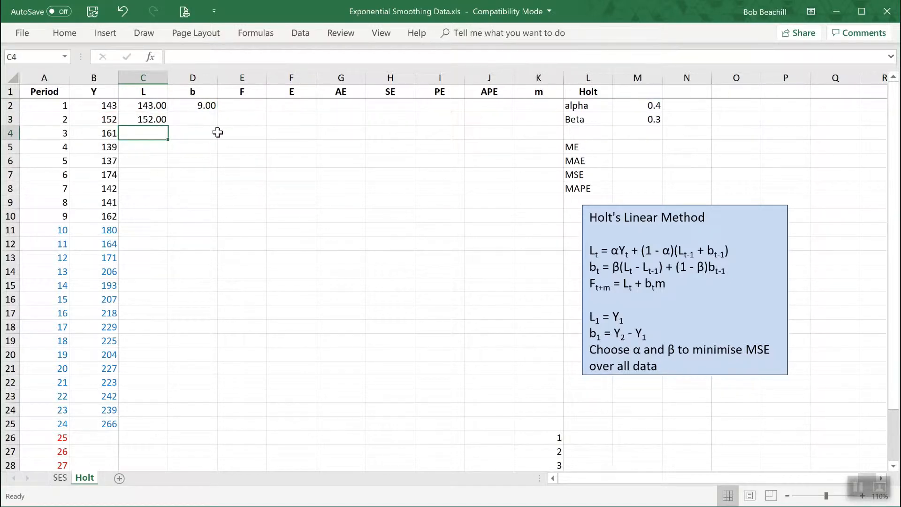
mouse_move(198, 120)
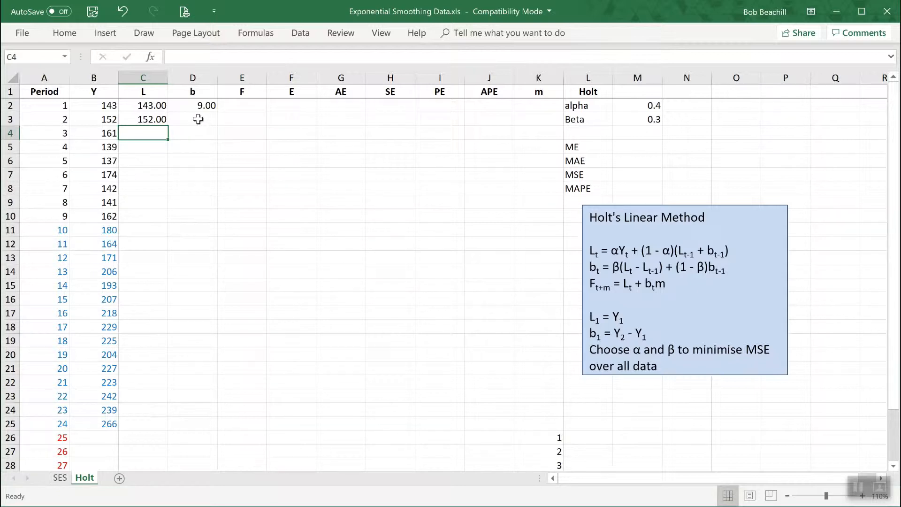
- Build the period 2 trend =$M$3*(C3-C2)+(1-$M$3)*D2 with beta locked, giving 9.00
click(192, 119)
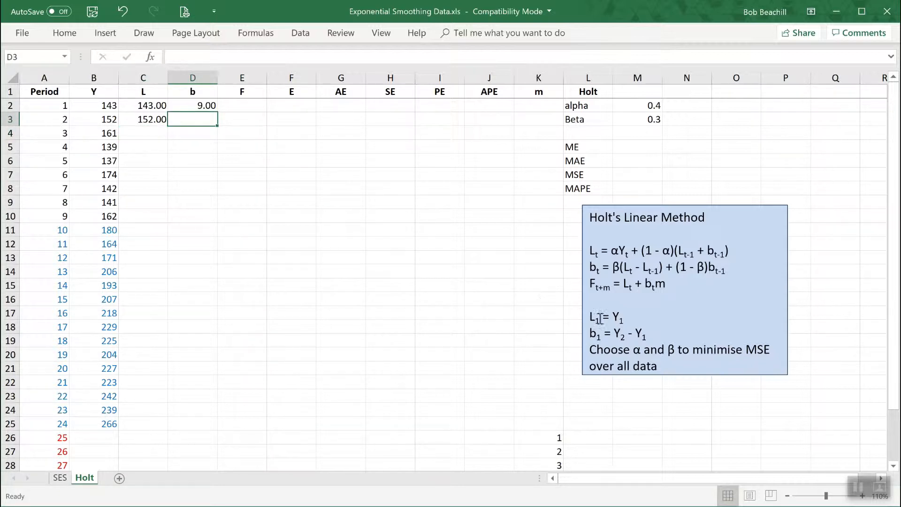
mouse_move(396, 223)
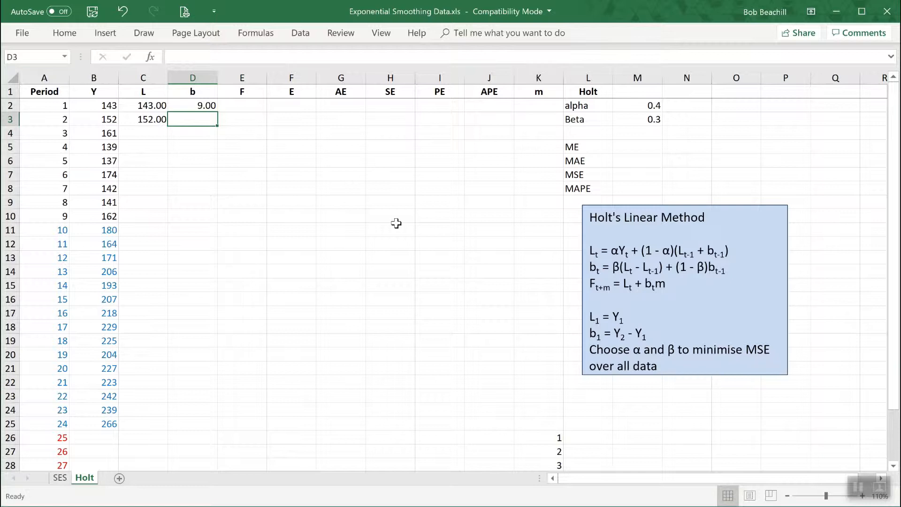
mouse_move(603, 255)
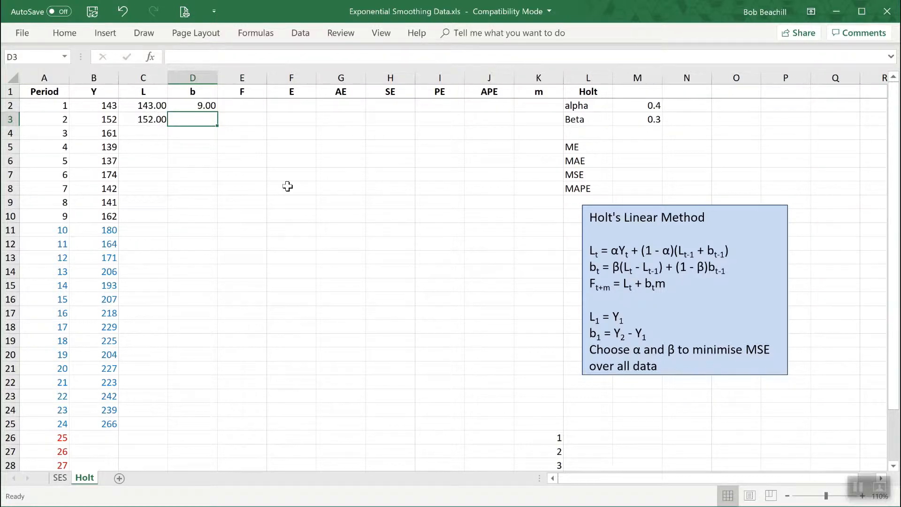
mouse_move(682, 273)
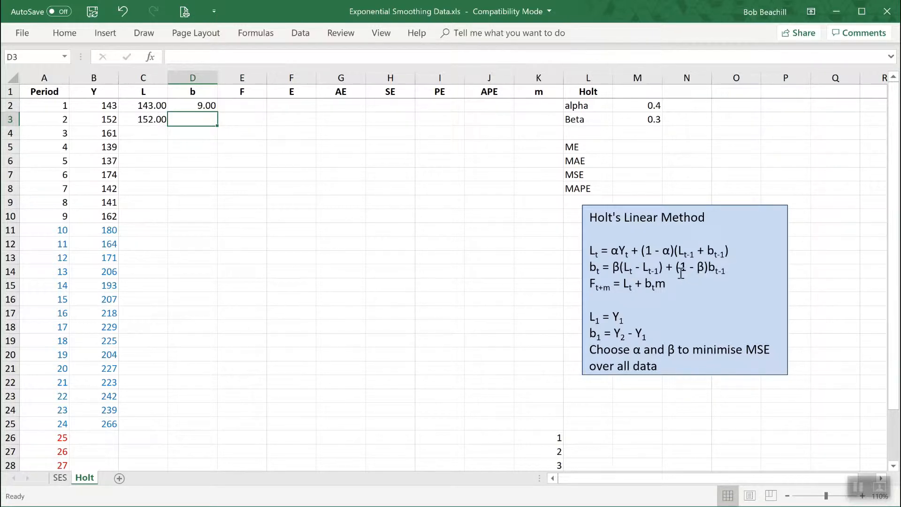
mouse_move(716, 271)
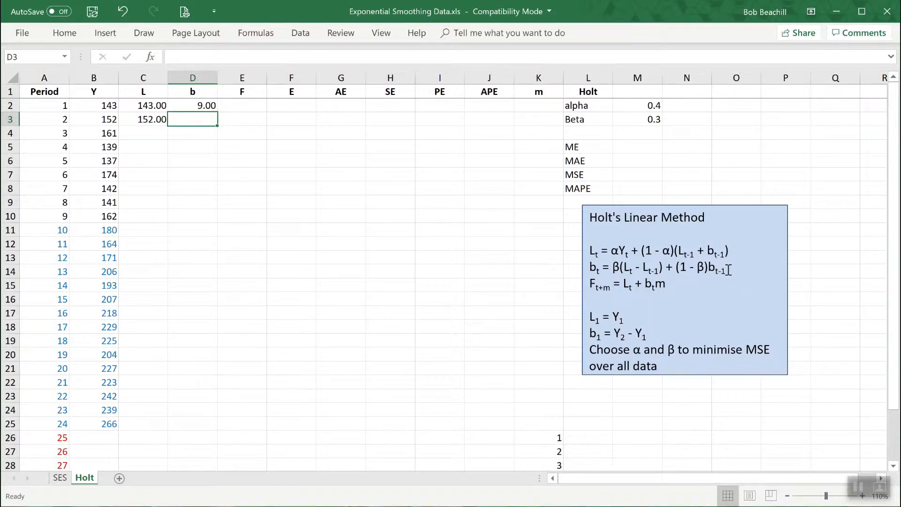
mouse_move(127, 119)
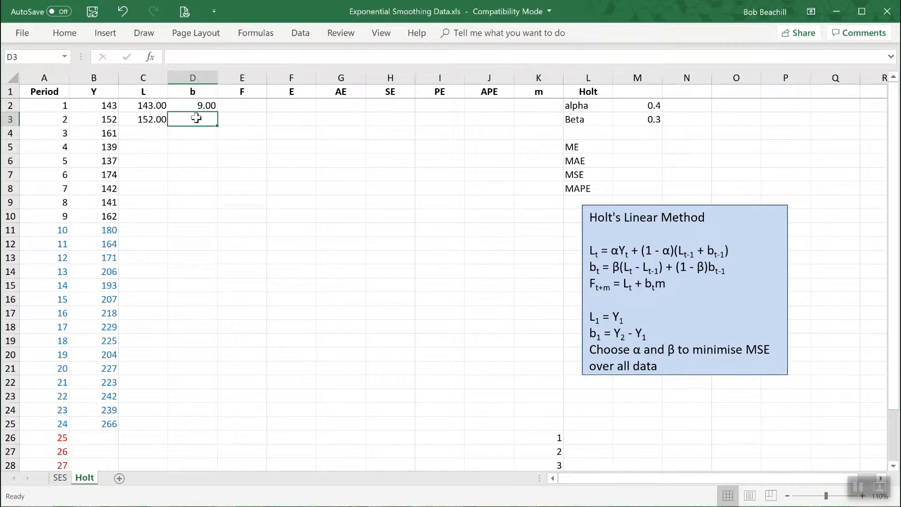
text(=)
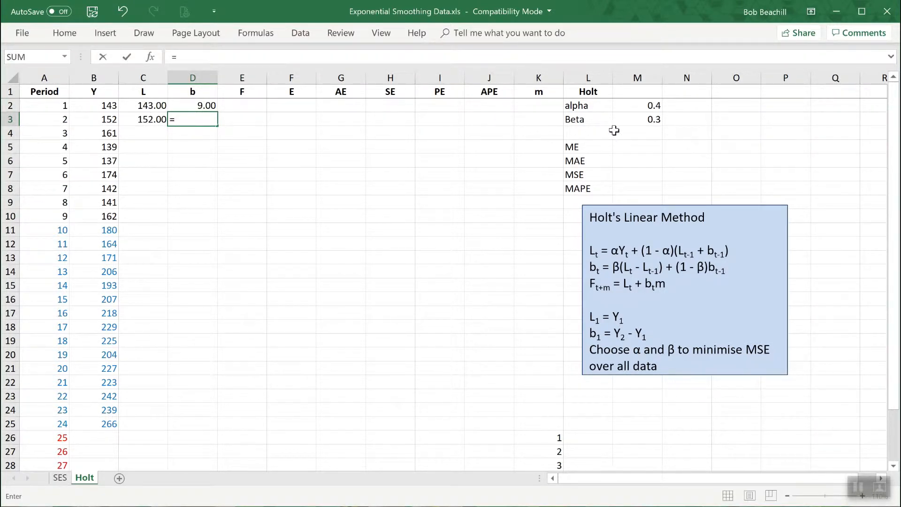
click(636, 119)
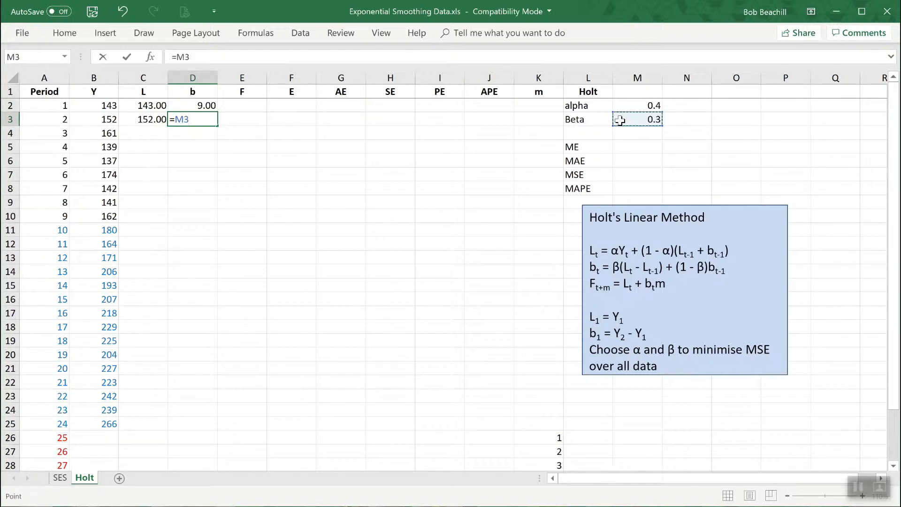
key(f4)
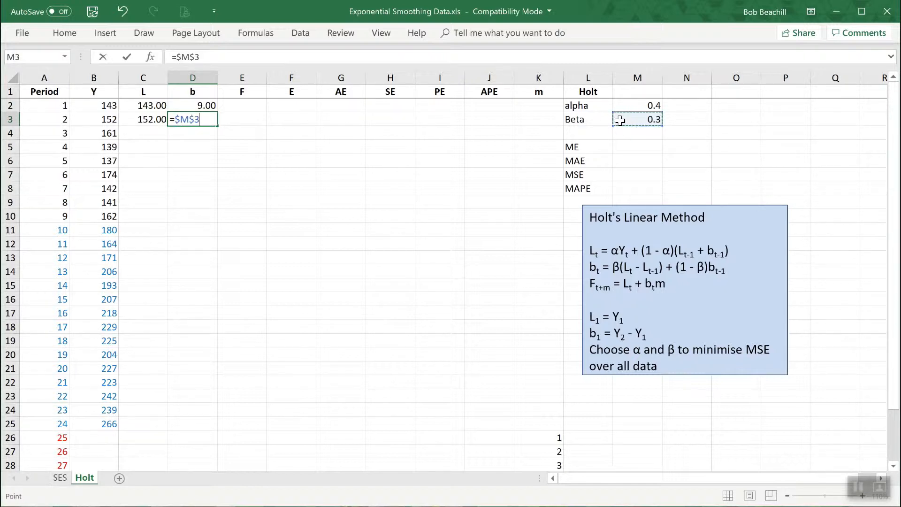
text(*)
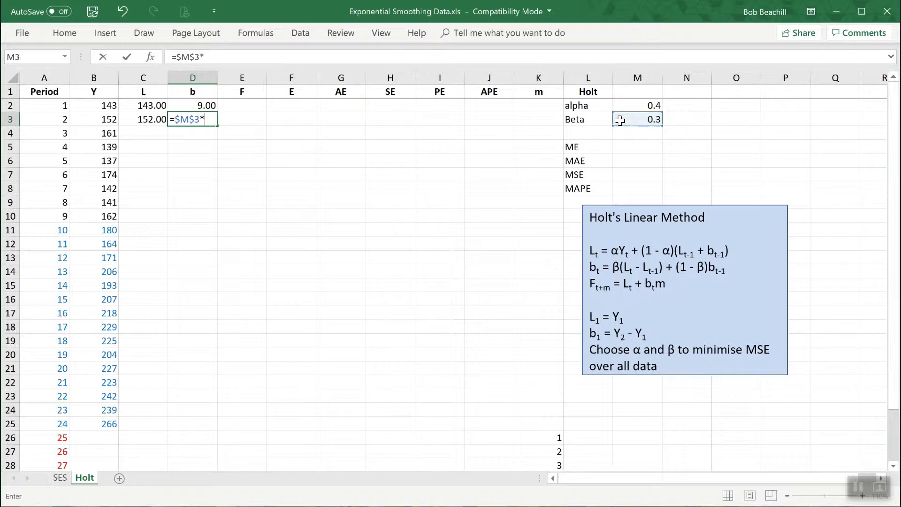
text(()
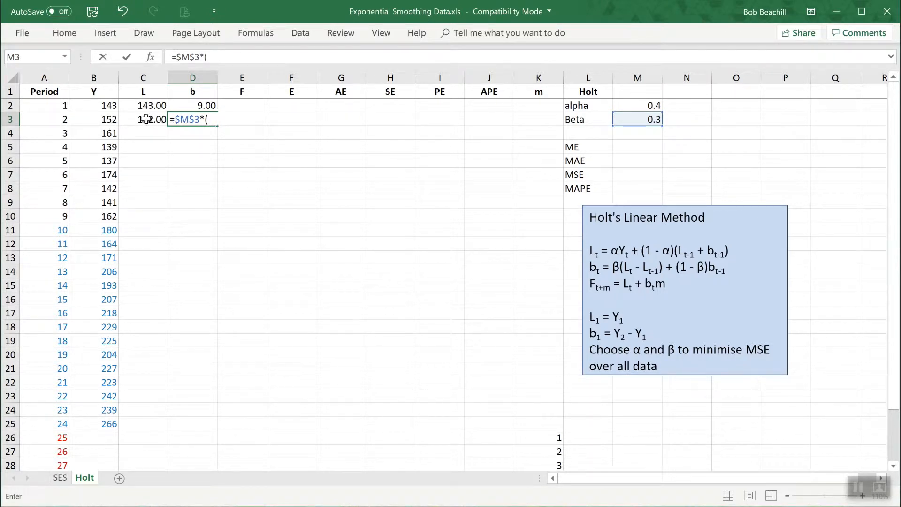
click(143, 119)
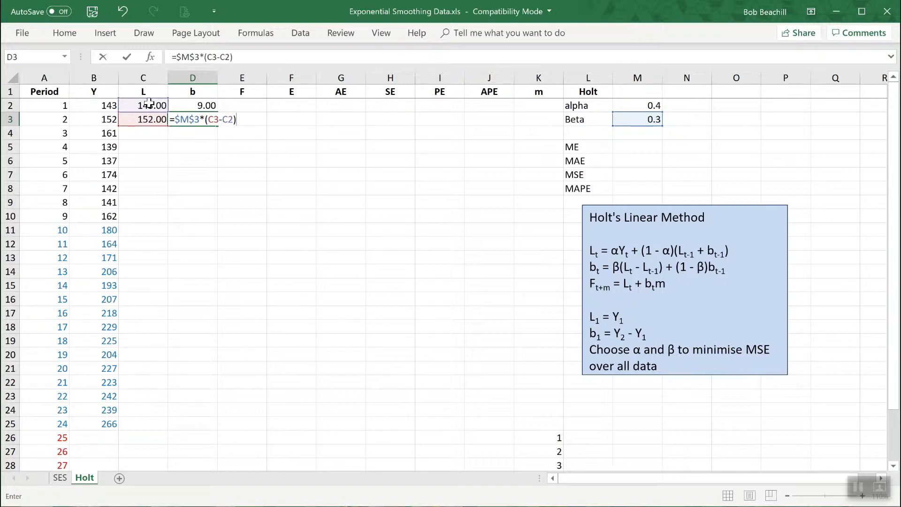
text(+)
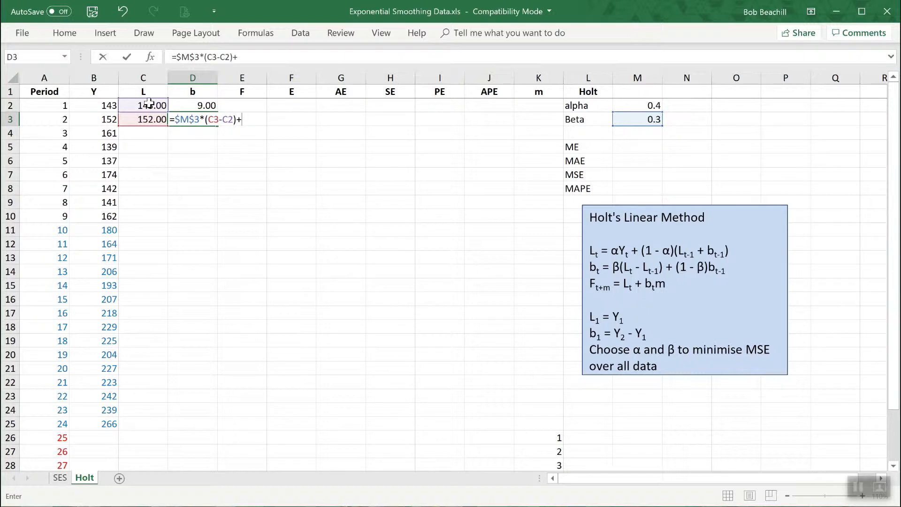
text((1-)
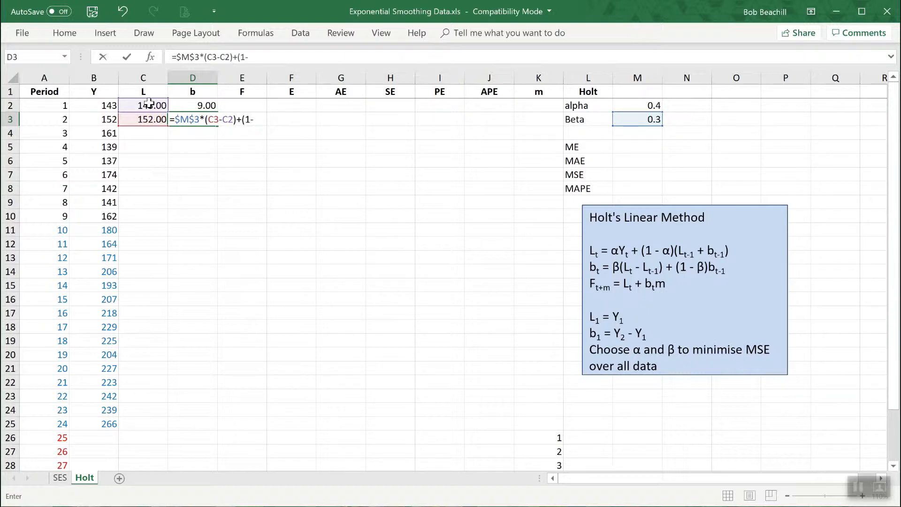
click(637, 119)
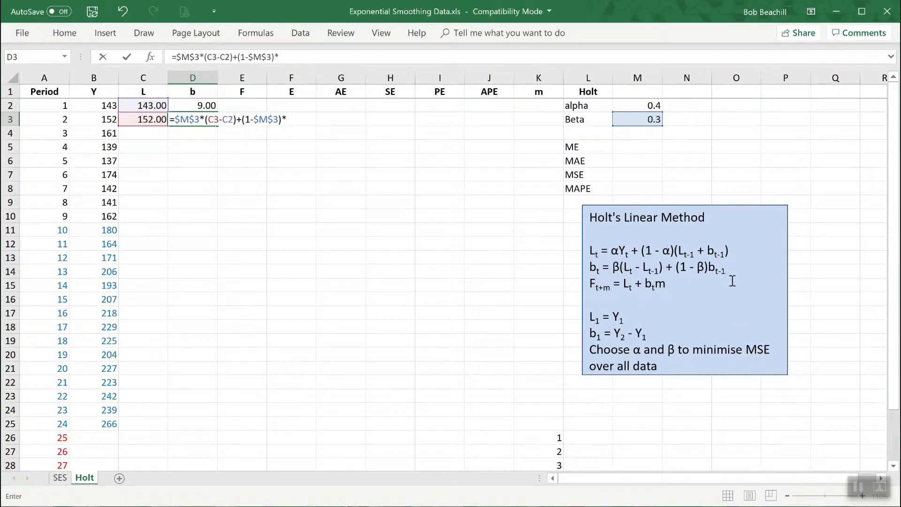
mouse_move(209, 106)
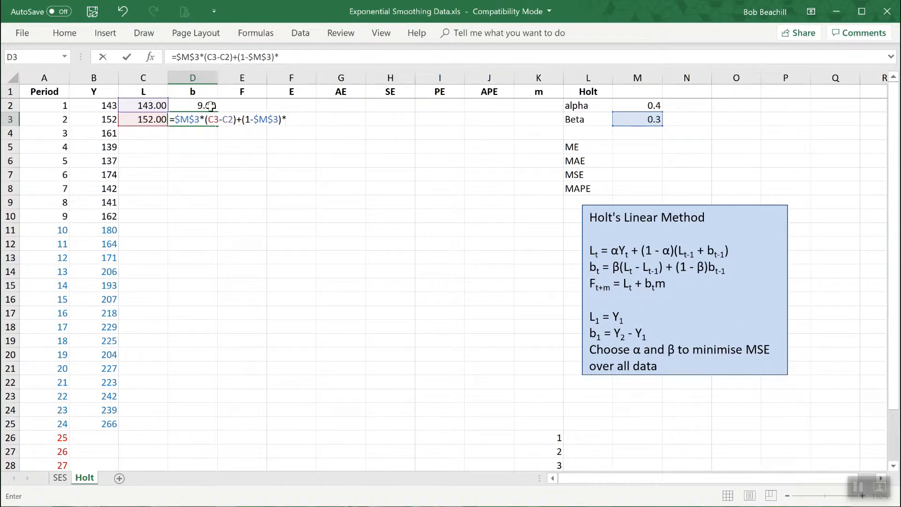
click(192, 105)
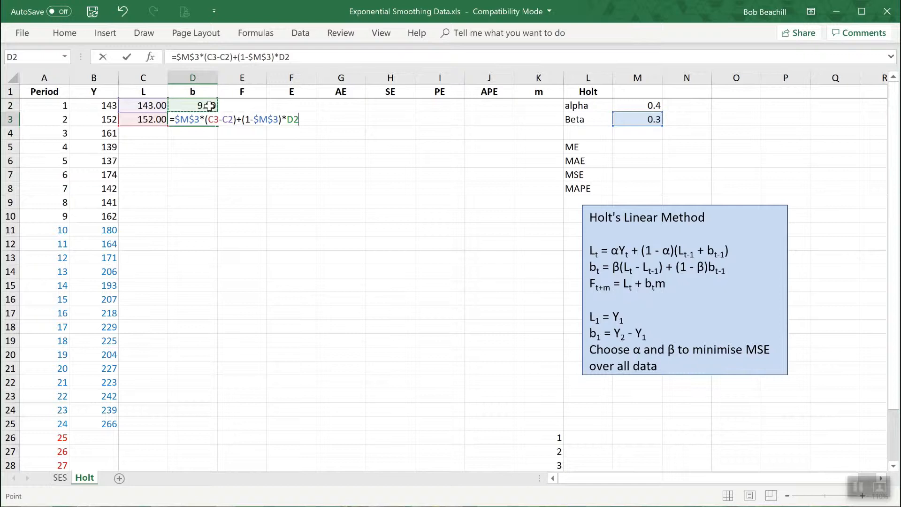
key(enter)
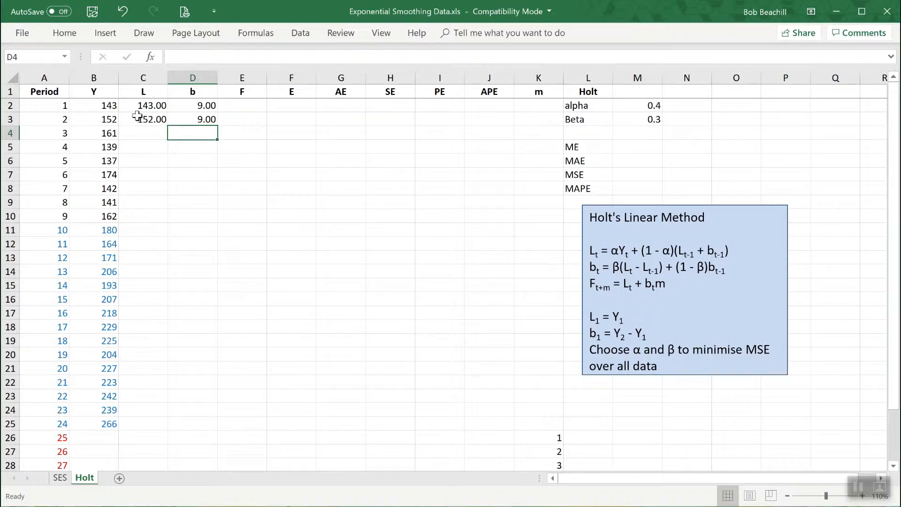
click(143, 119)
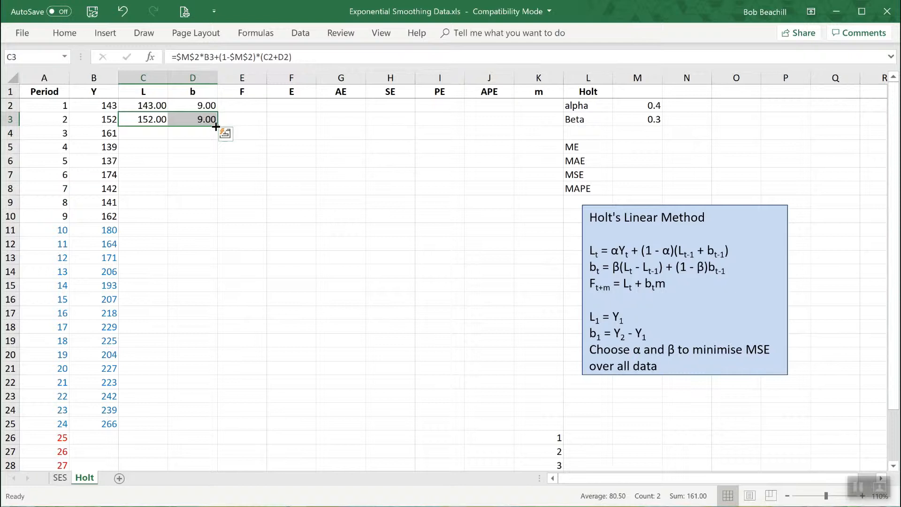
- Copy the period 2 level and trend formulas down through period 24 (252.41 and 6.71)
drag(217, 126, 203, 428)
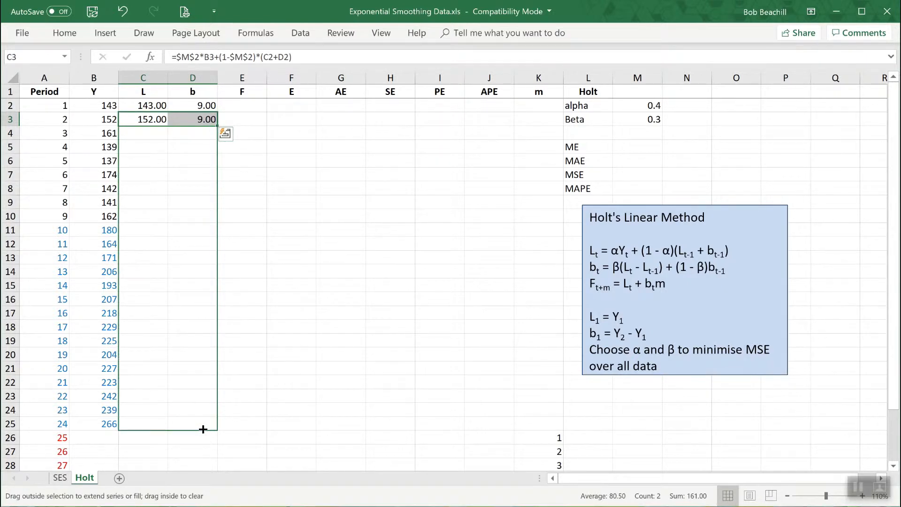
drag(202, 119, 202, 423)
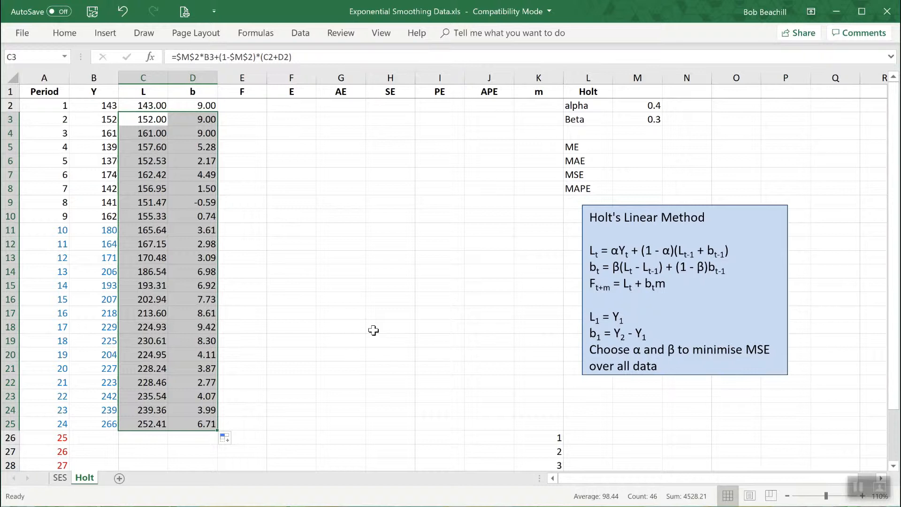
mouse_move(688, 299)
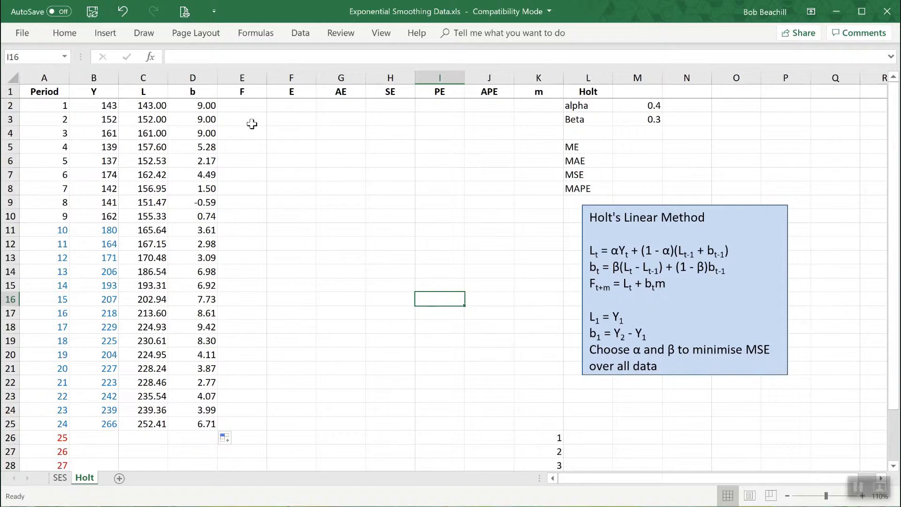
mouse_move(614, 290)
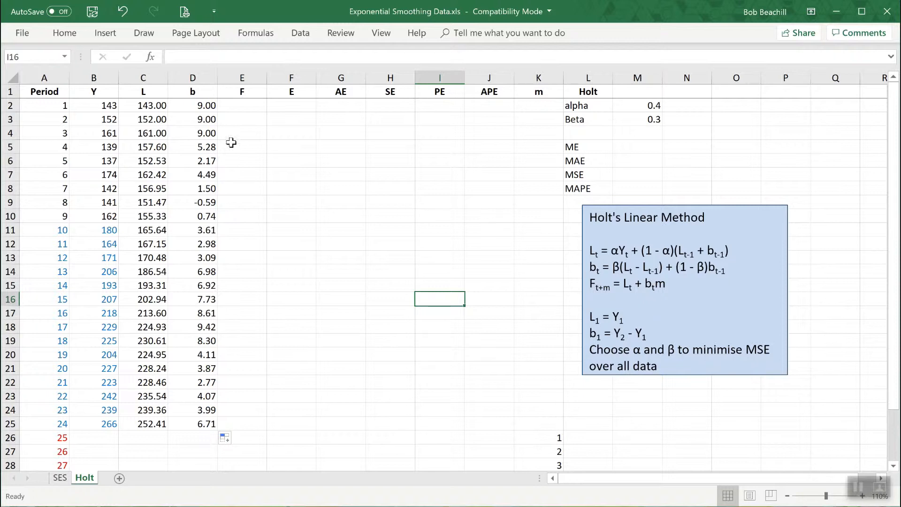
mouse_move(244, 107)
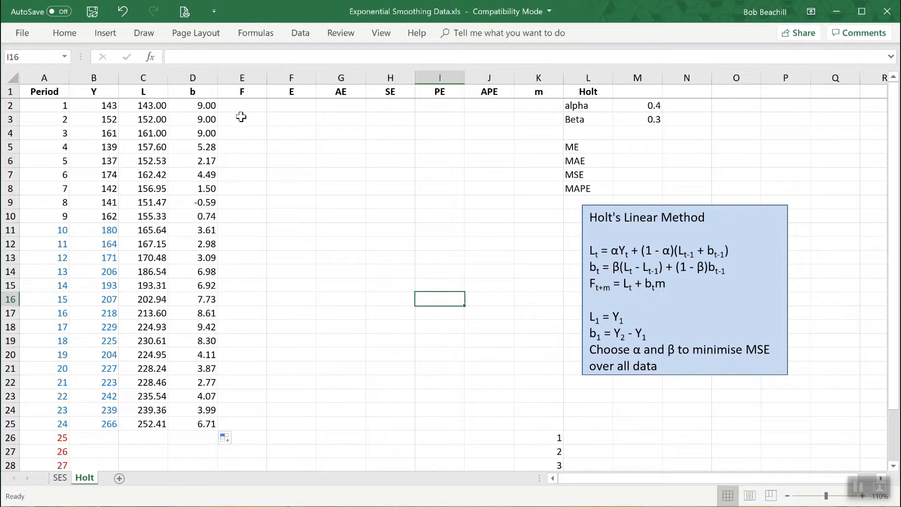
click(241, 119)
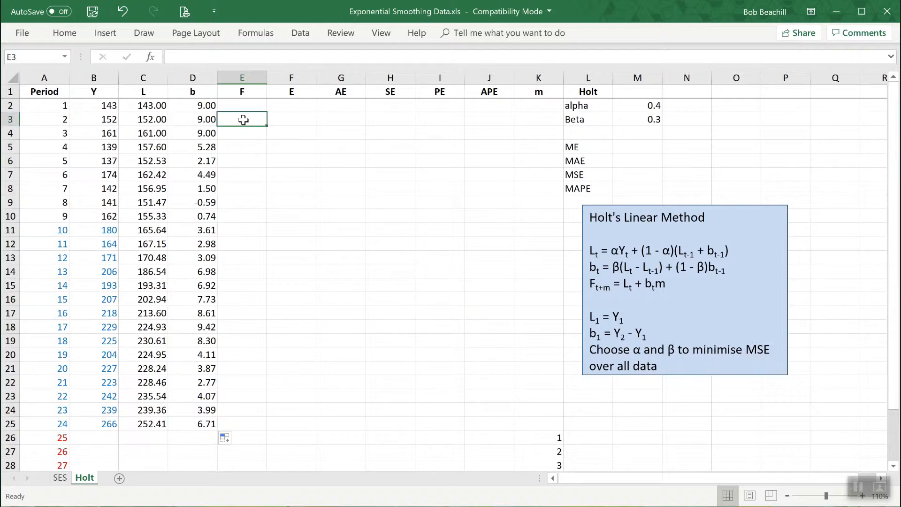
- Forecast periods 2–24 as previous level plus trend (=C2+D2), from 152.00 to 243.36
text(=)
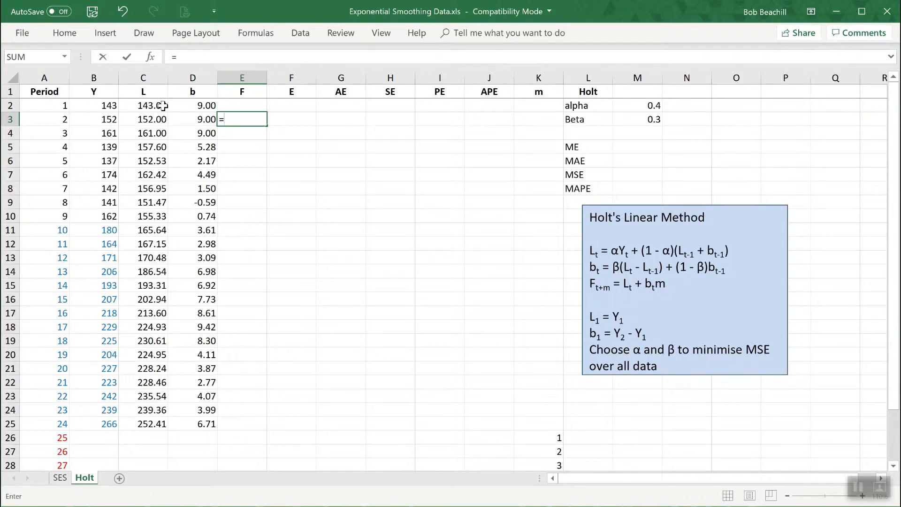
click(143, 105)
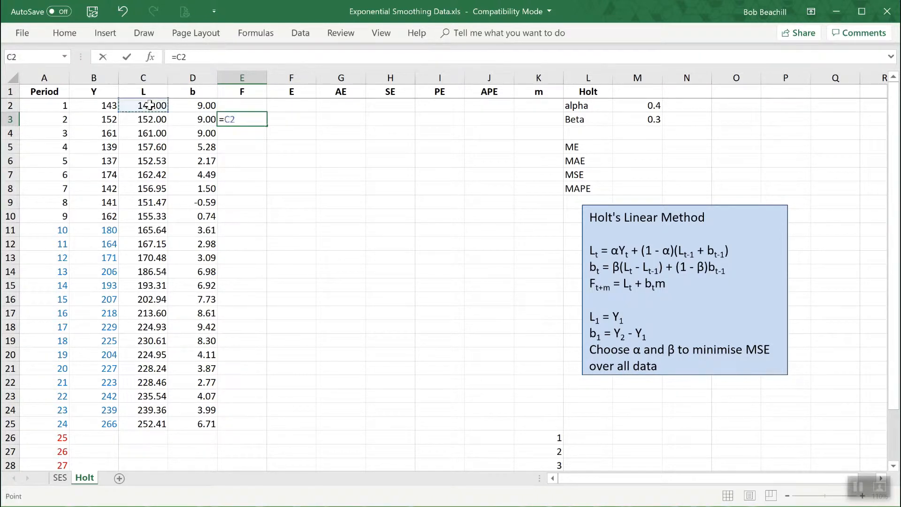
text(+)
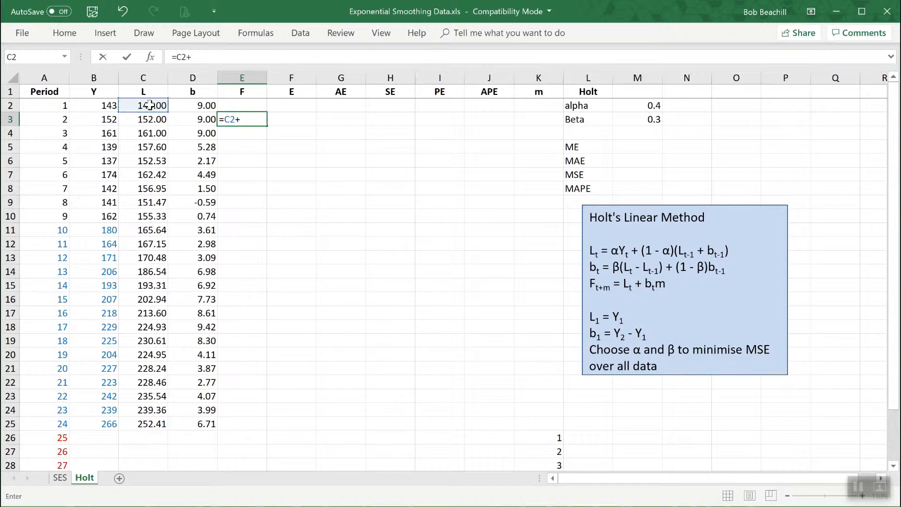
click(193, 105)
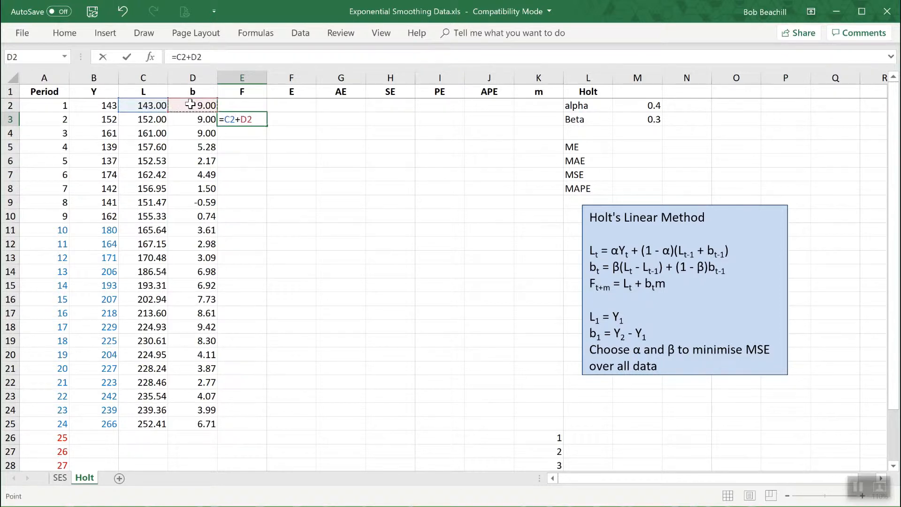
key(enter)
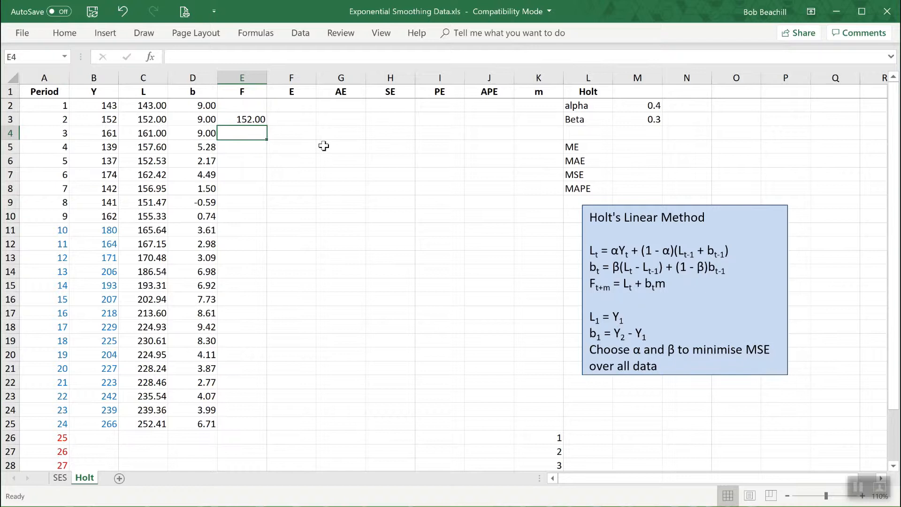
click(243, 119)
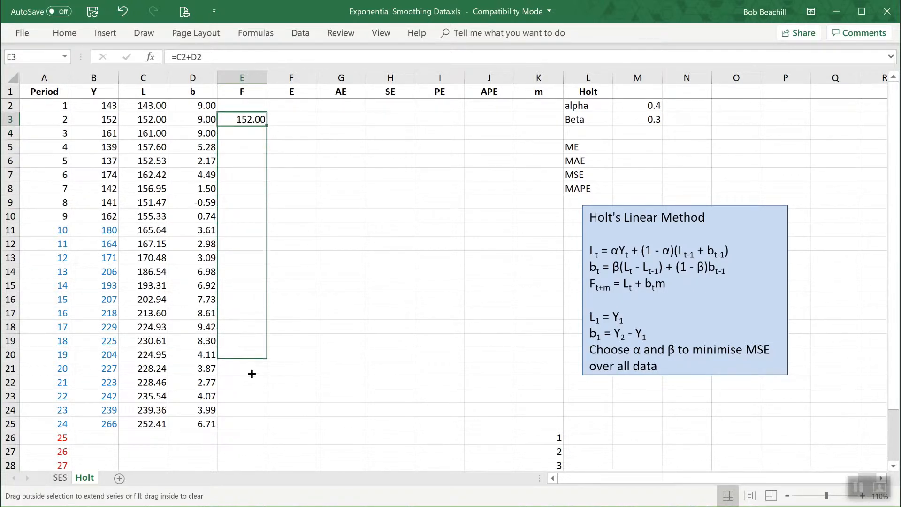
drag(251, 119, 252, 423)
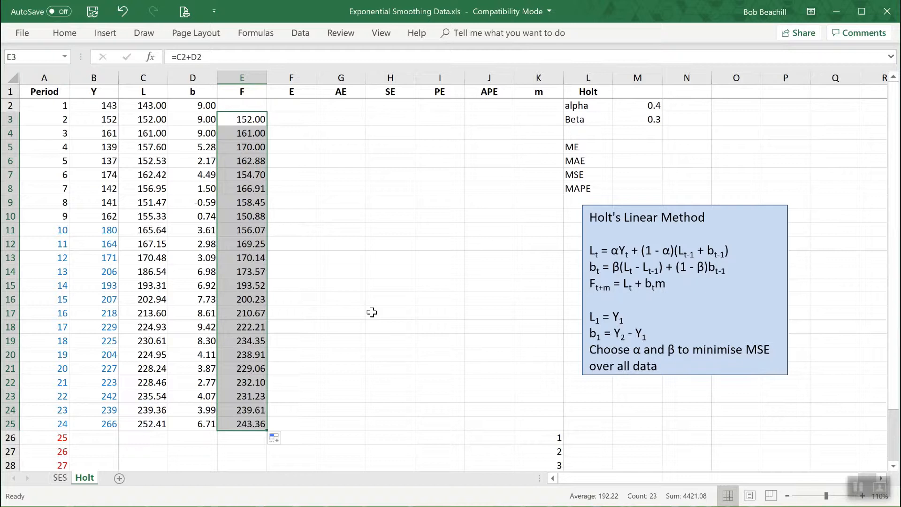
mouse_move(397, 233)
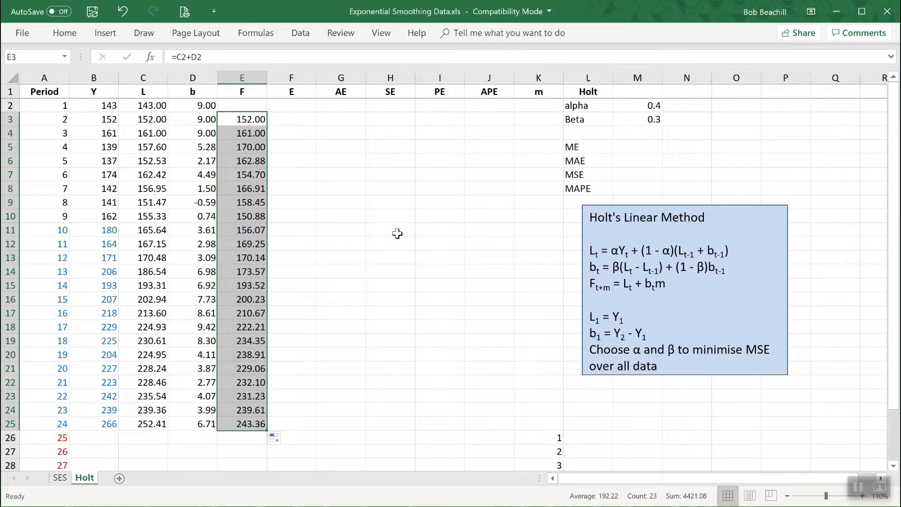
click(390, 230)
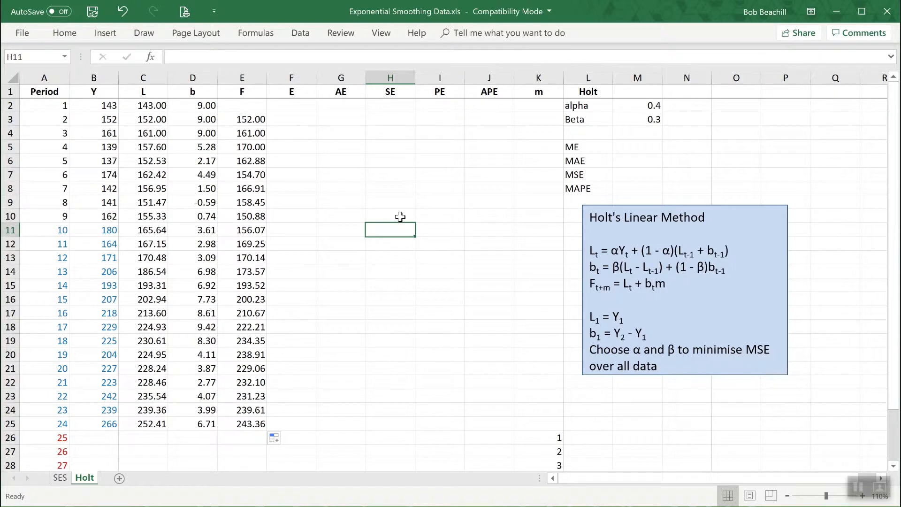
mouse_move(395, 200)
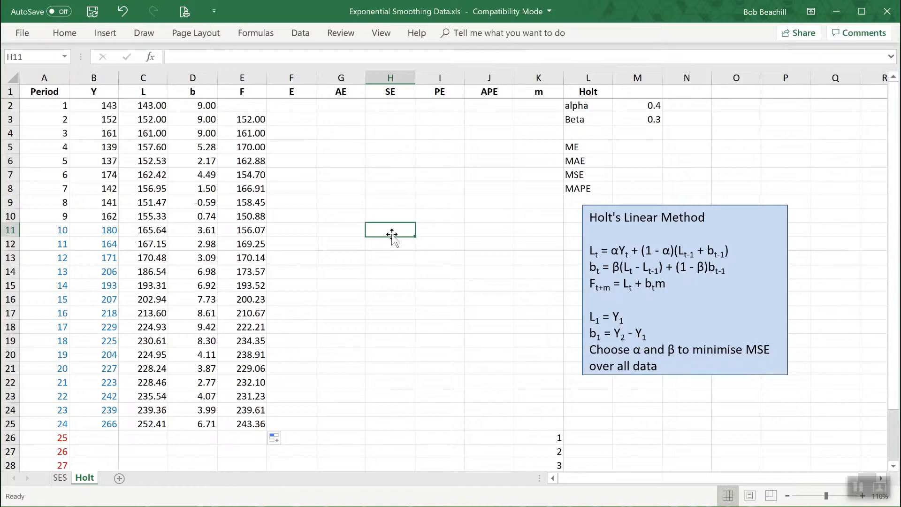
mouse_move(319, 144)
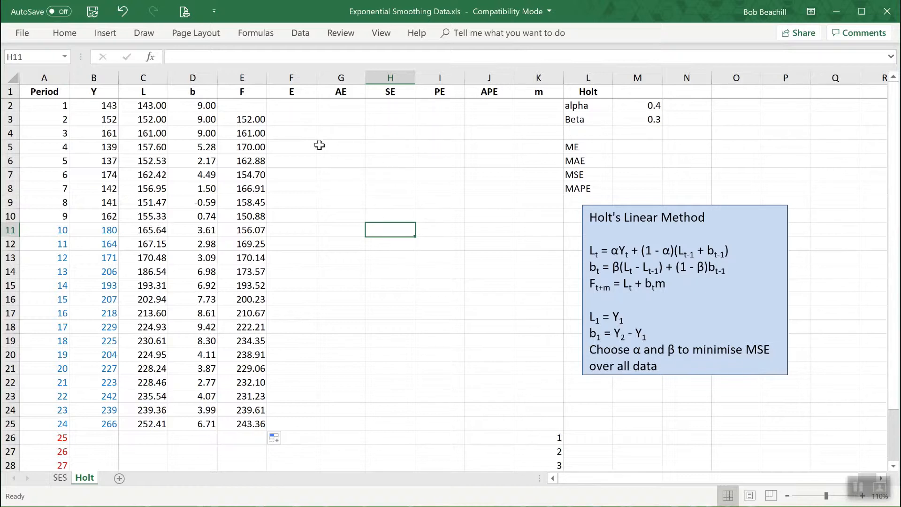
mouse_move(299, 119)
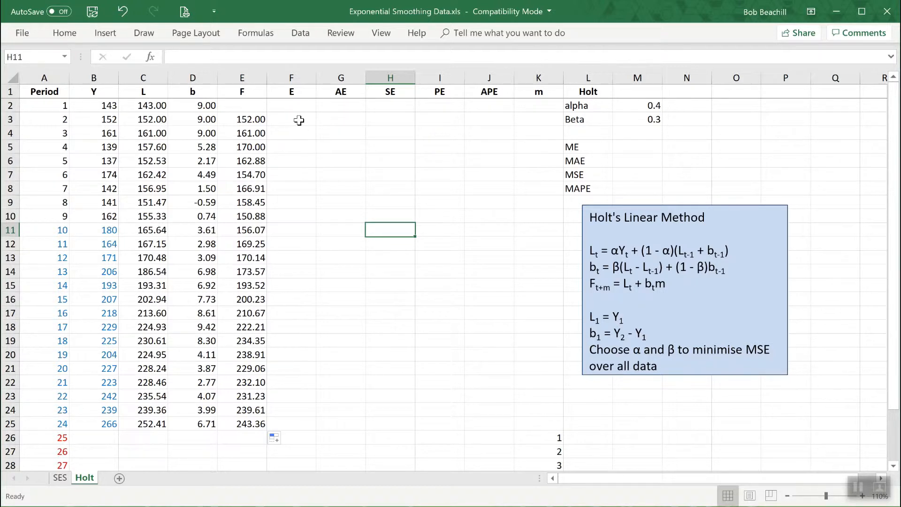
- Compute errors =B3-E3 for periods 2–24, from 0.00 to 22.64
click(291, 119)
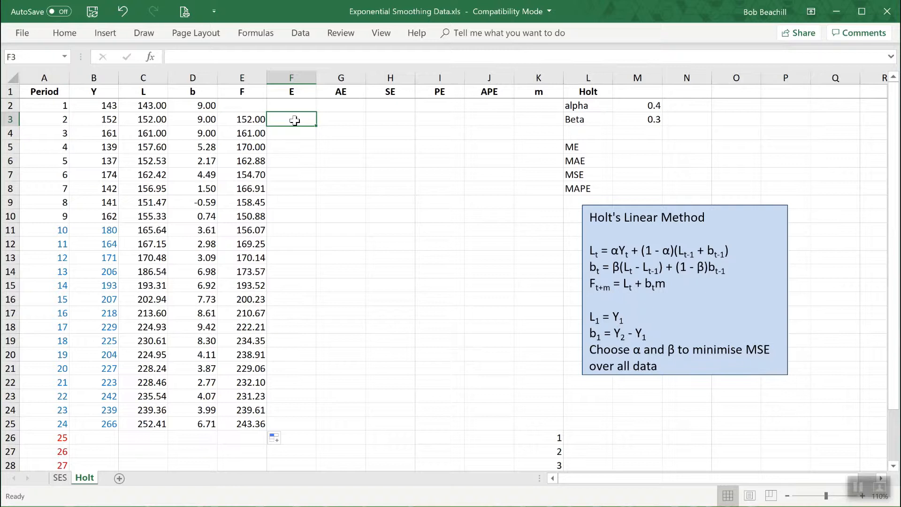
text(=)
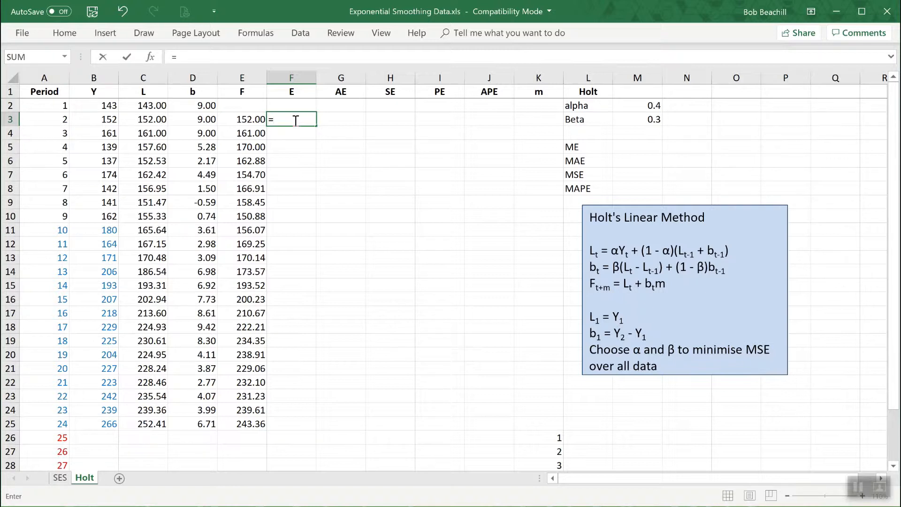
click(94, 119)
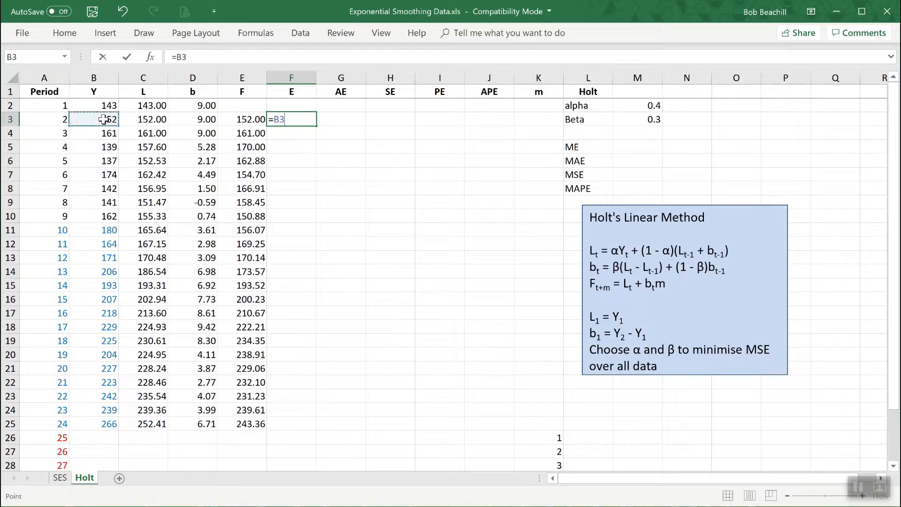
text(-)
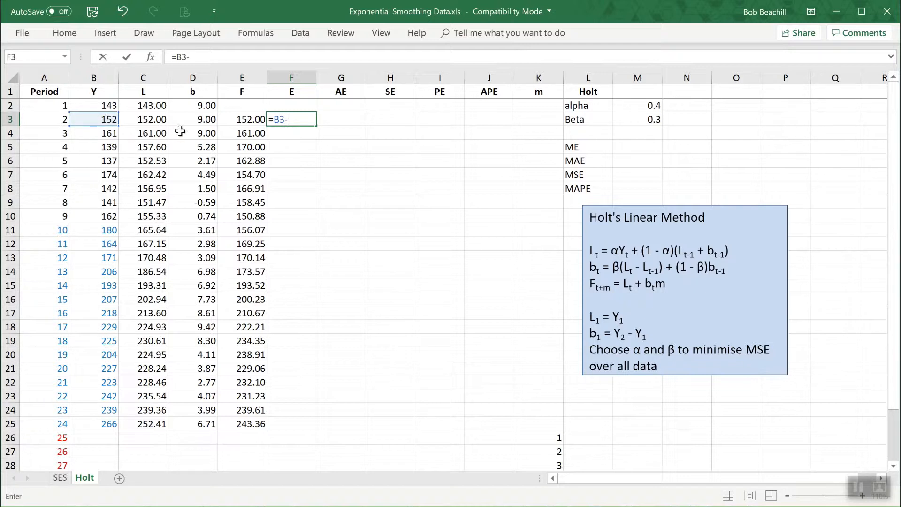
click(241, 119)
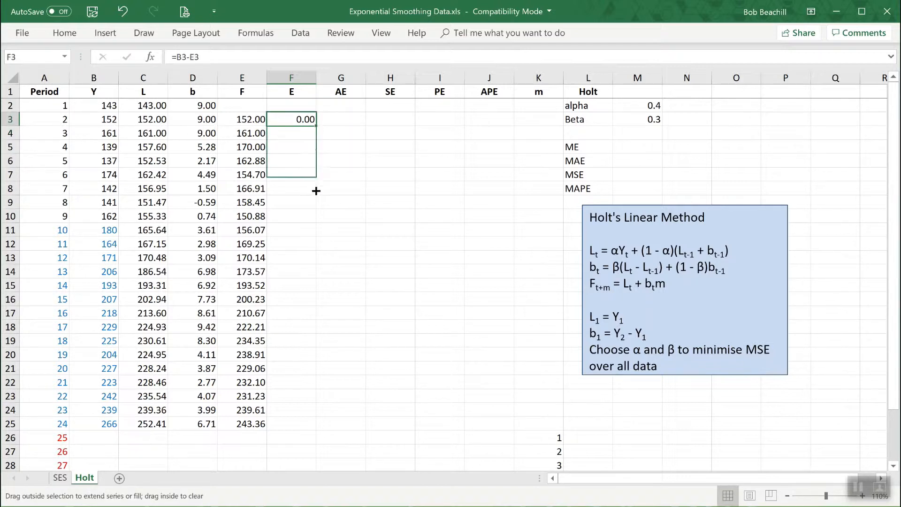
drag(316, 119, 307, 428)
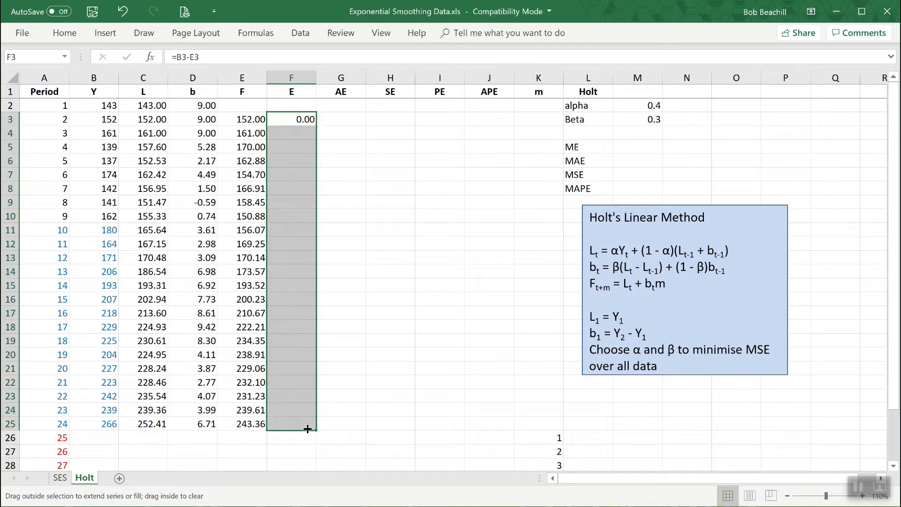
drag(308, 119, 308, 428)
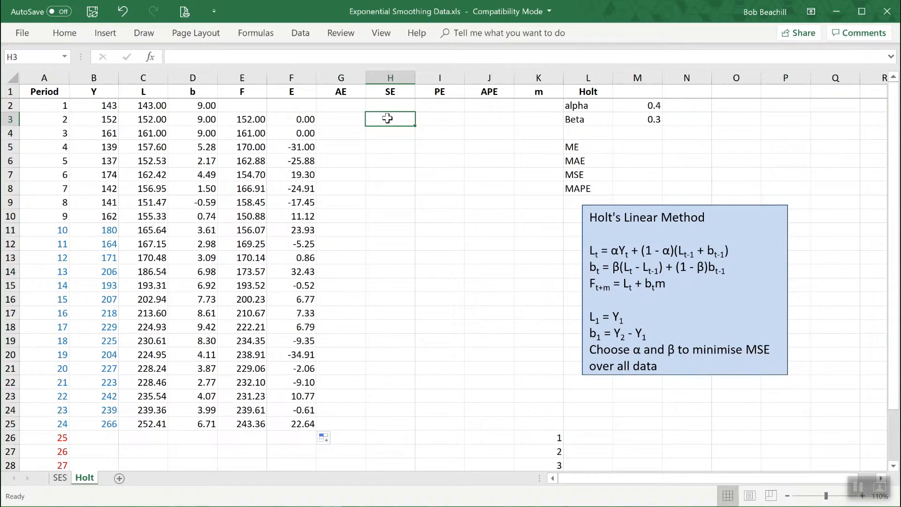
text(=)
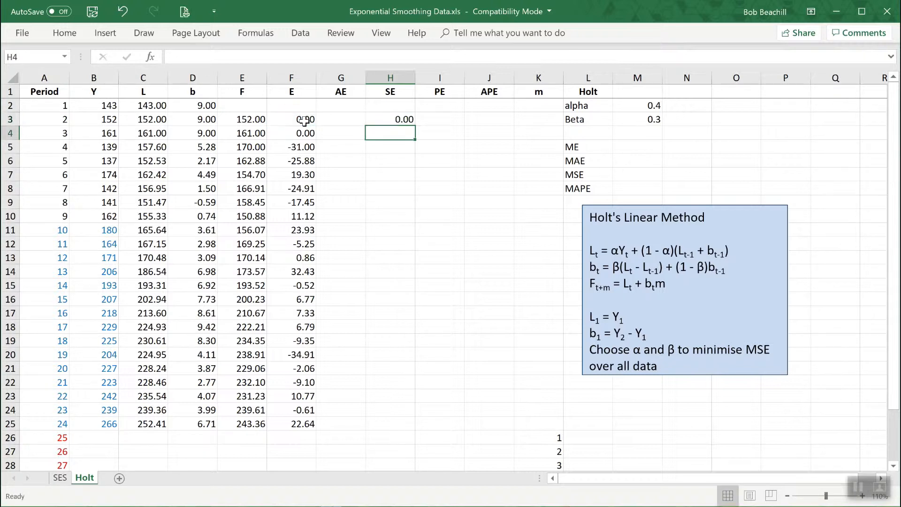
- Fill the squared-error =F3^2 formula down to period 24, ending 512.75
click(390, 119)
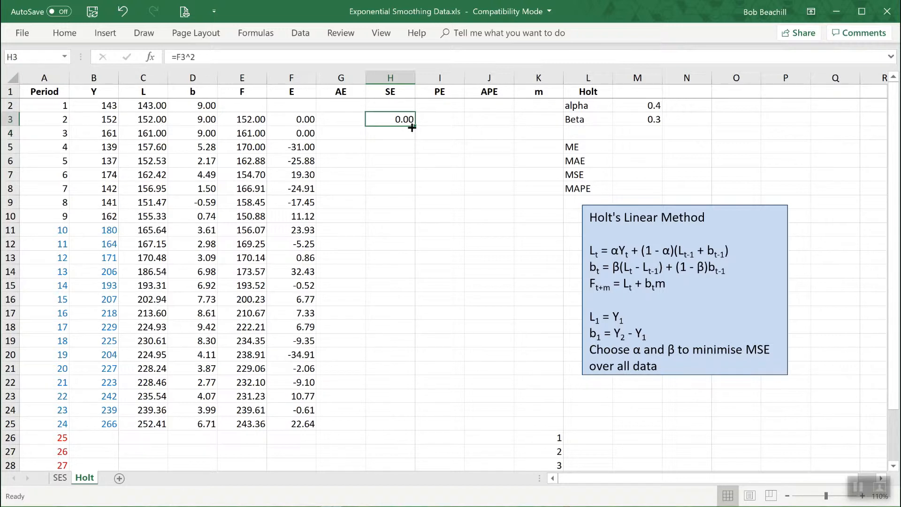
drag(412, 128, 398, 431)
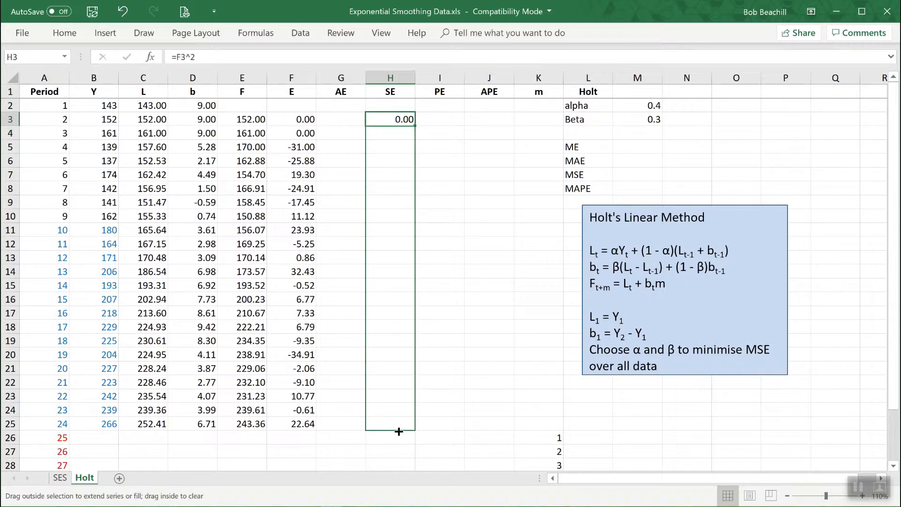
drag(399, 119, 399, 431)
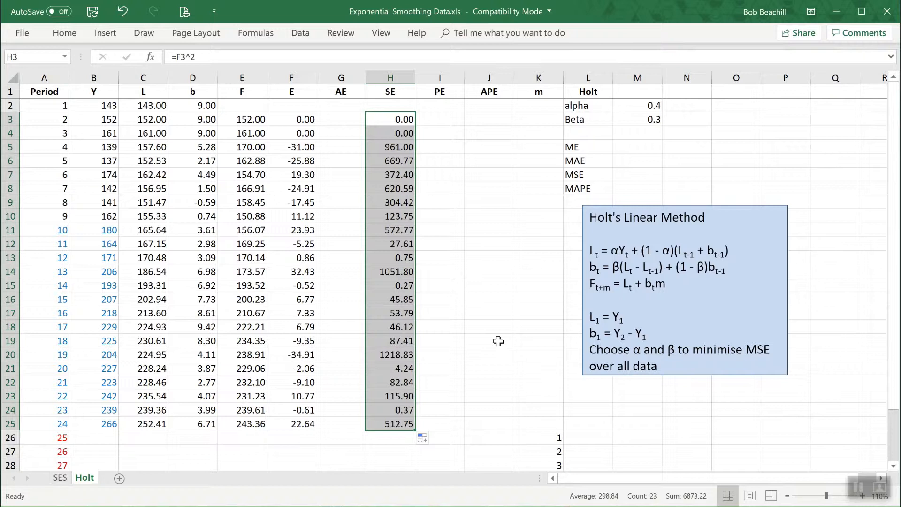
mouse_move(680, 199)
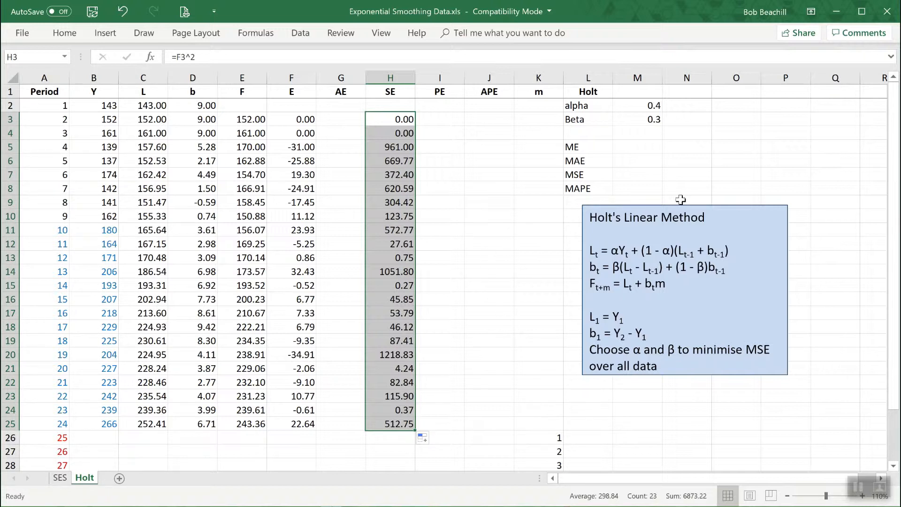
click(636, 175)
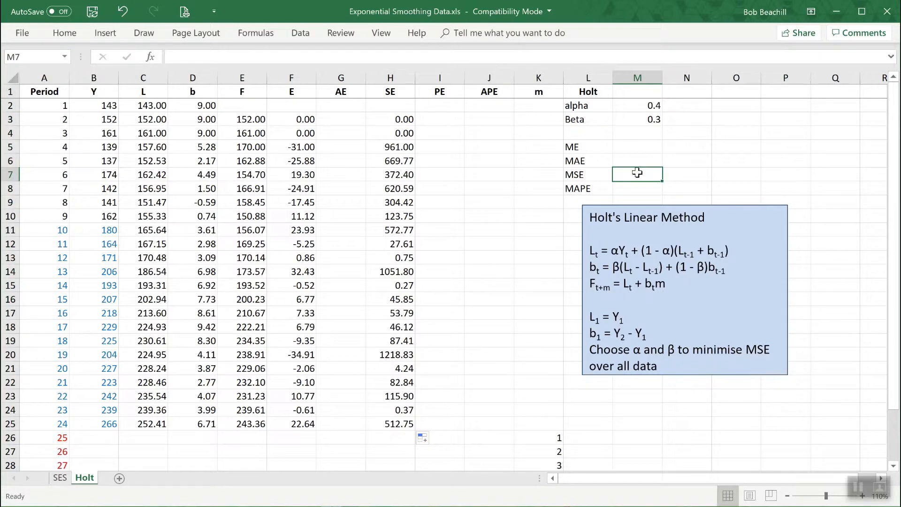
- Compute the MSE in M7 as =AVERAGE(H3:H25), giving 298.84
text(=aver)
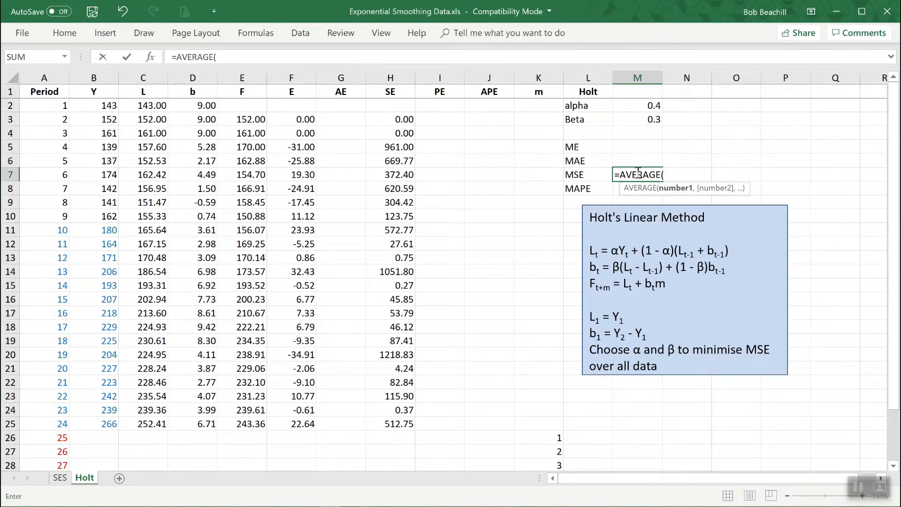
drag(389, 119, 390, 410)
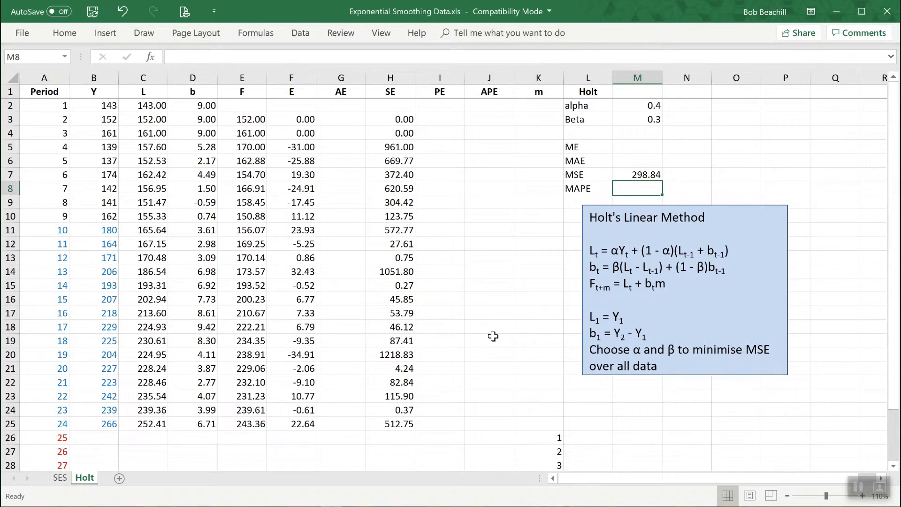
mouse_move(493, 277)
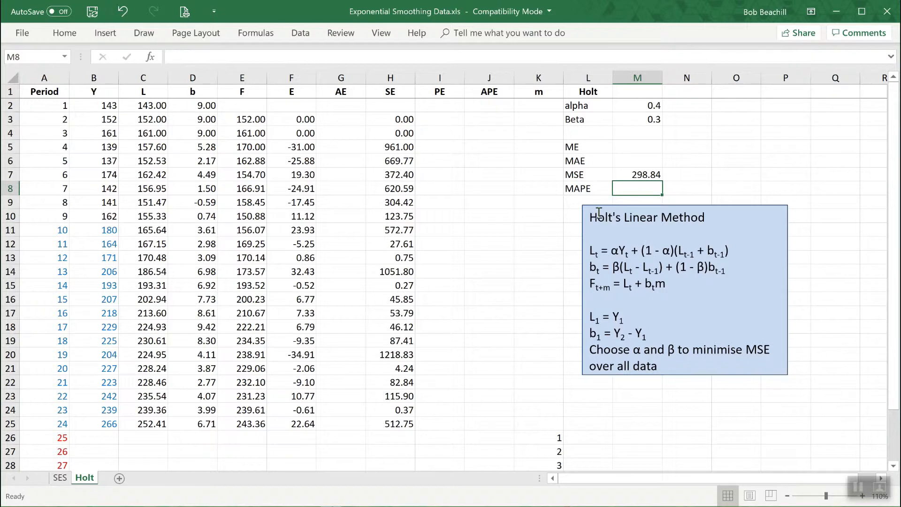
mouse_move(626, 176)
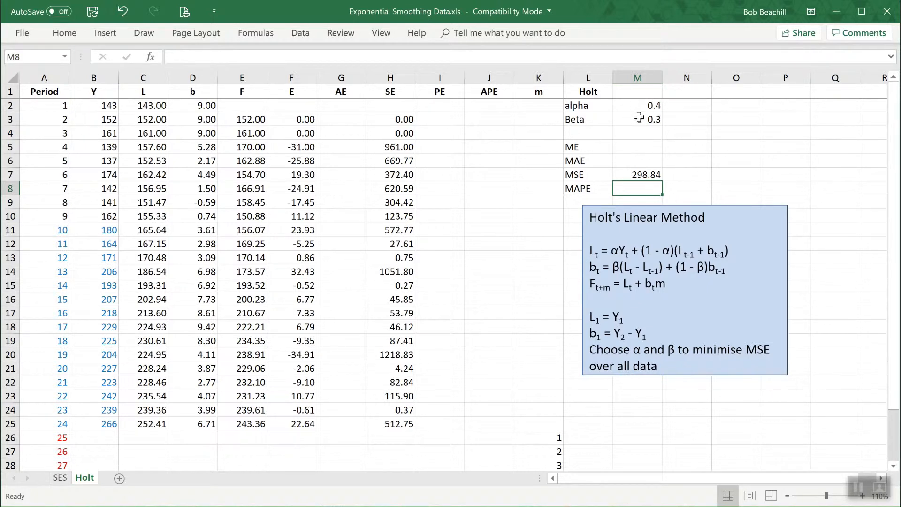
mouse_move(495, 255)
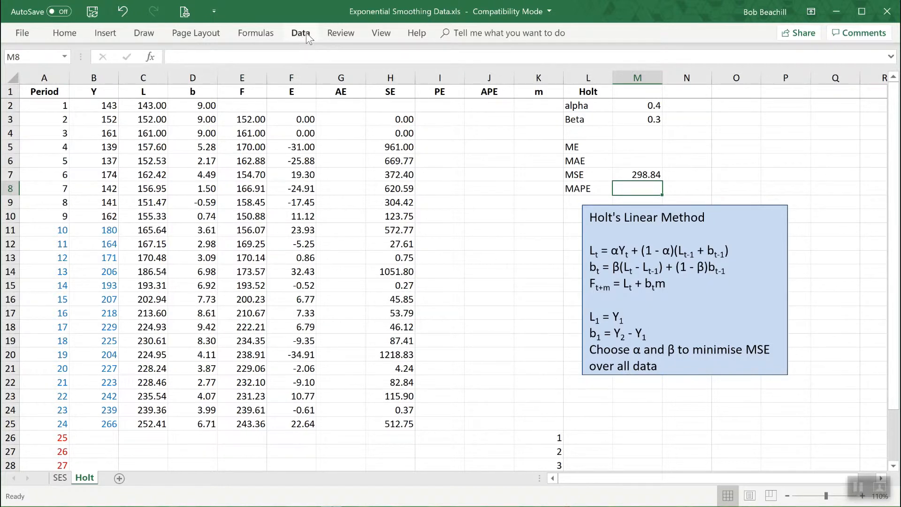
mouse_move(550, 182)
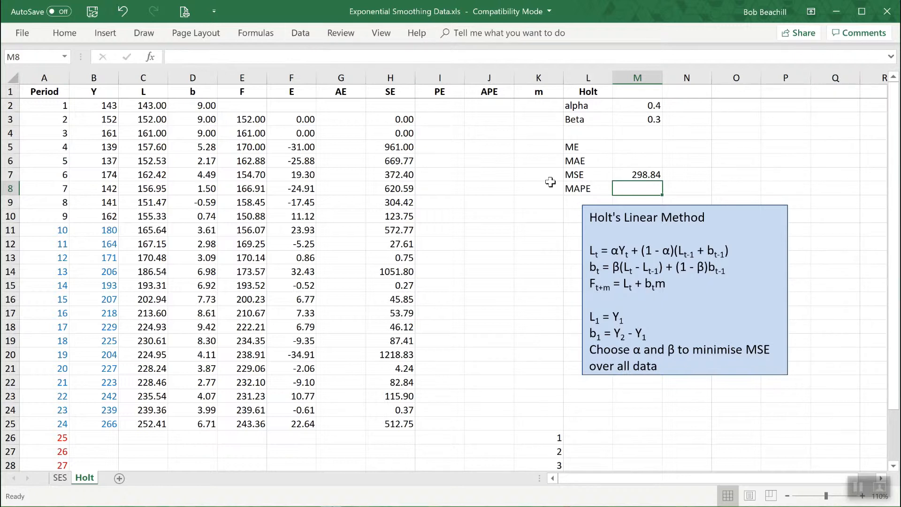
- Show the Data ribbon with the MSE cell M7 selected as the Solver target
click(301, 33)
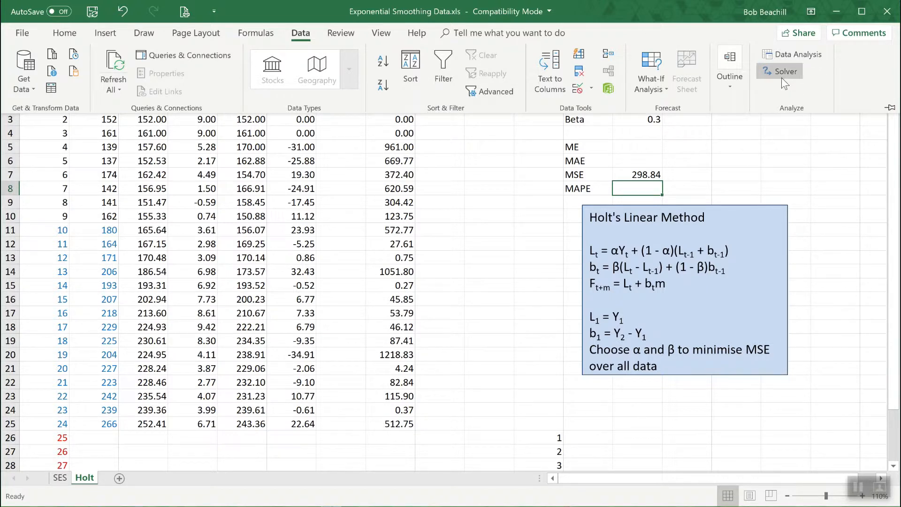
mouse_move(786, 71)
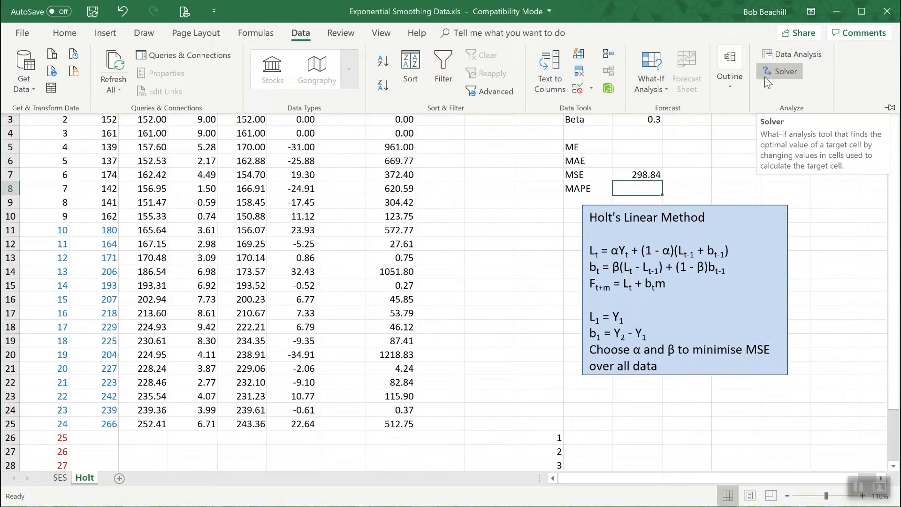
mouse_move(508, 183)
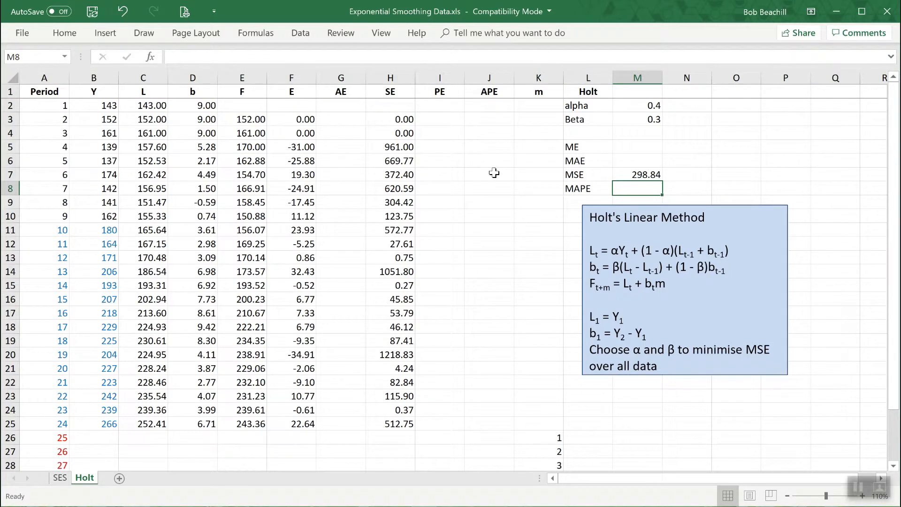
mouse_move(636, 171)
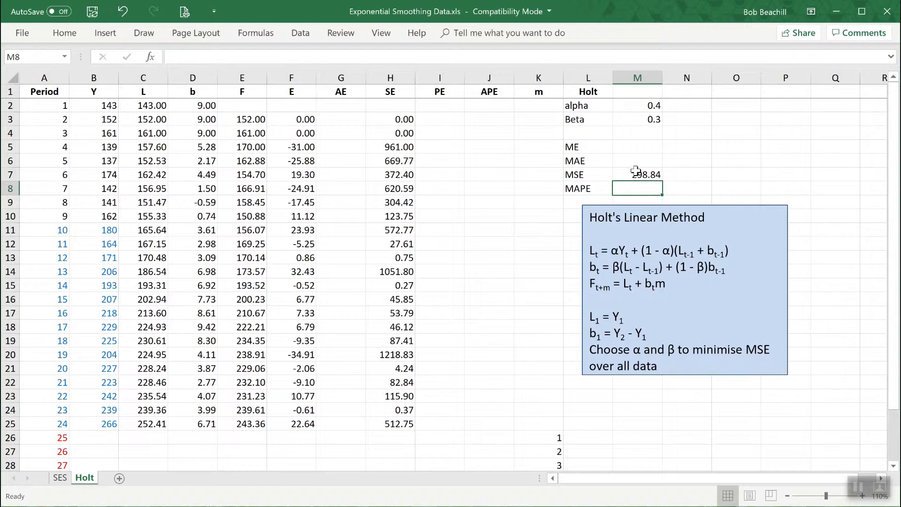
click(636, 174)
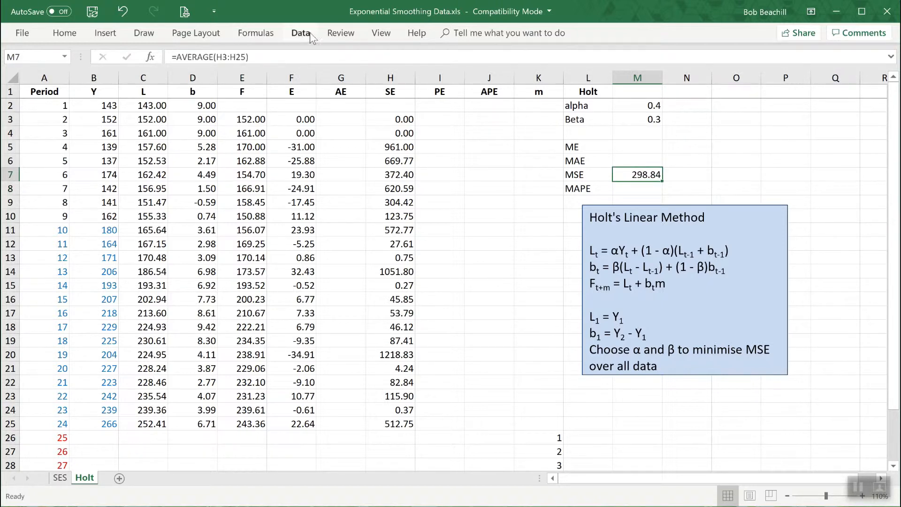
click(300, 32)
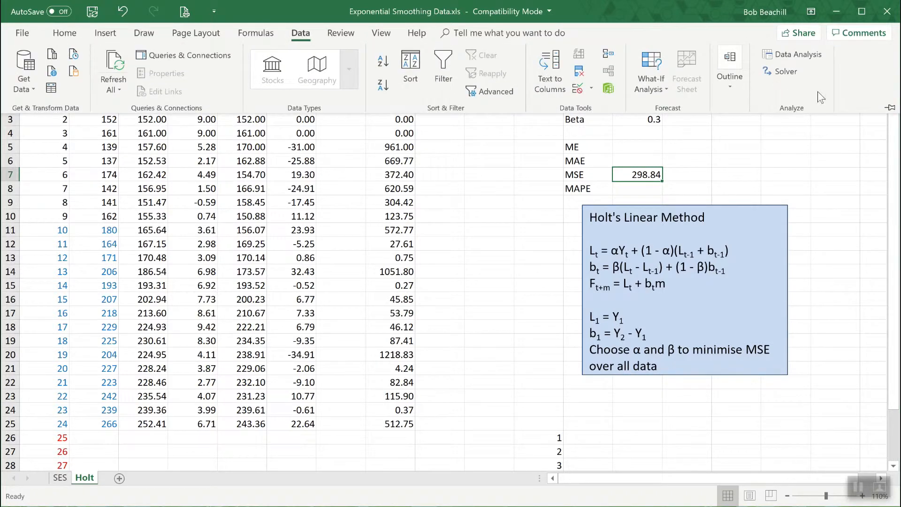
- Run Solver minimising MSE ($M$7) by changing alpha and beta ($M$2:$M$3) with GRG Nonlinear, giving alpha 0.501077, beta 0.072295, MSE 274.90
click(780, 71)
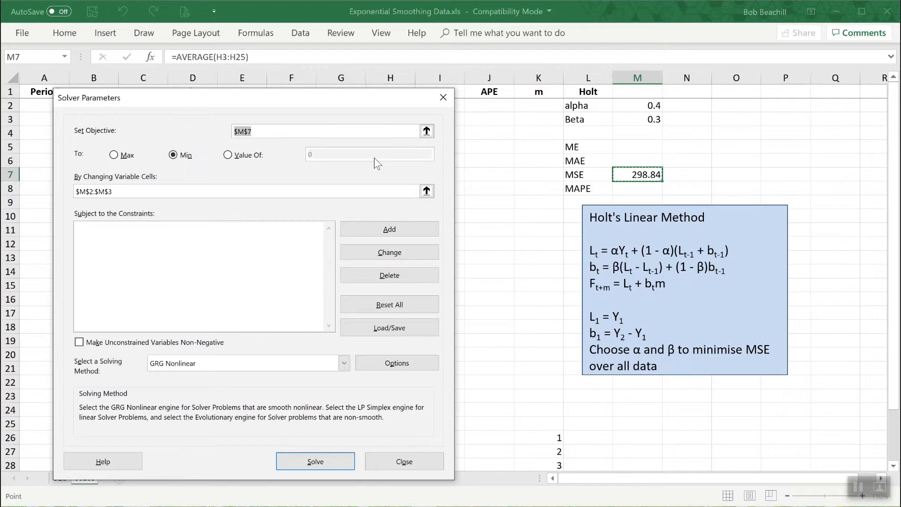
click(252, 131)
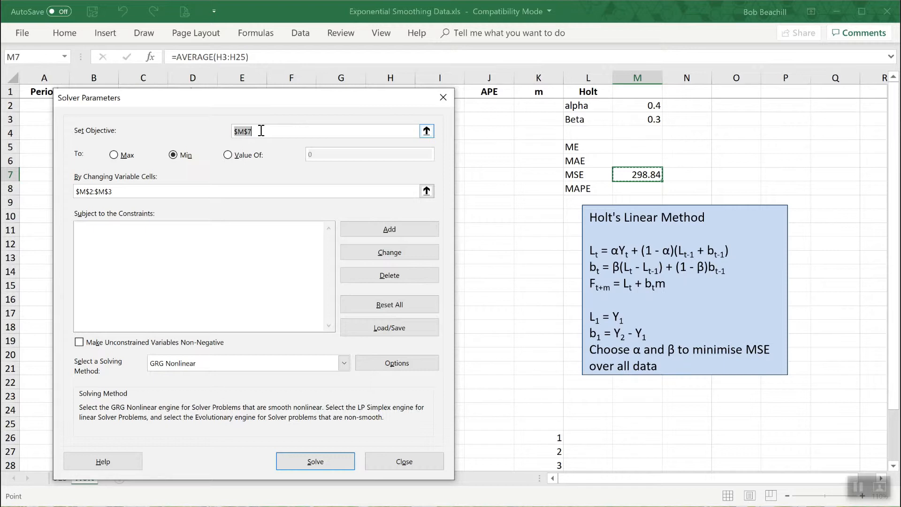
click(171, 155)
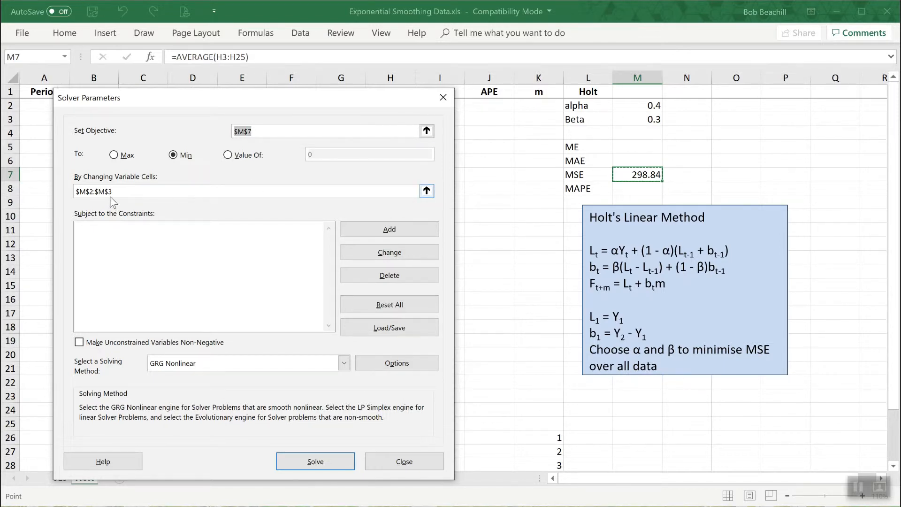
mouse_move(246, 295)
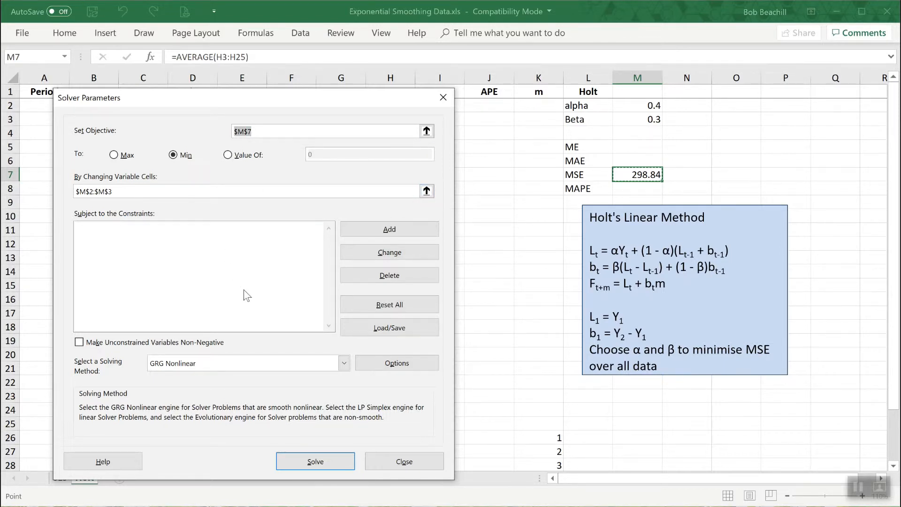
mouse_move(270, 428)
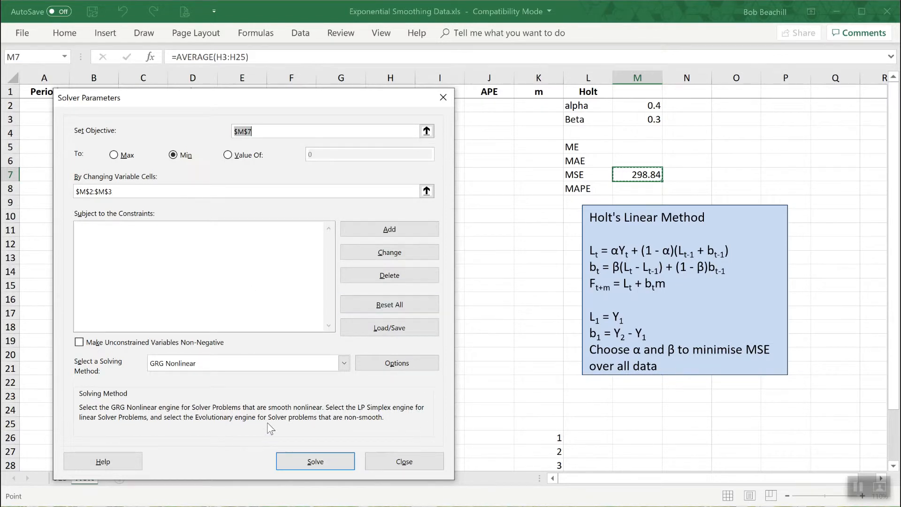
mouse_move(298, 156)
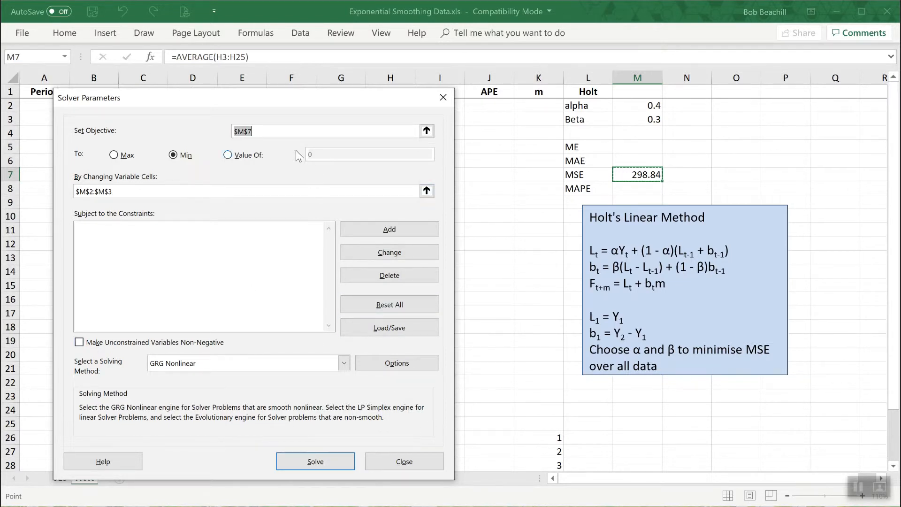
mouse_move(305, 287)
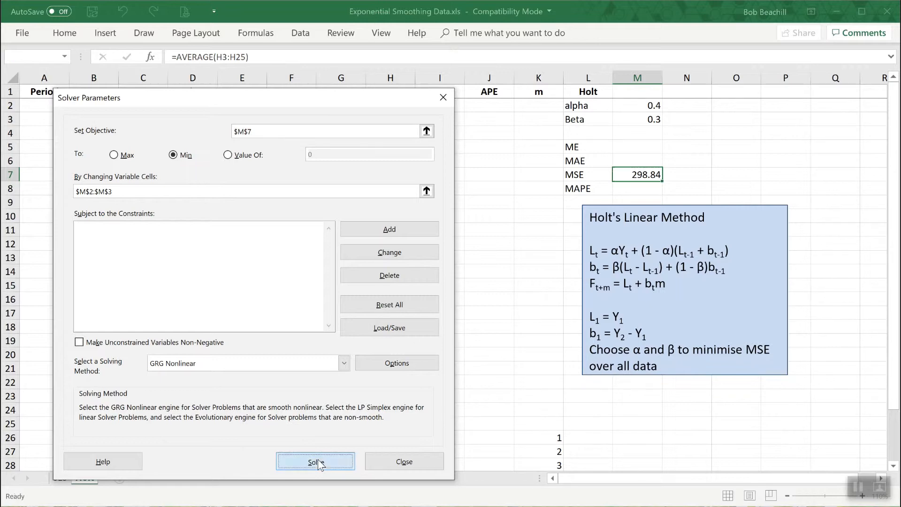
click(315, 462)
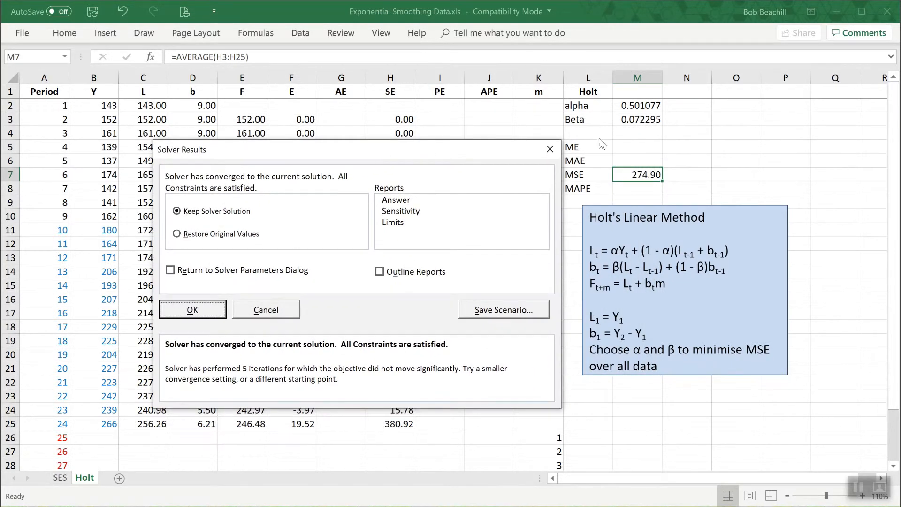
mouse_move(629, 116)
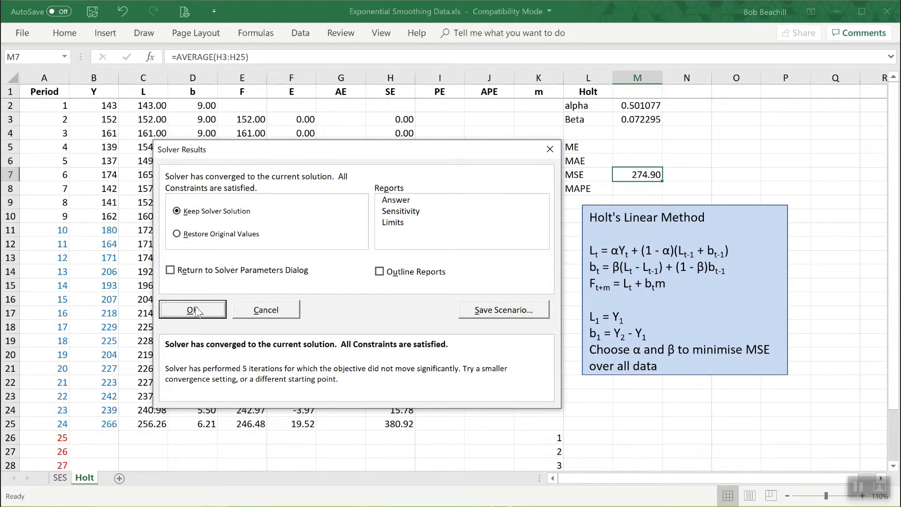
click(192, 309)
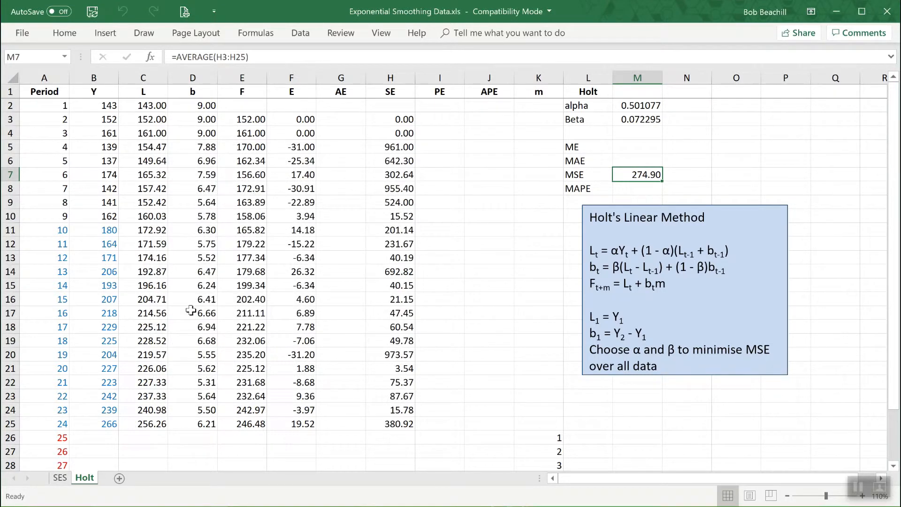
mouse_move(204, 295)
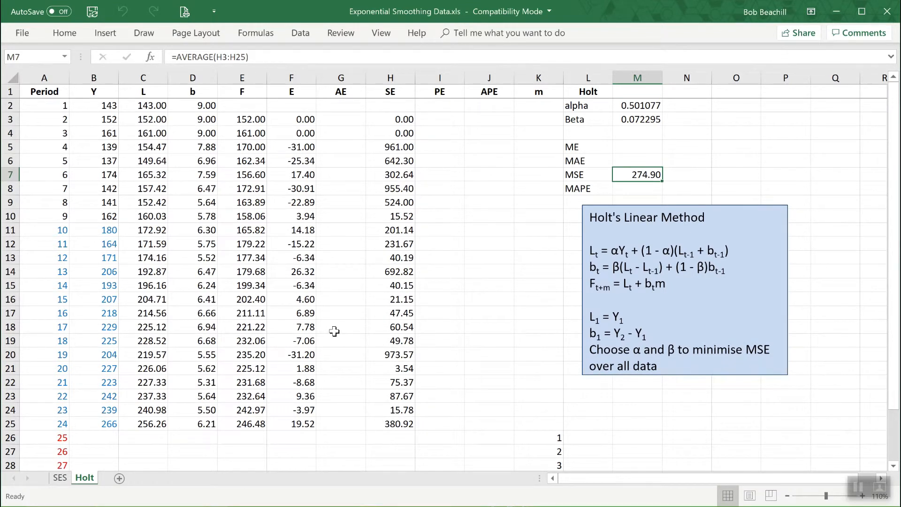
mouse_move(599, 290)
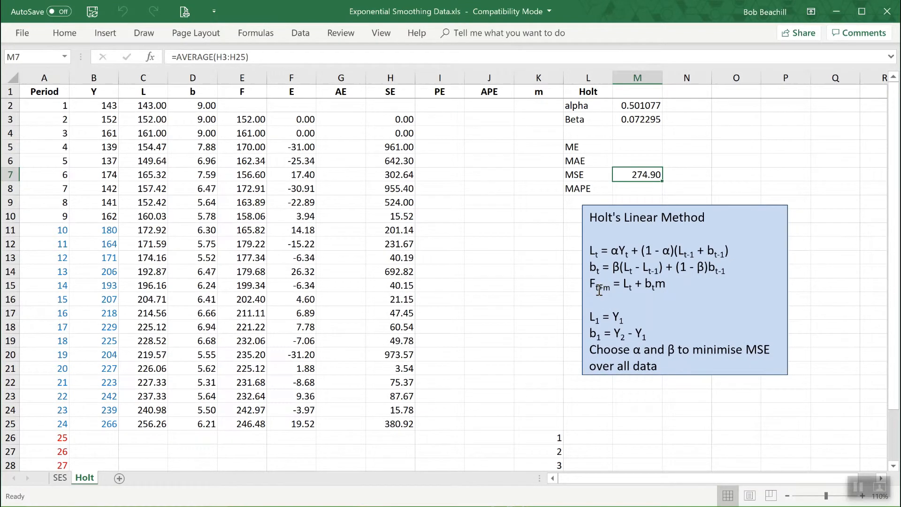
mouse_move(600, 286)
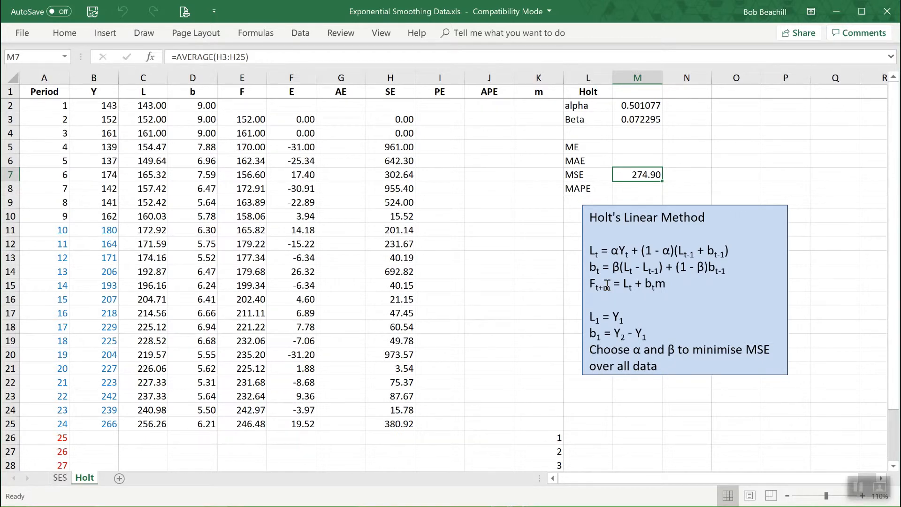
mouse_move(357, 319)
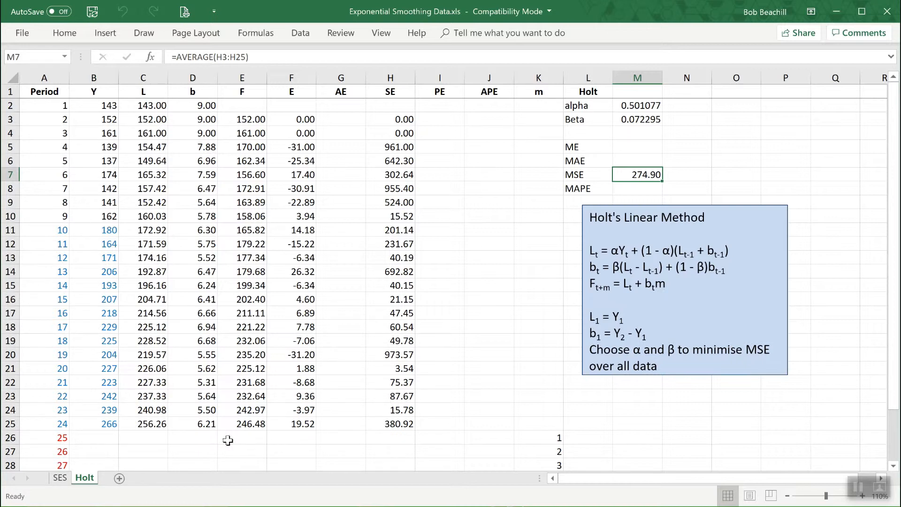
click(242, 438)
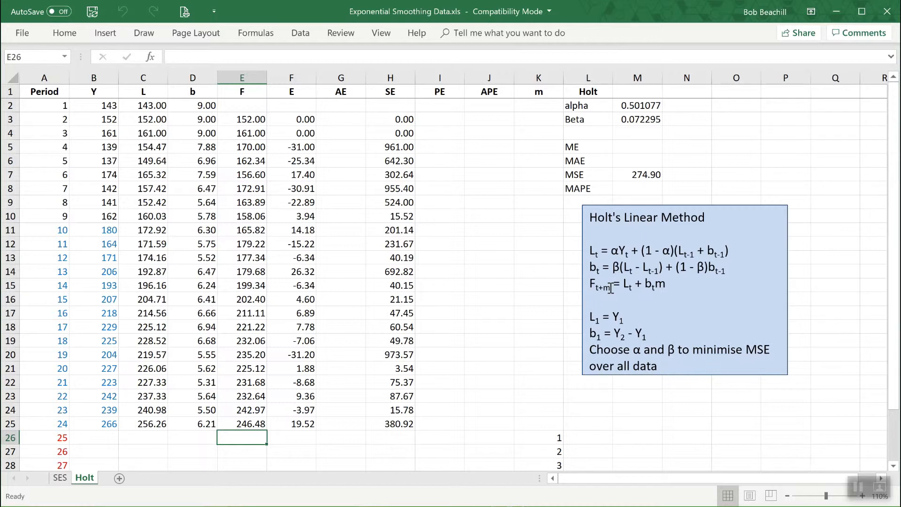
mouse_move(629, 287)
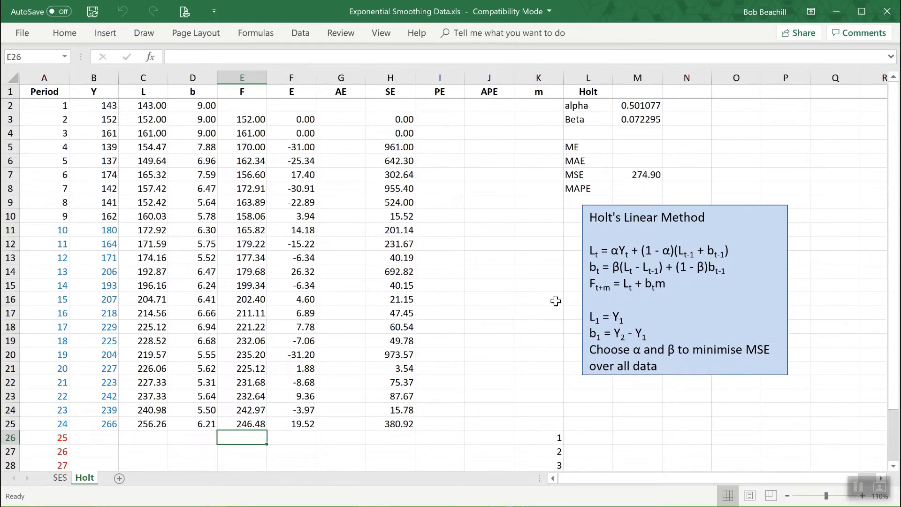
scroll(down, 3)
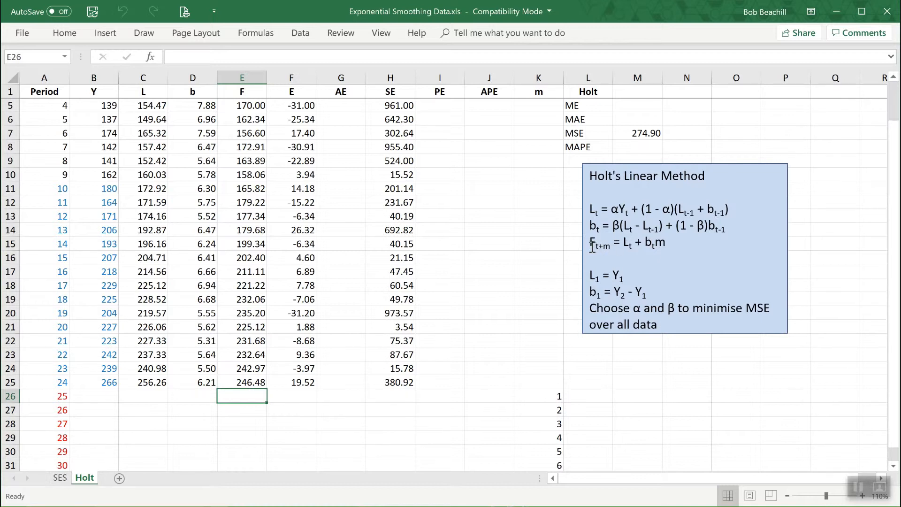
mouse_move(622, 261)
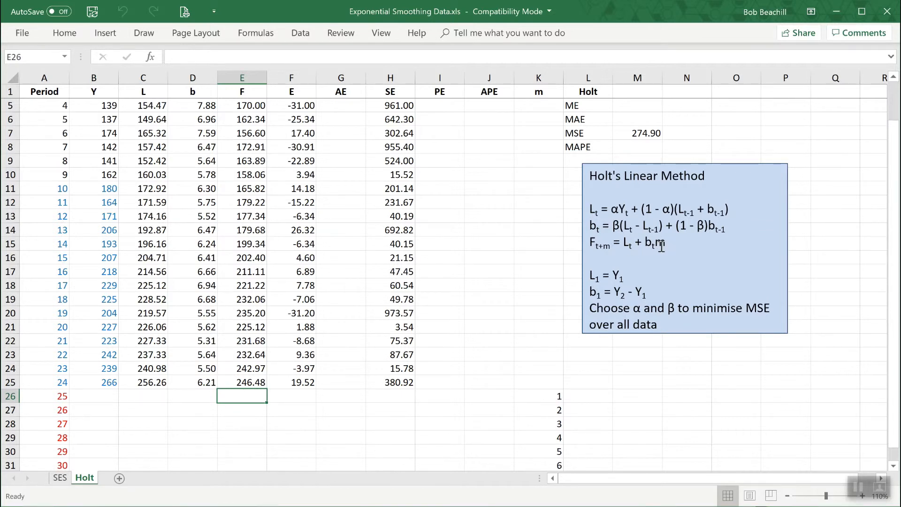
mouse_move(546, 411)
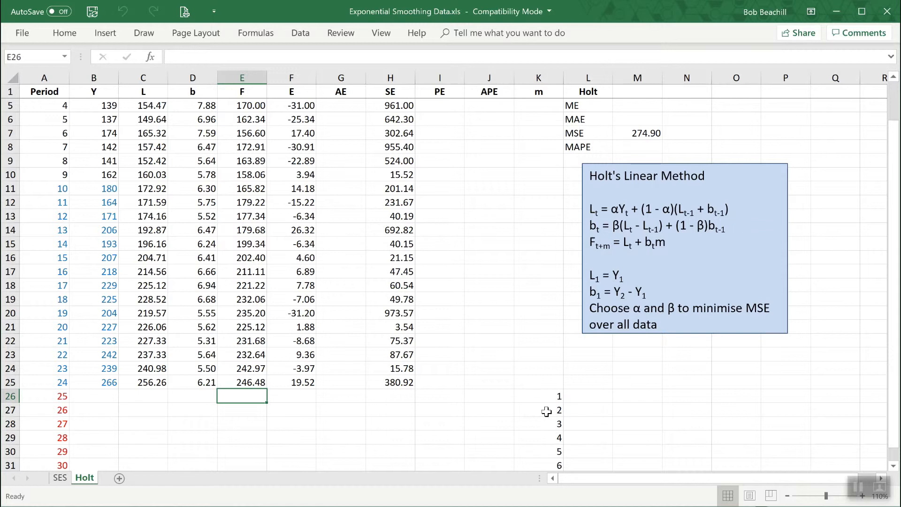
mouse_move(537, 413)
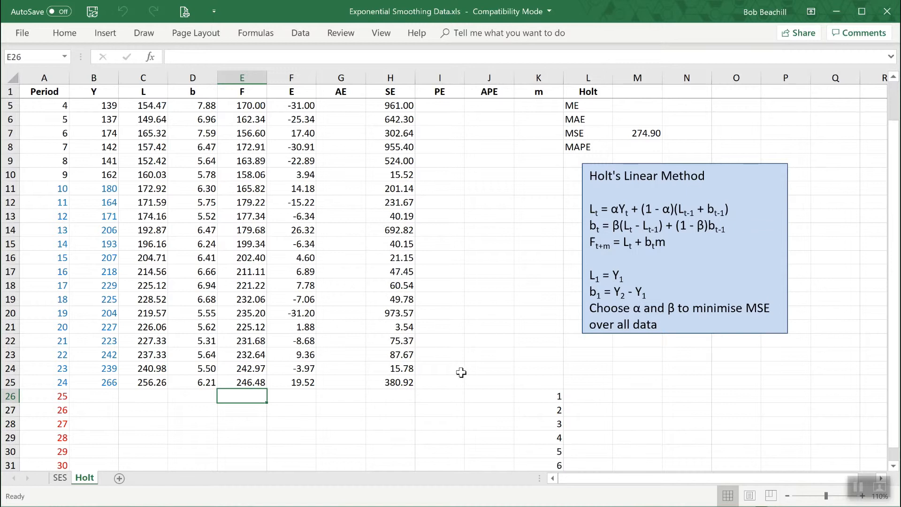
mouse_move(163, 339)
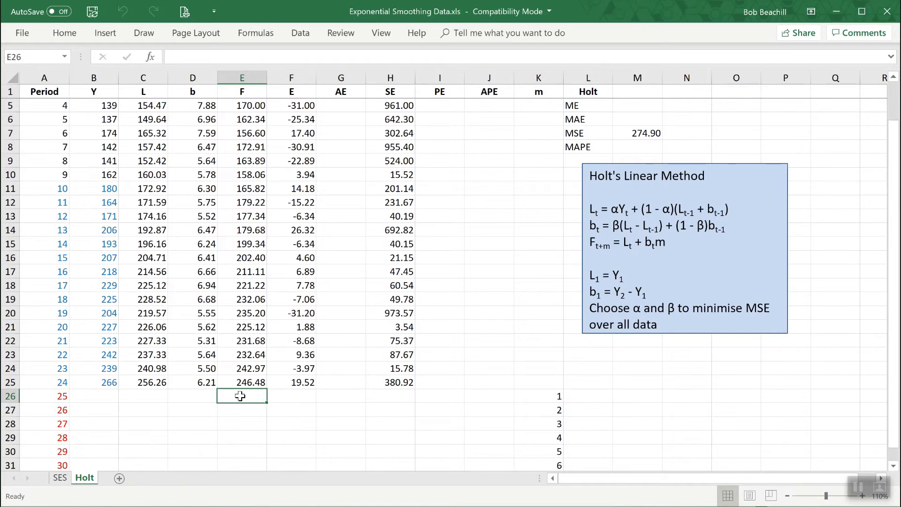
- Build the period-25 forecast in E26 as locked last level $C$25 plus locked last trend $D$25 times m from K26
text(=)
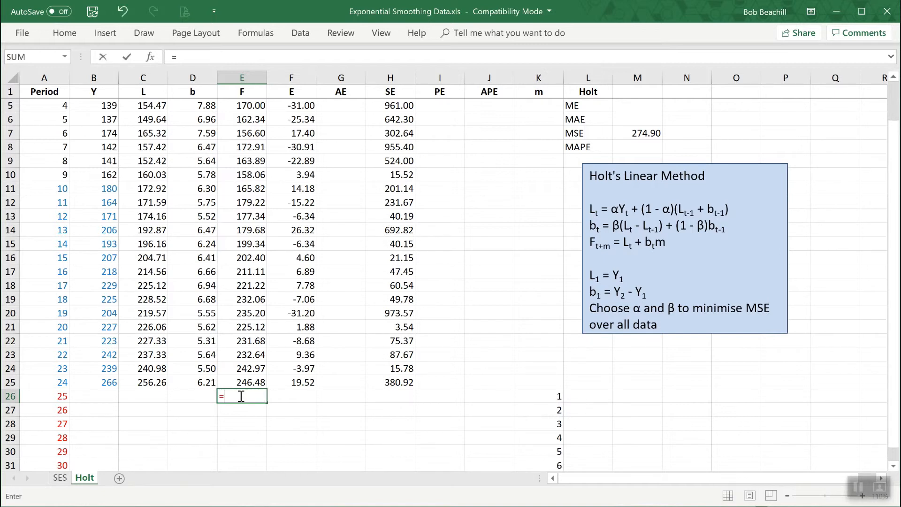
mouse_move(332, 398)
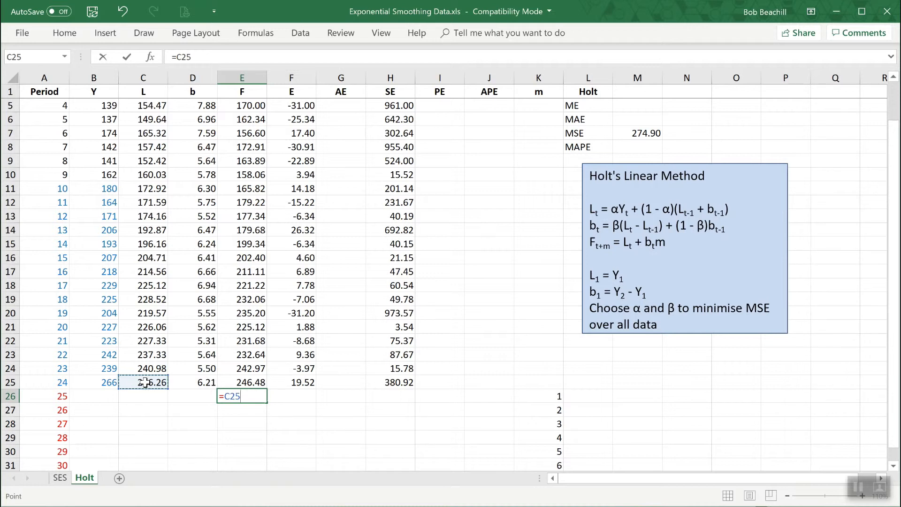
text(+)
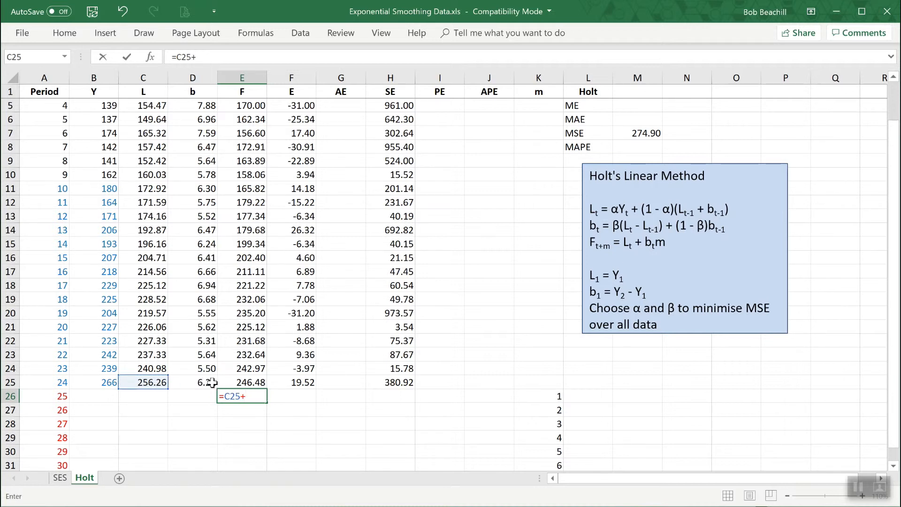
key(Backspace)
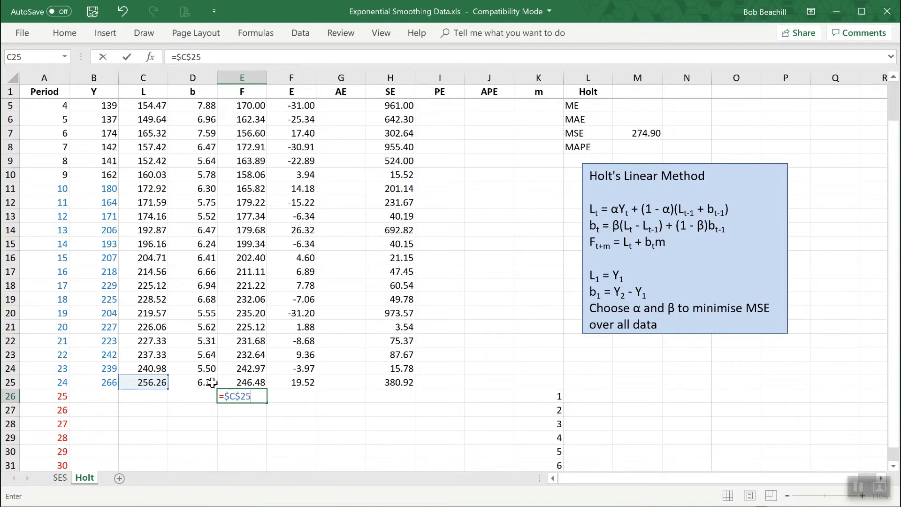
text(+)
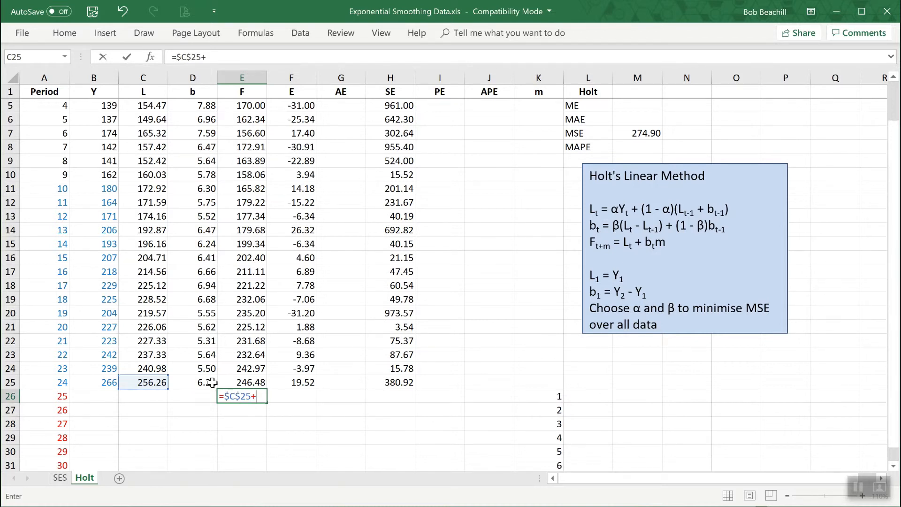
click(192, 382)
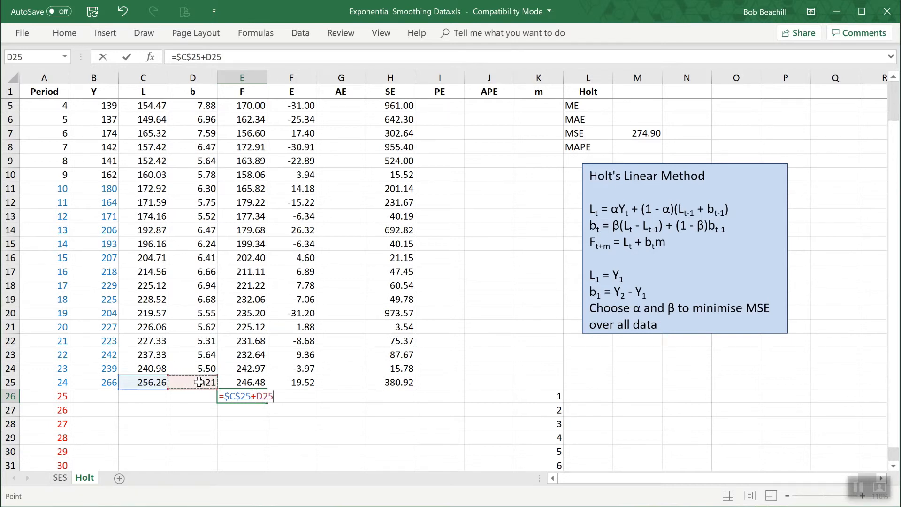
key(f4)
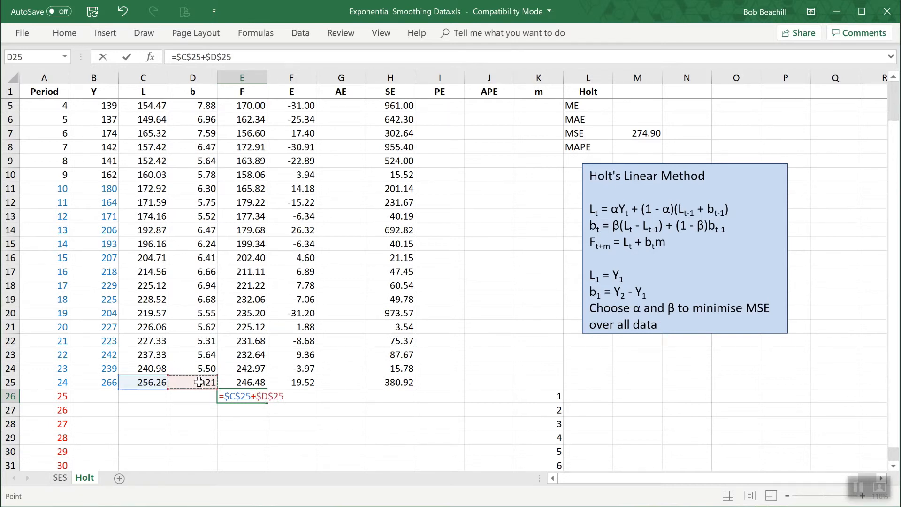
text(*)
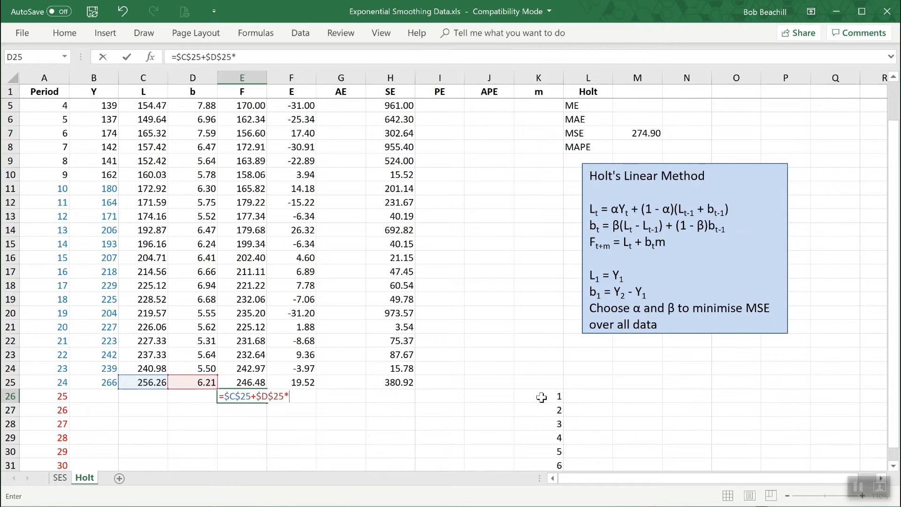
click(538, 396)
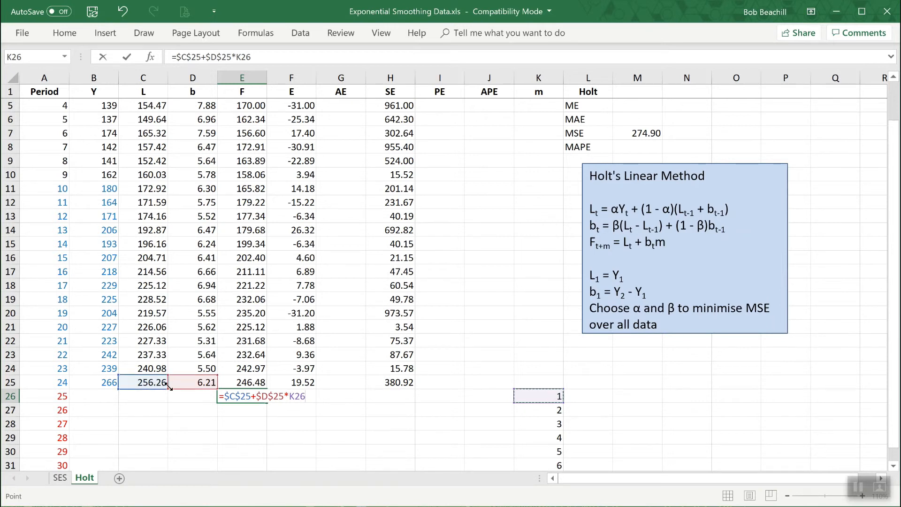
mouse_move(514, 310)
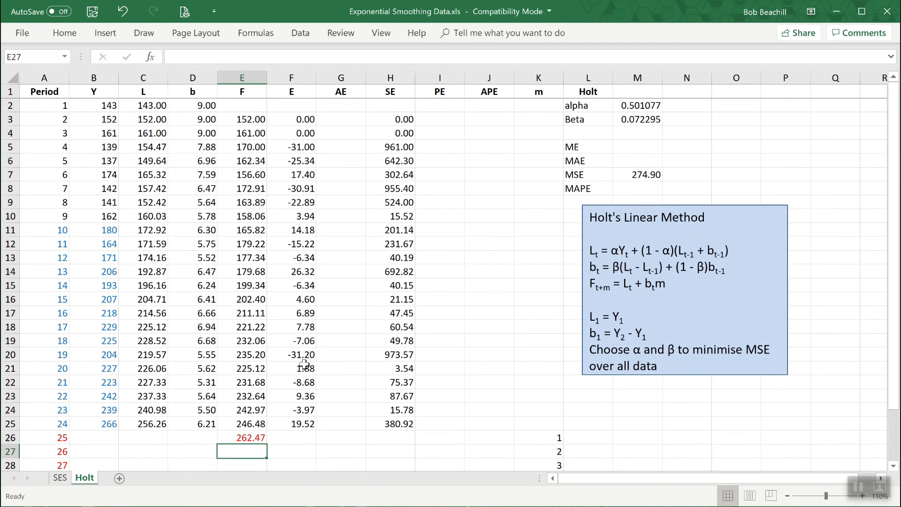
- Fill the E26 forecast formula down through E31 so periods 25–30 show 262.47 to 293.51
scroll(down, 3)
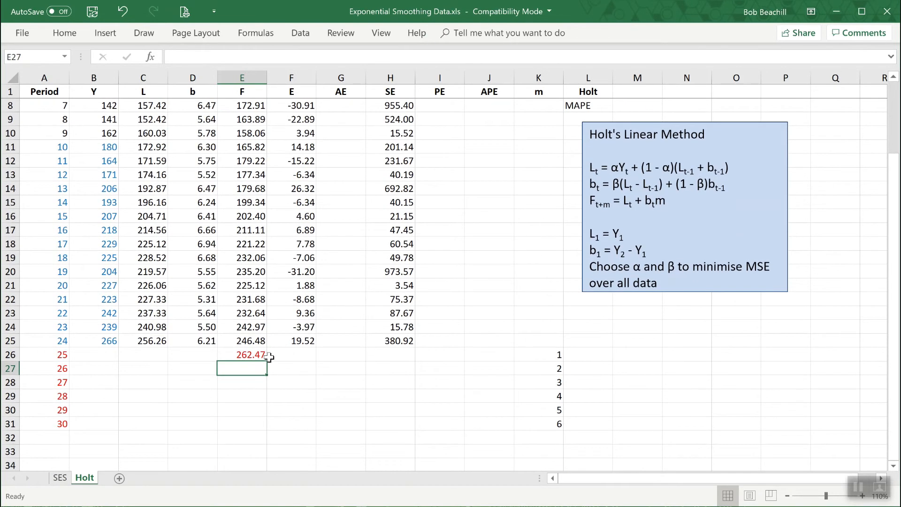
click(241, 355)
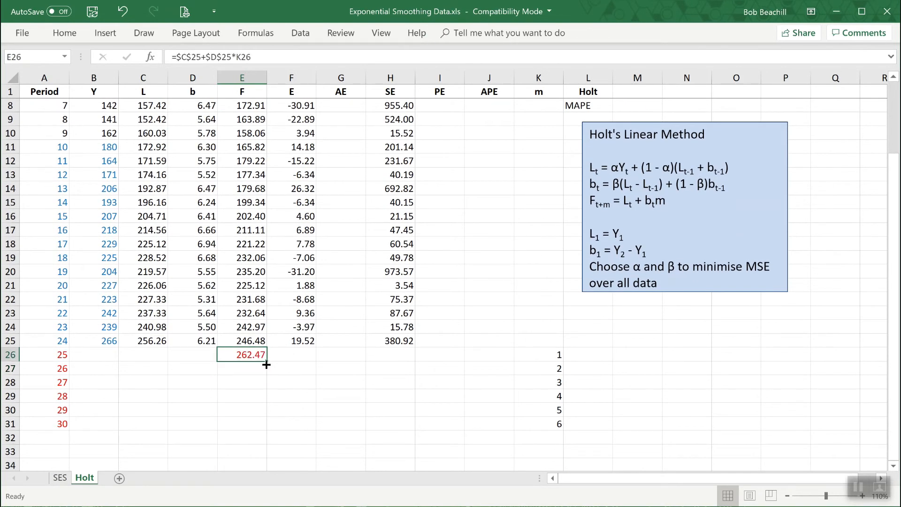
drag(266, 364, 263, 382)
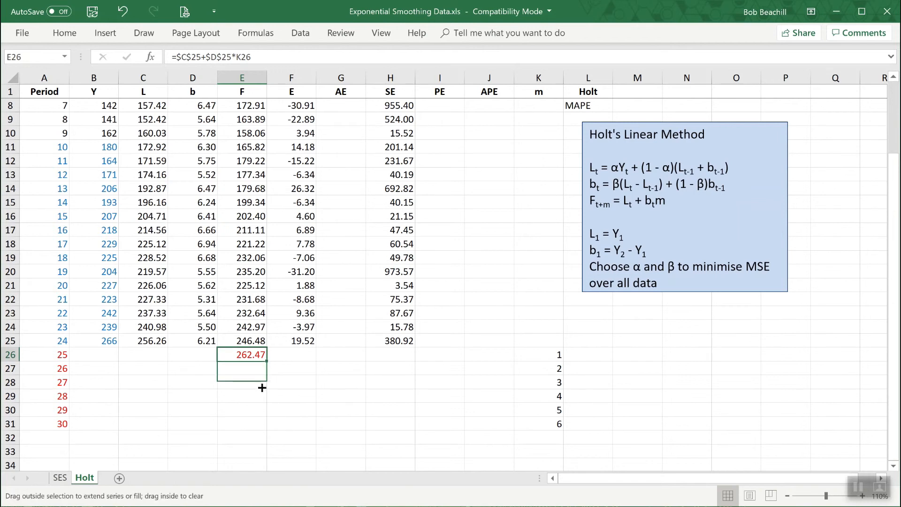
drag(263, 387, 263, 432)
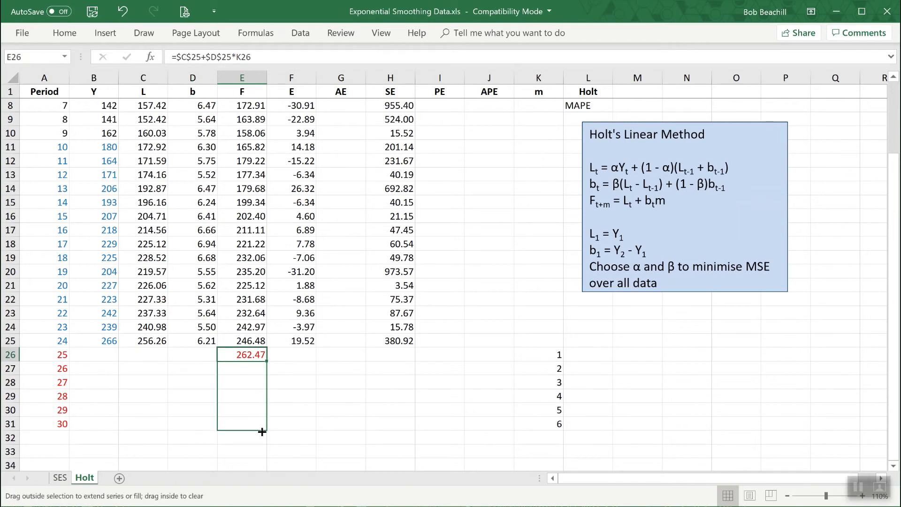
drag(263, 362, 241, 424)
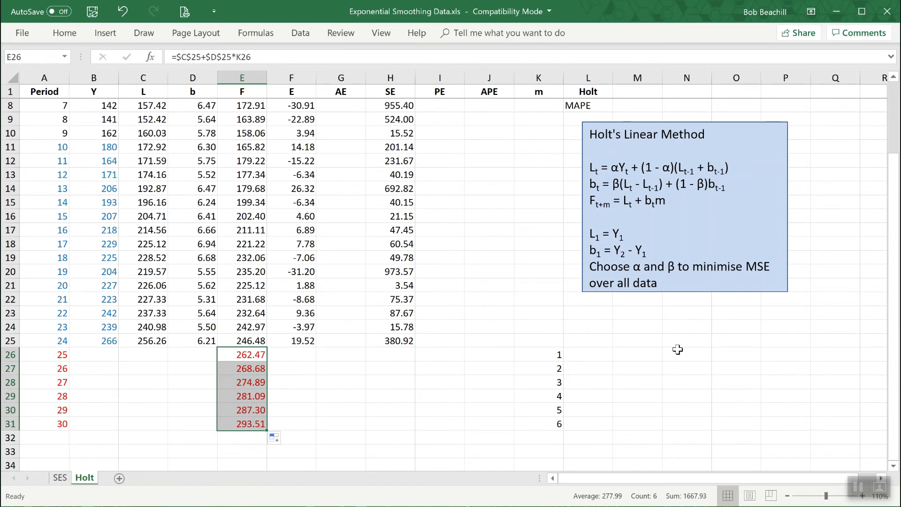
mouse_move(436, 298)
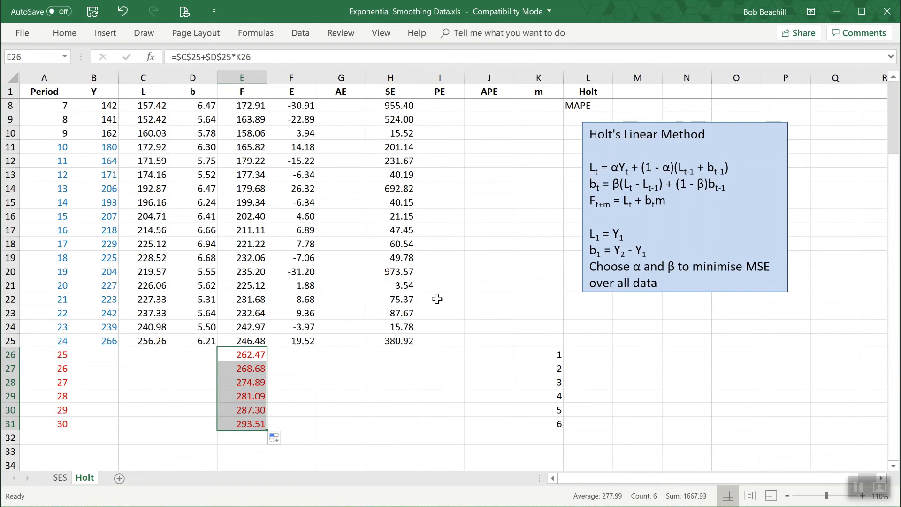
mouse_move(474, 286)
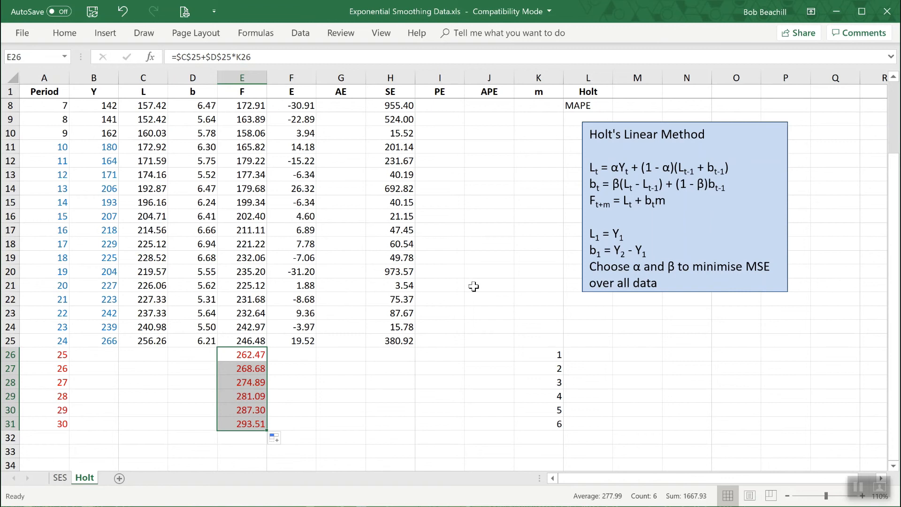
mouse_move(262, 408)
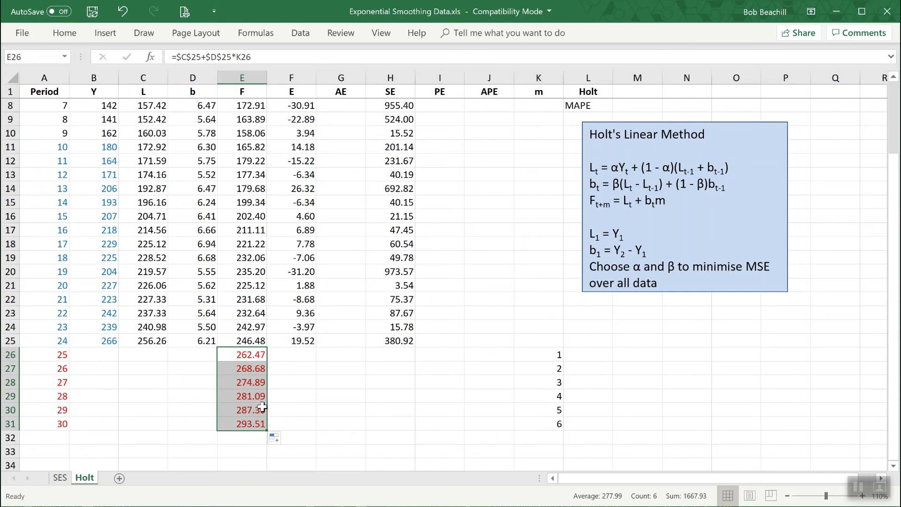
mouse_move(259, 410)
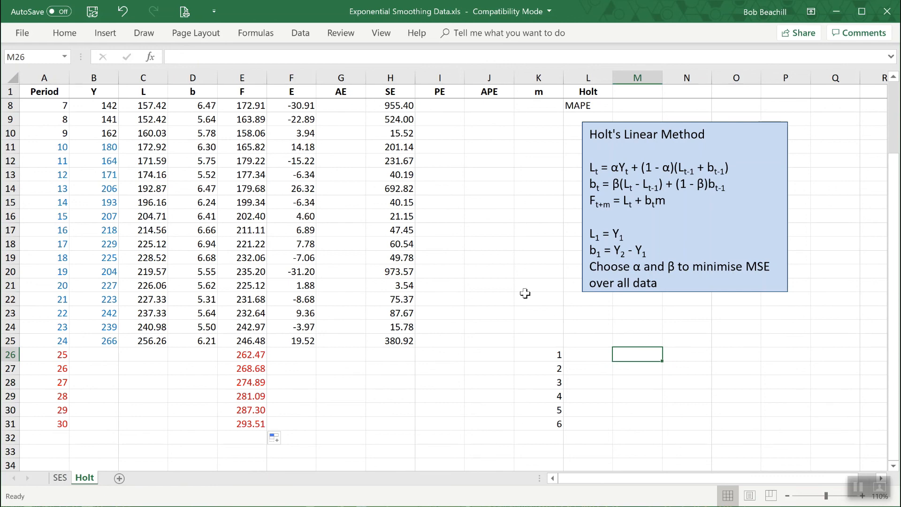
scroll(down, 3)
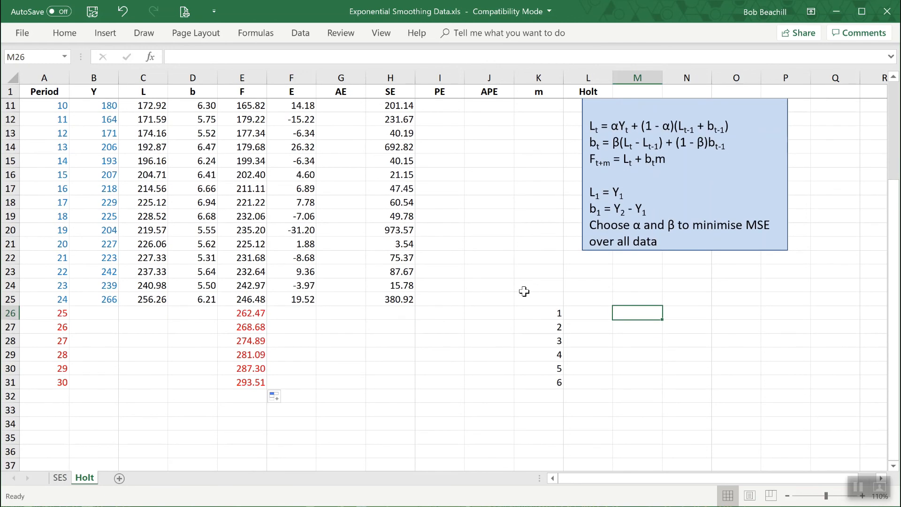